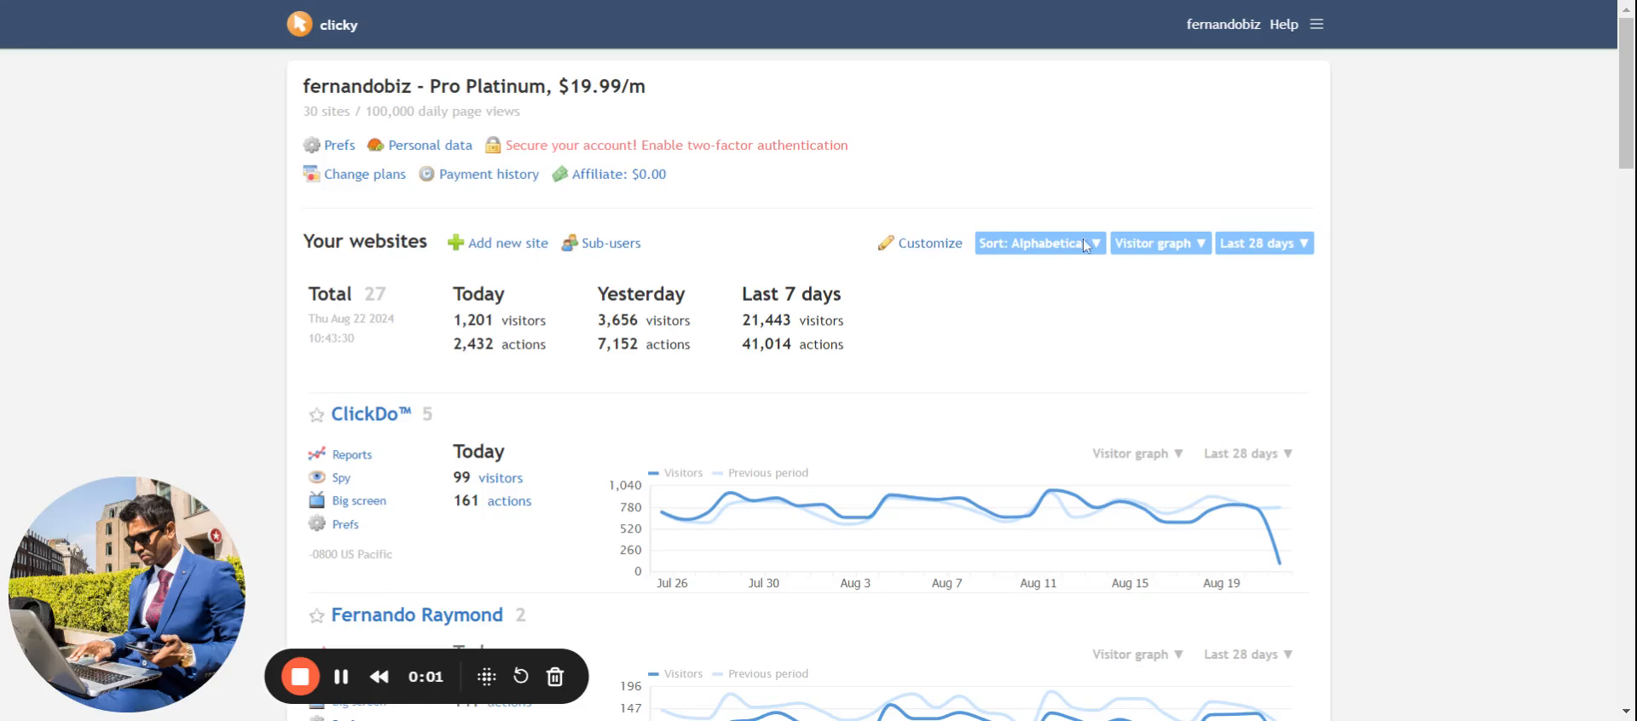
mouse_move(1596, 87)
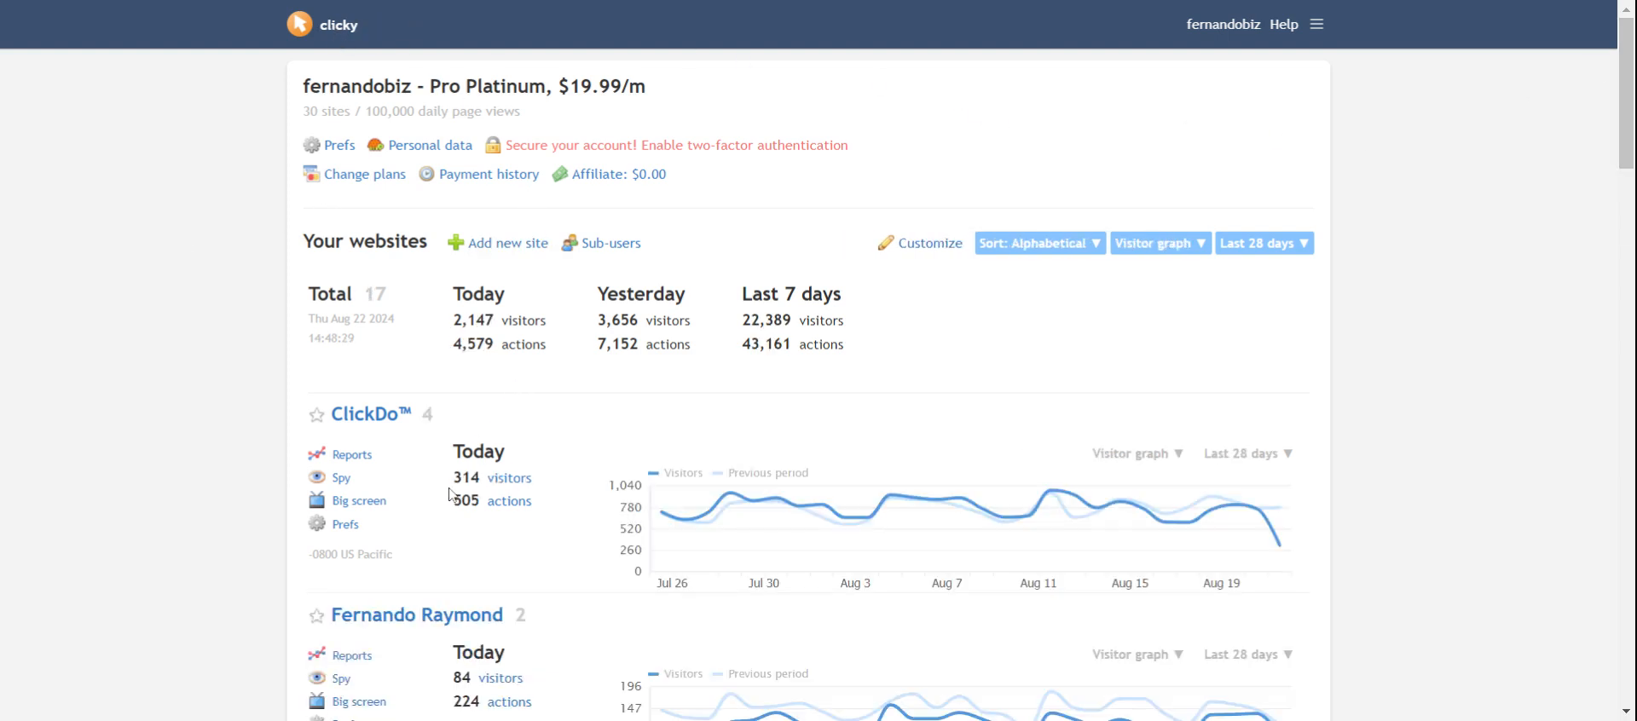
mouse_move(454, 330)
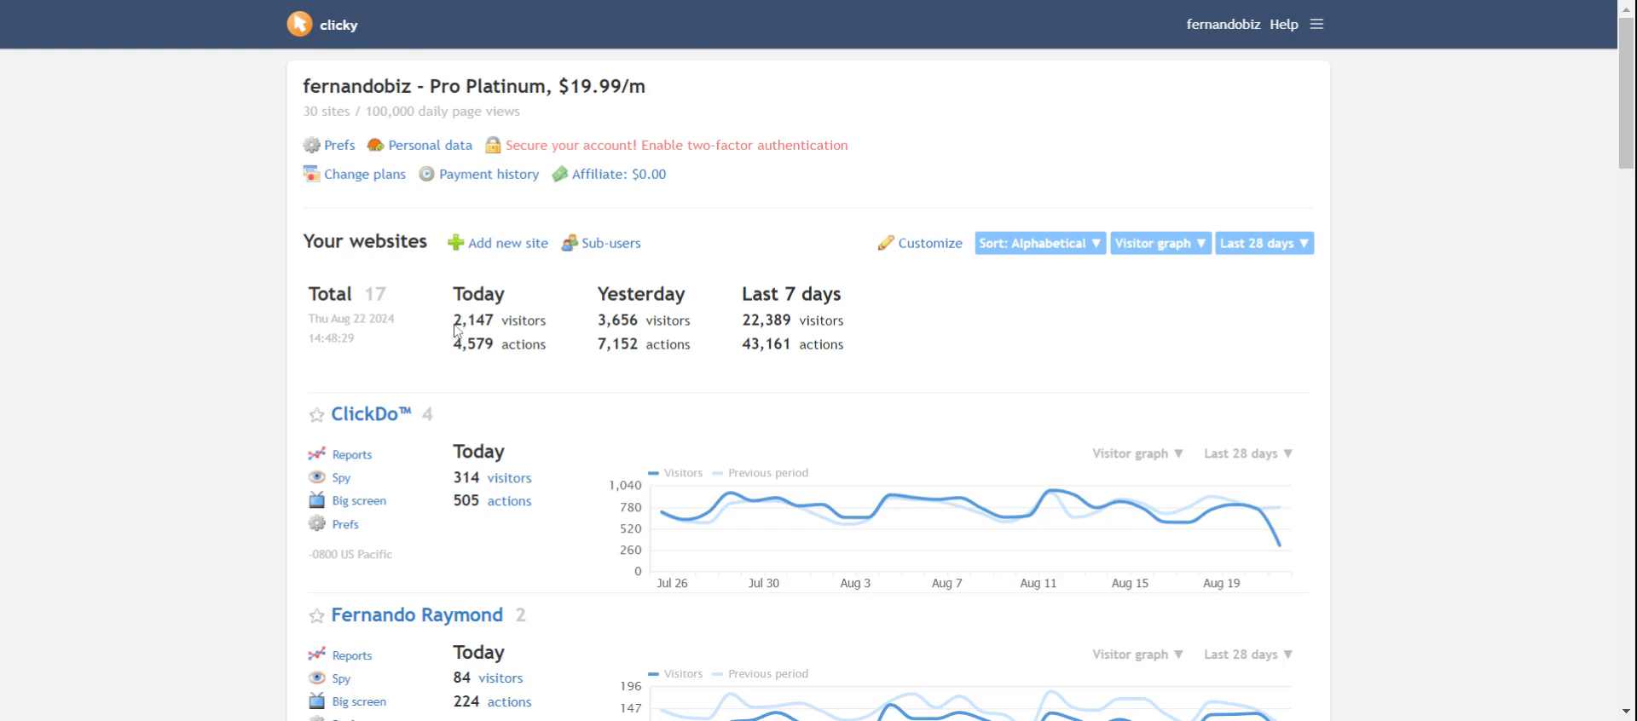
Highlight today's visitor total and the plan's monthly price while browsing the account overview
double_click(471, 321)
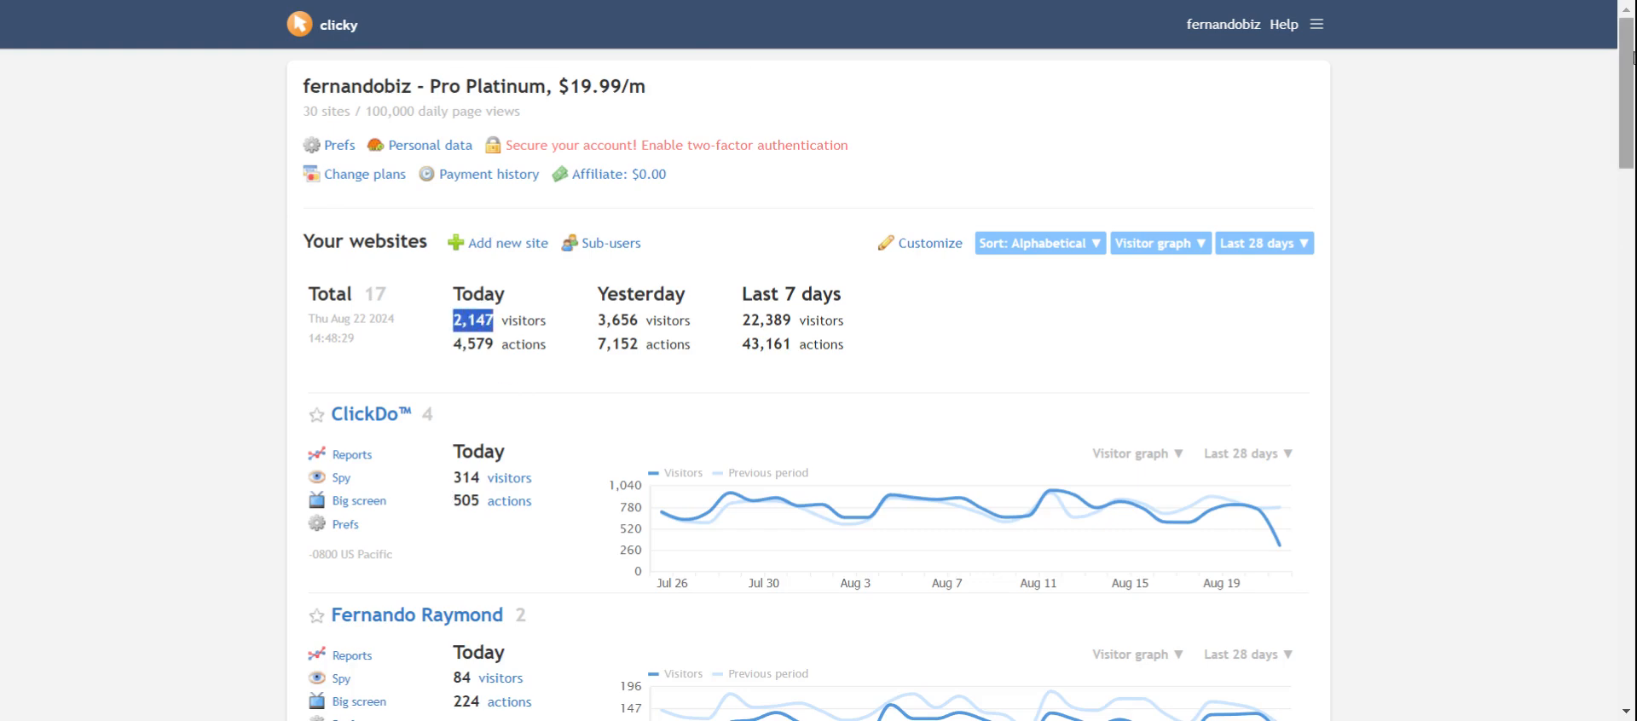
mouse_move(1239, 177)
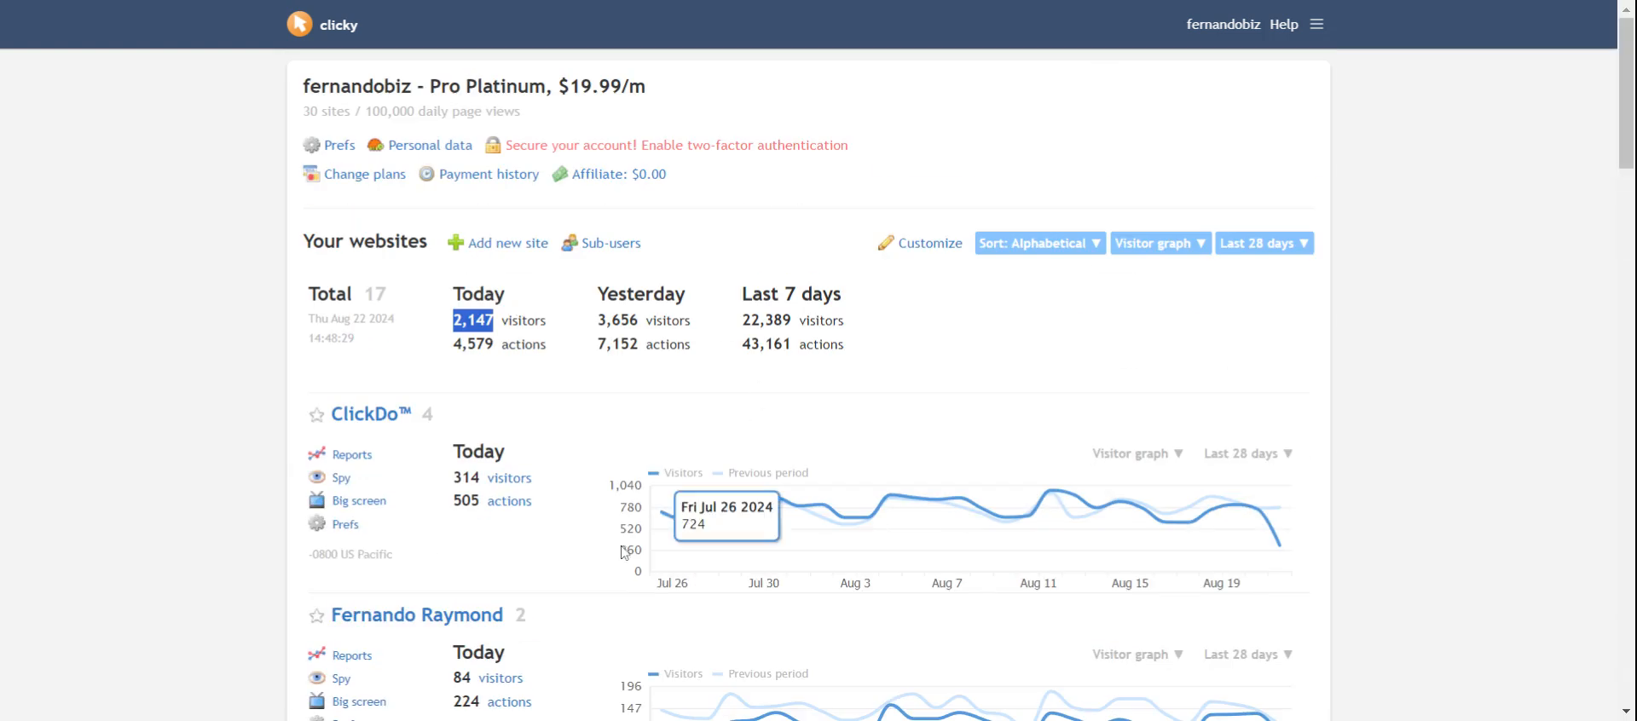
mouse_move(631, 518)
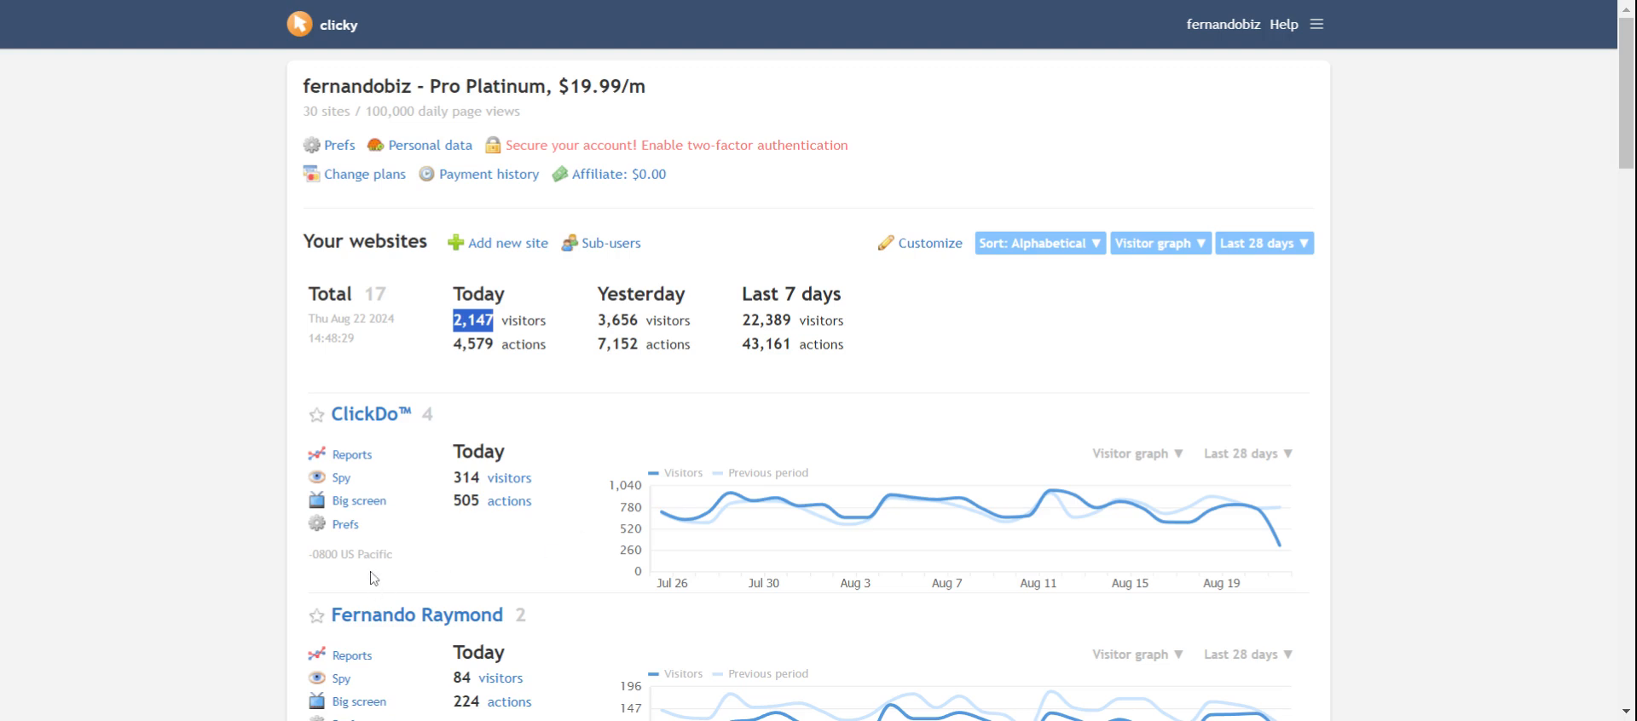
mouse_move(387, 537)
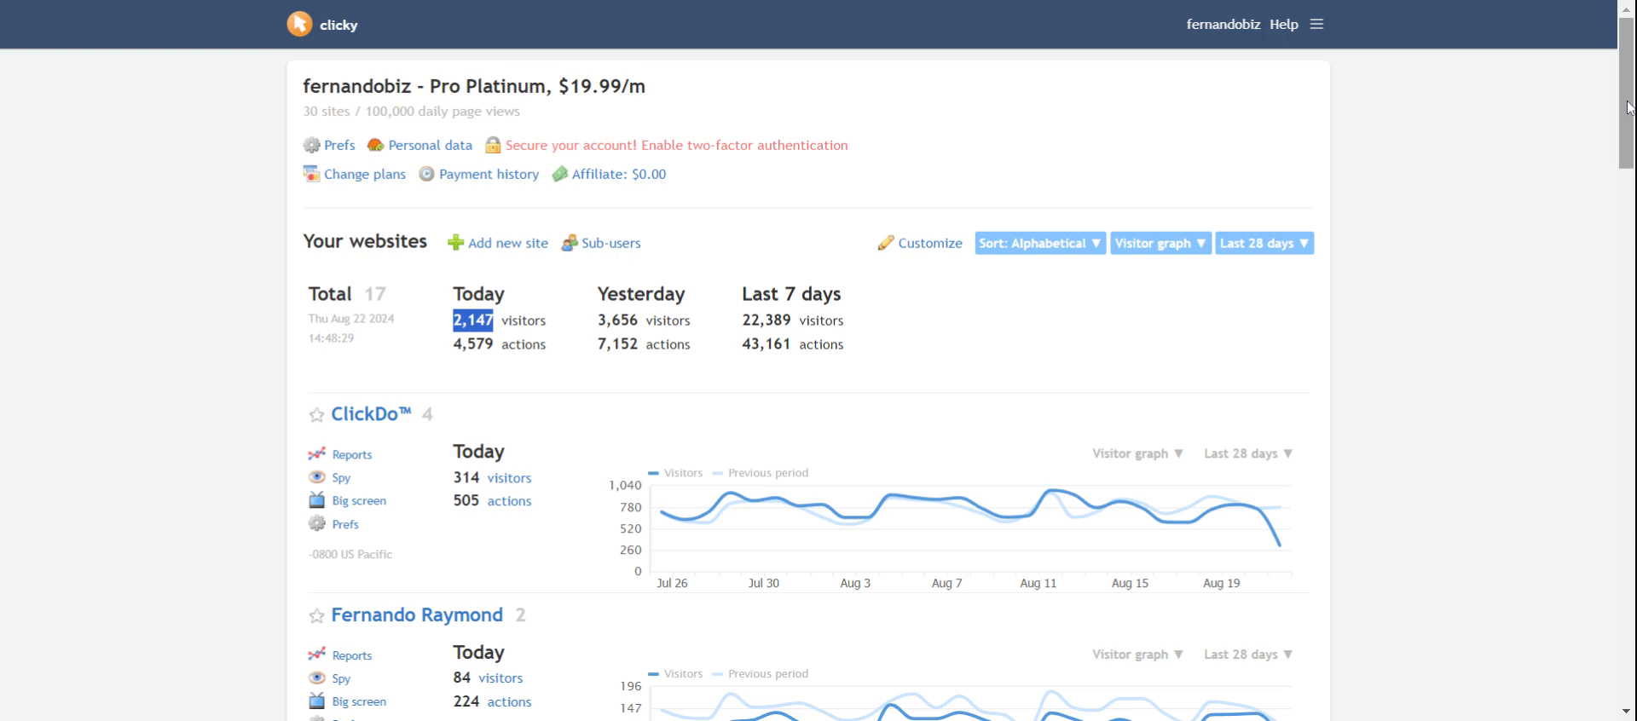
mouse_move(512, 82)
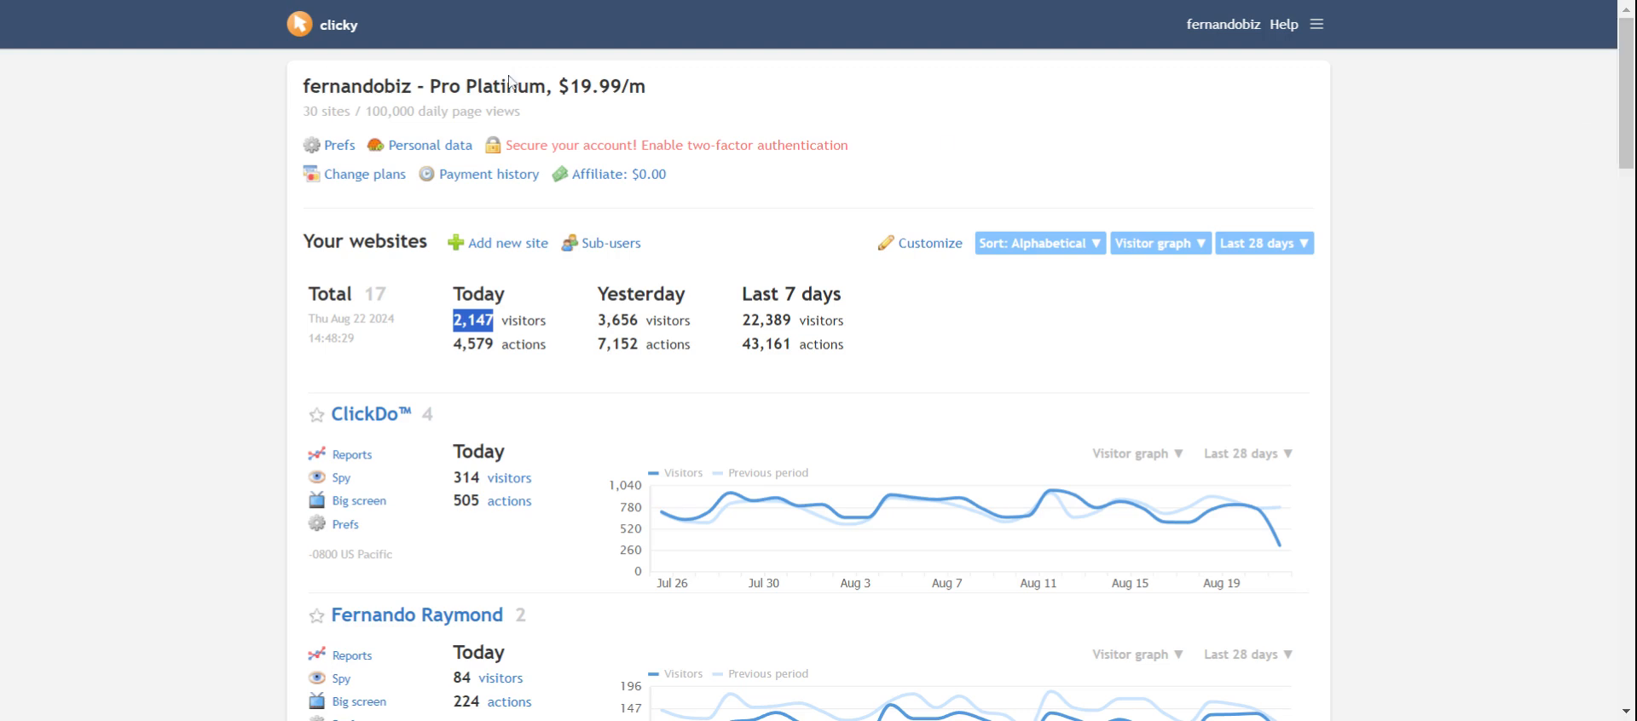
double_click(583, 87)
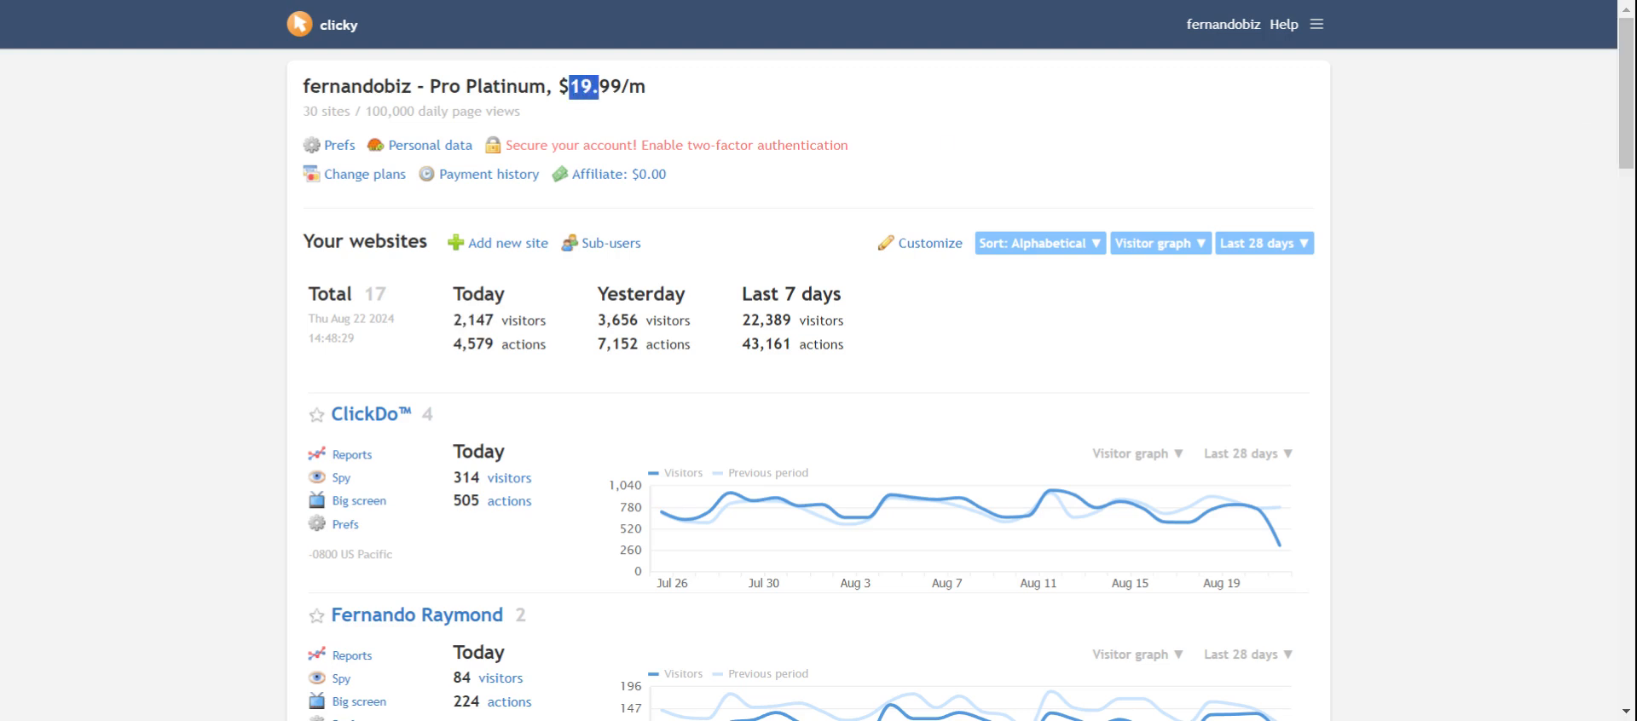
mouse_move(1552, 17)
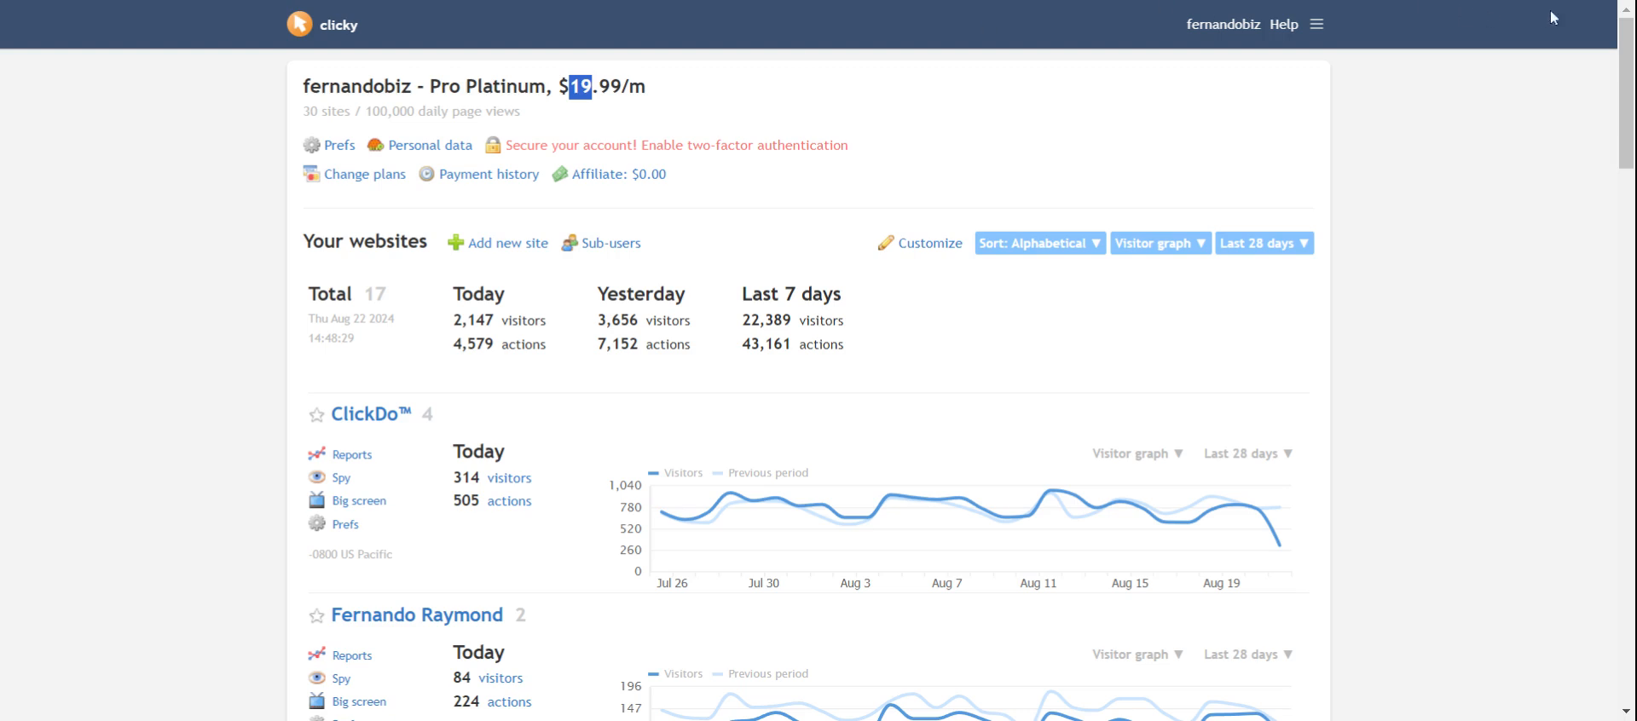
mouse_move(1561, 20)
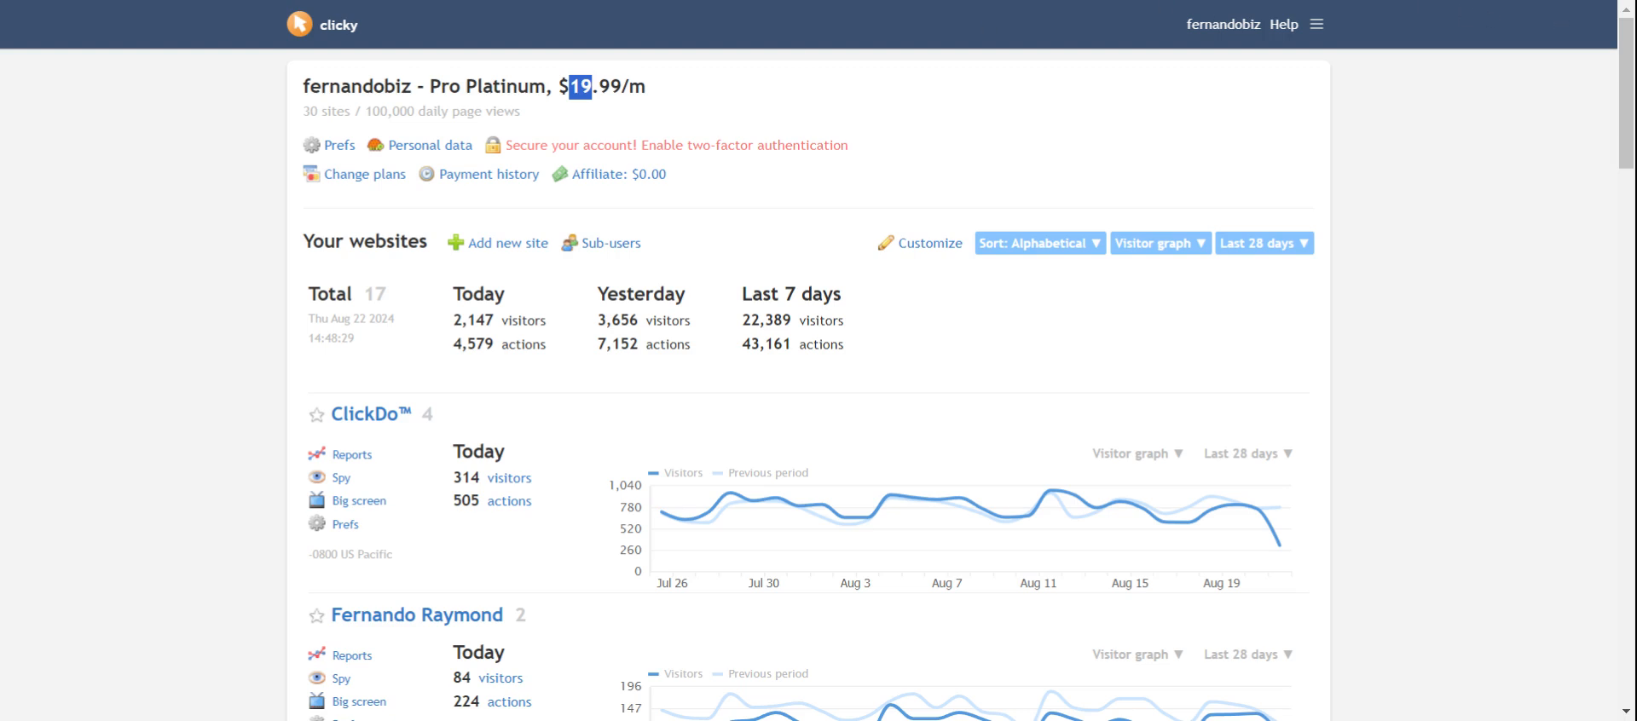
mouse_move(1607, 45)
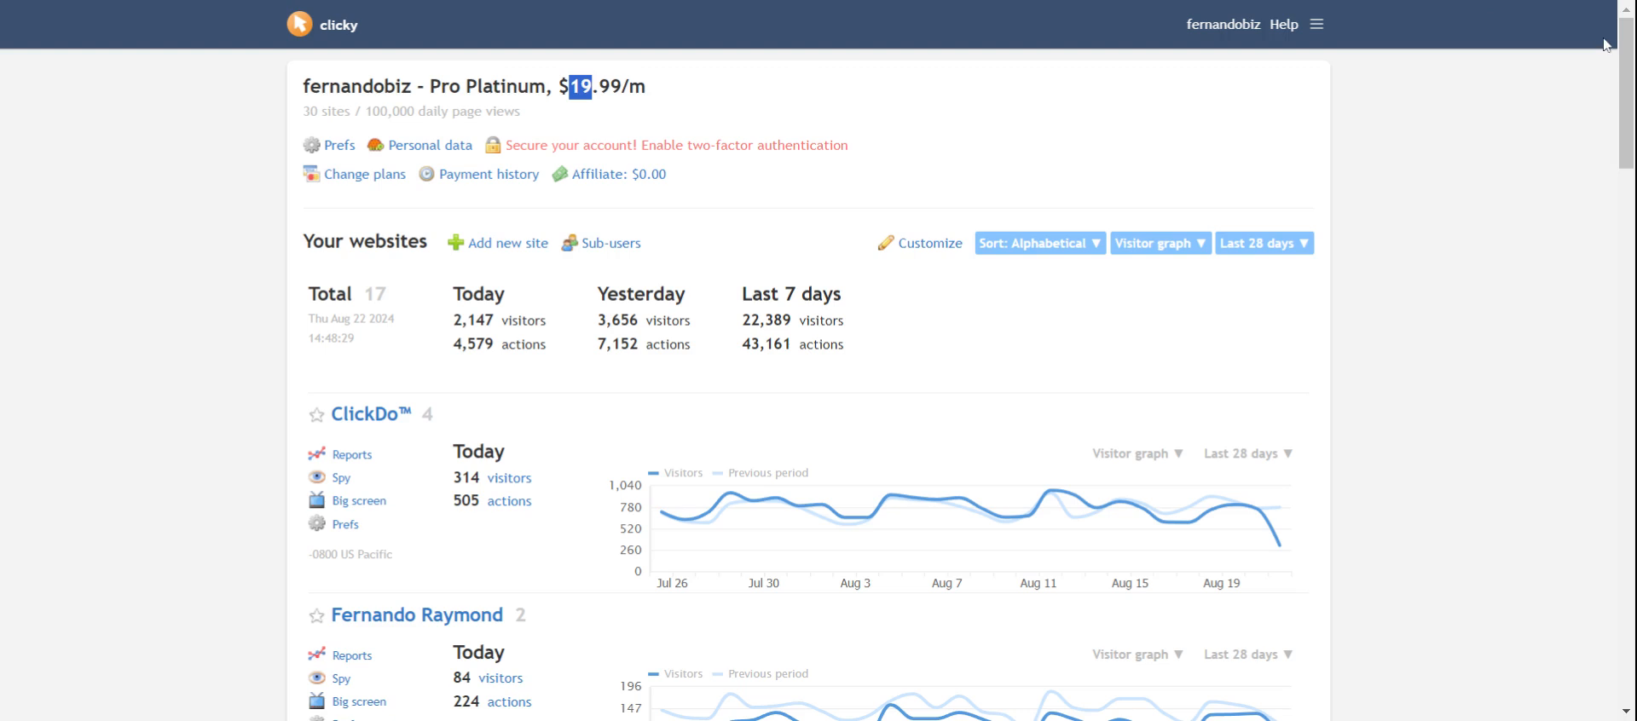
mouse_move(1608, 44)
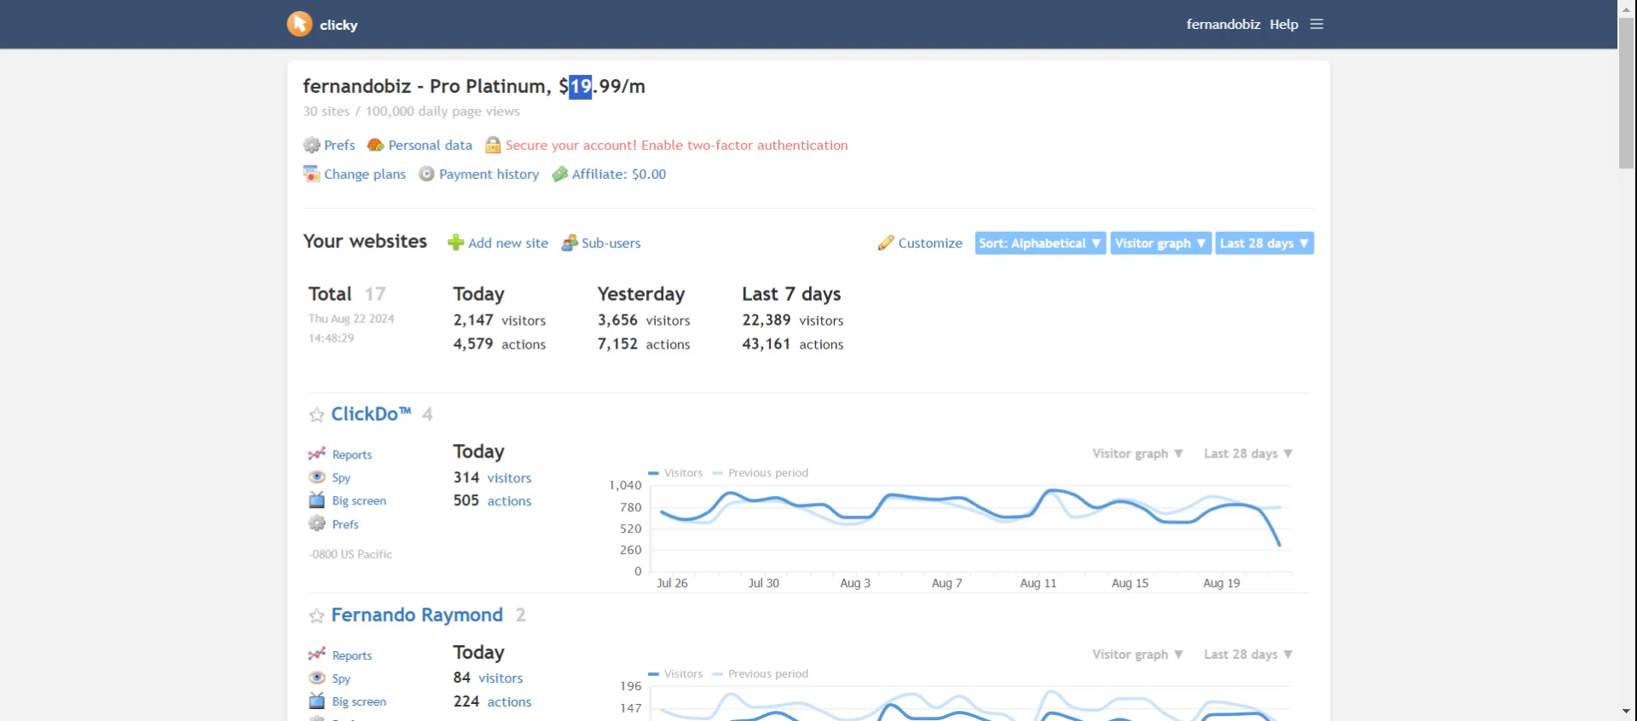
scroll("down", 3)
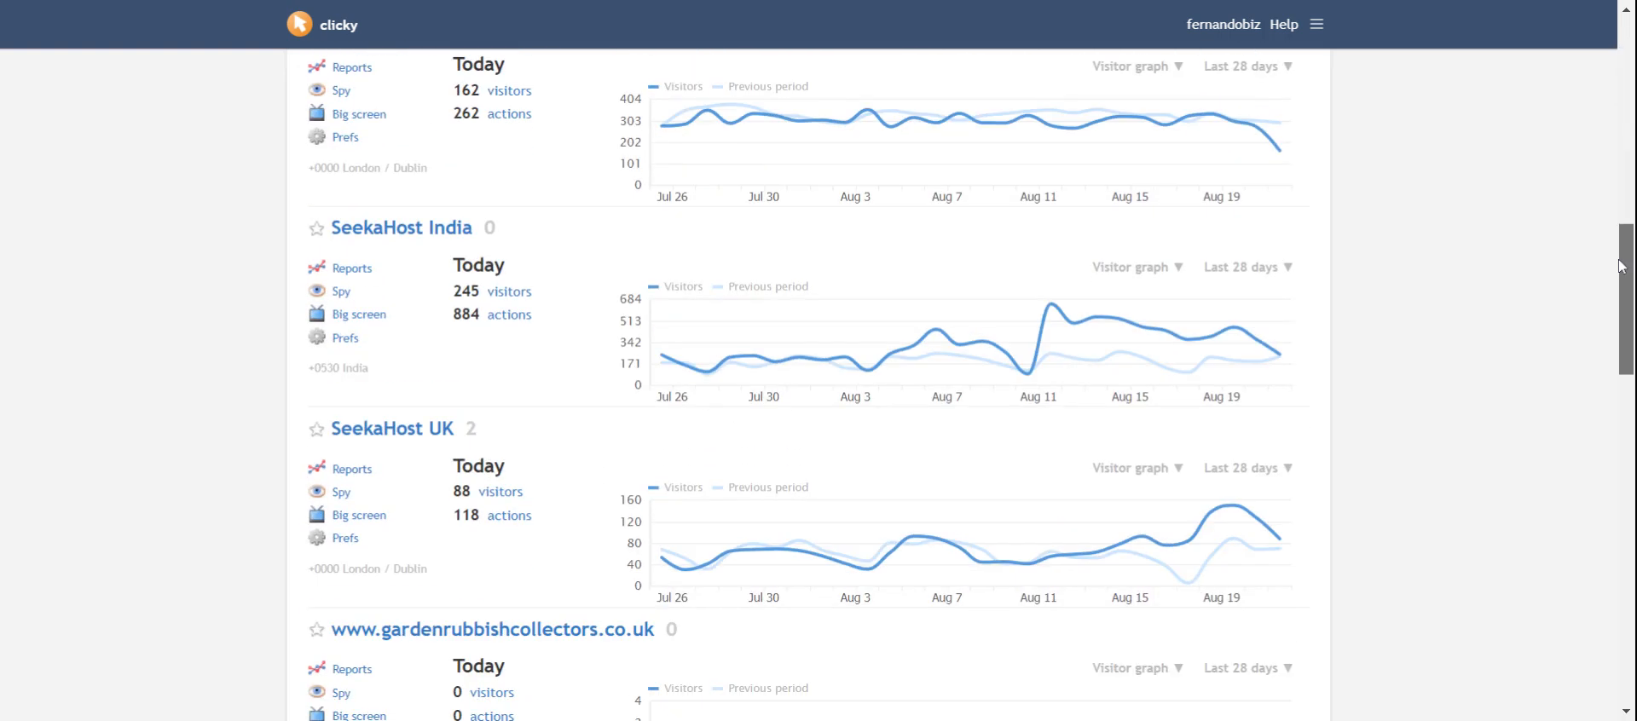
scroll("down", 3)
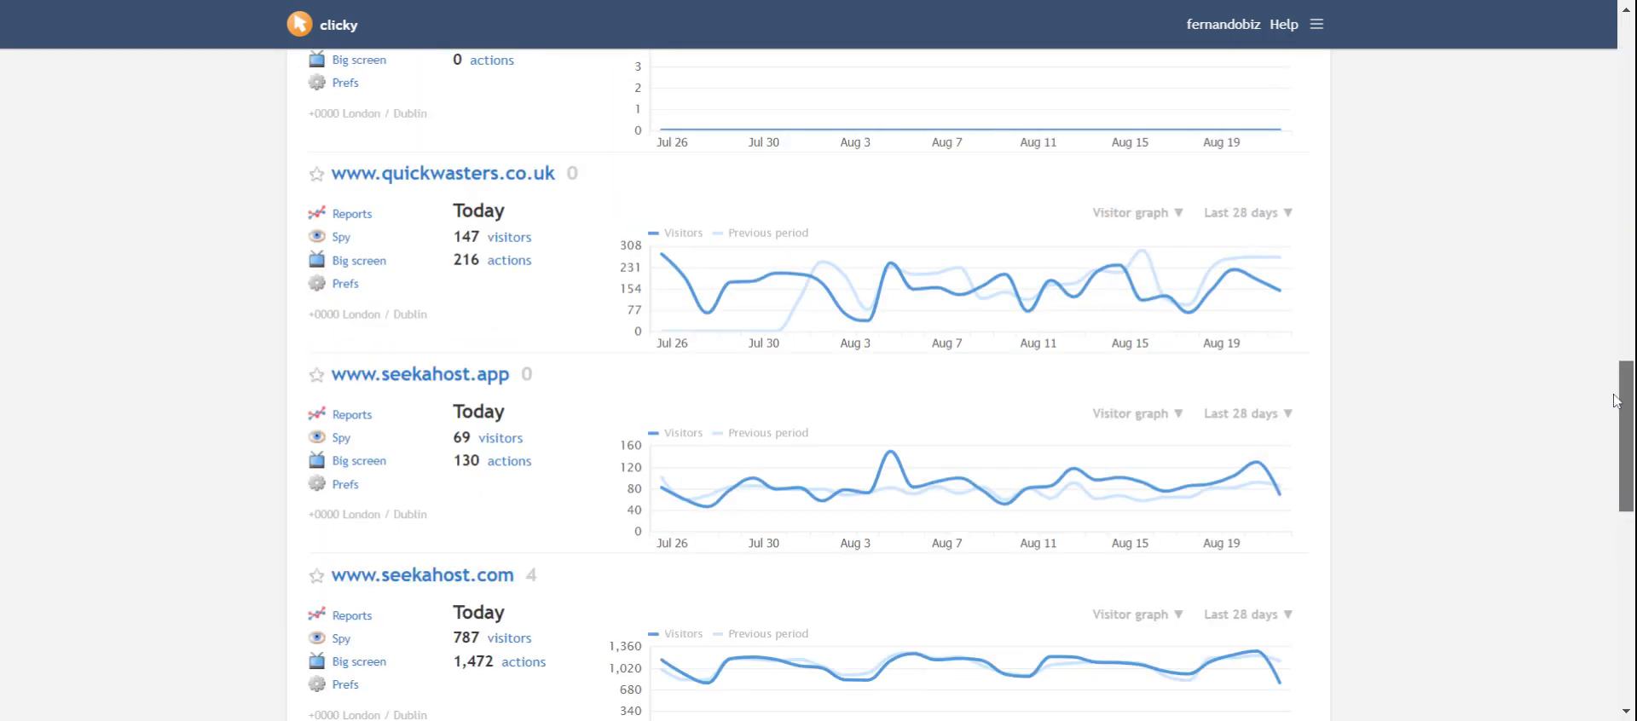
scroll("down", 3)
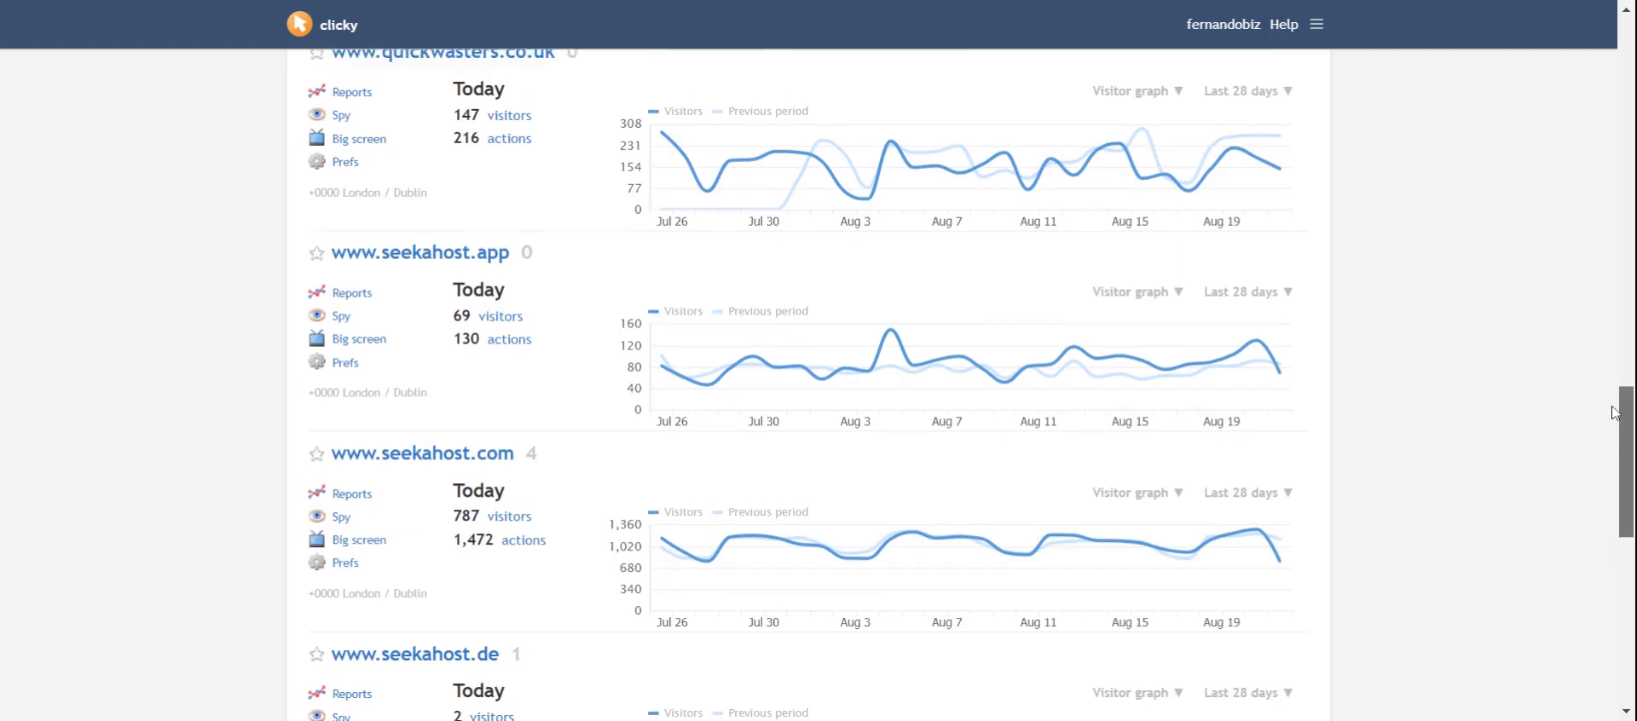
scroll("up", 3)
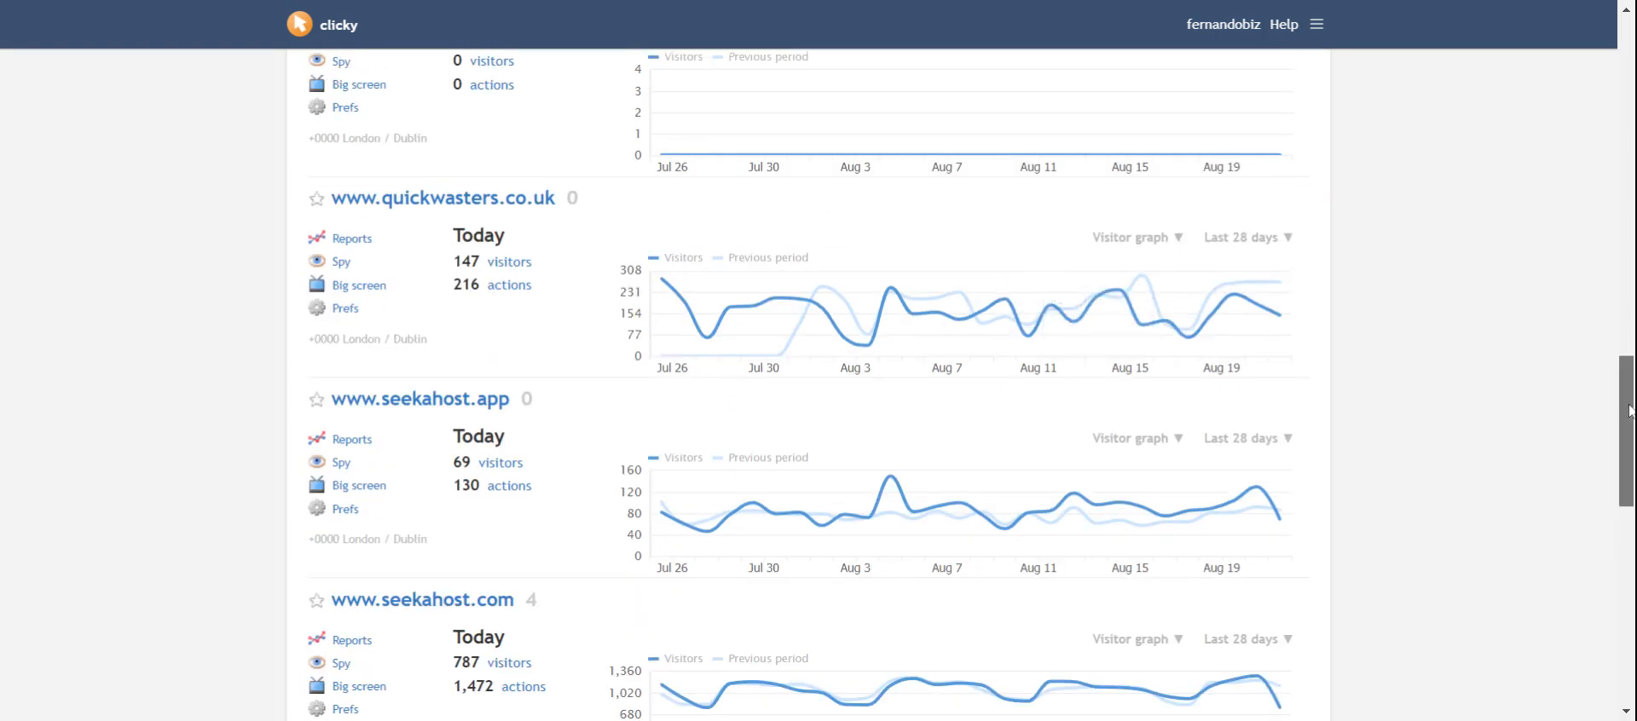
scroll("up", 3)
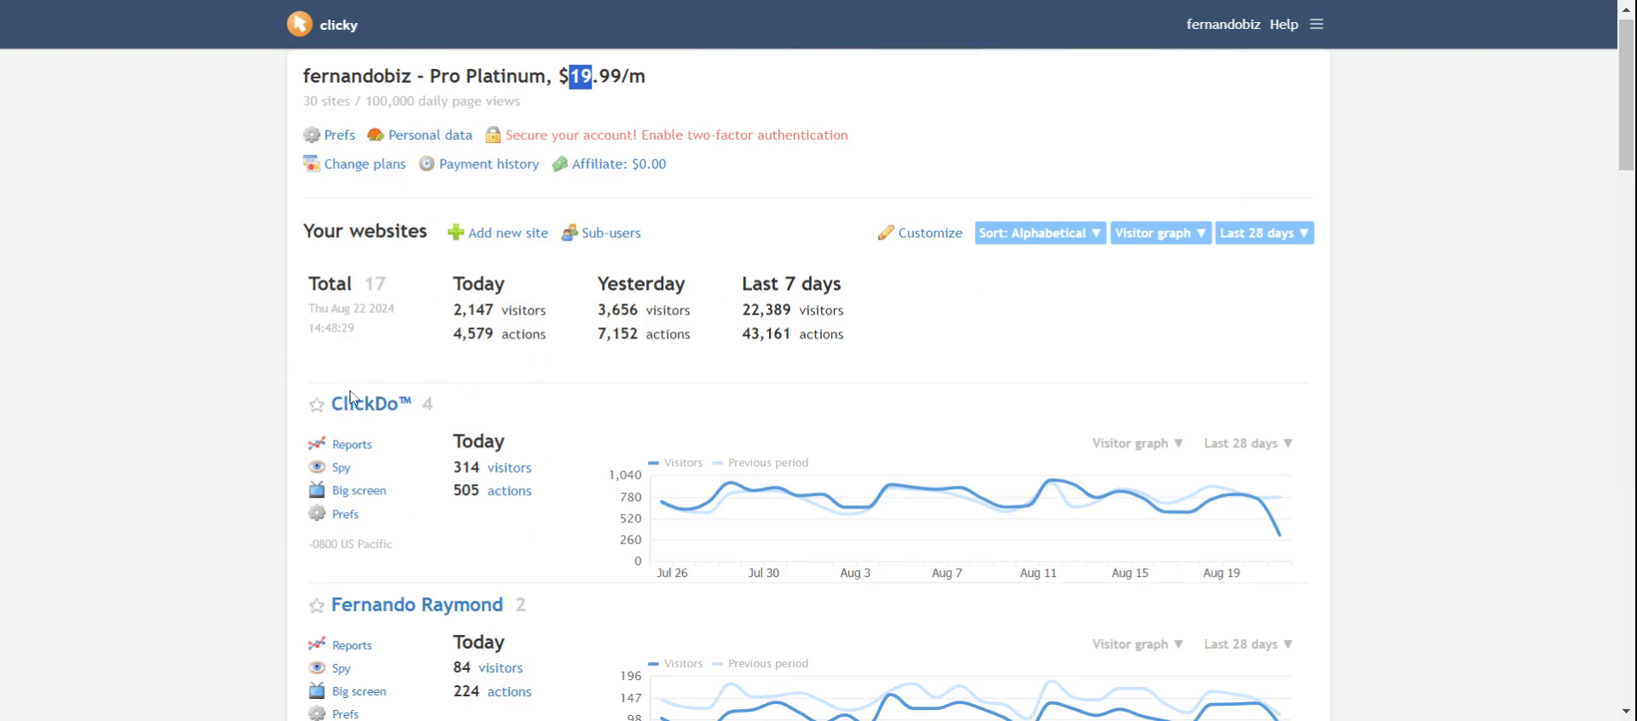
Switch to the ClickDo™ dashboard and highlight its total time figure
left_click(352, 443)
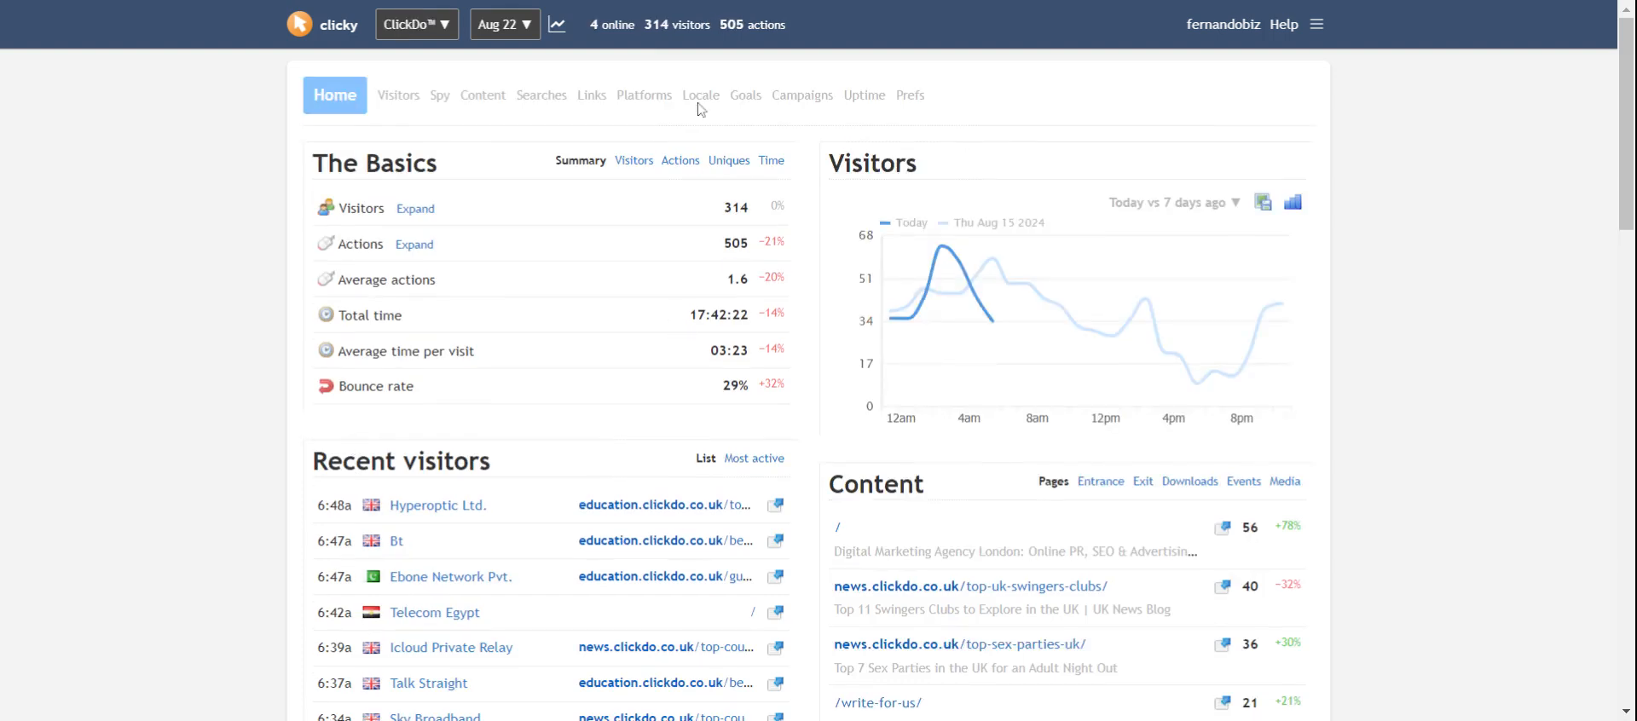
left_click(504, 23)
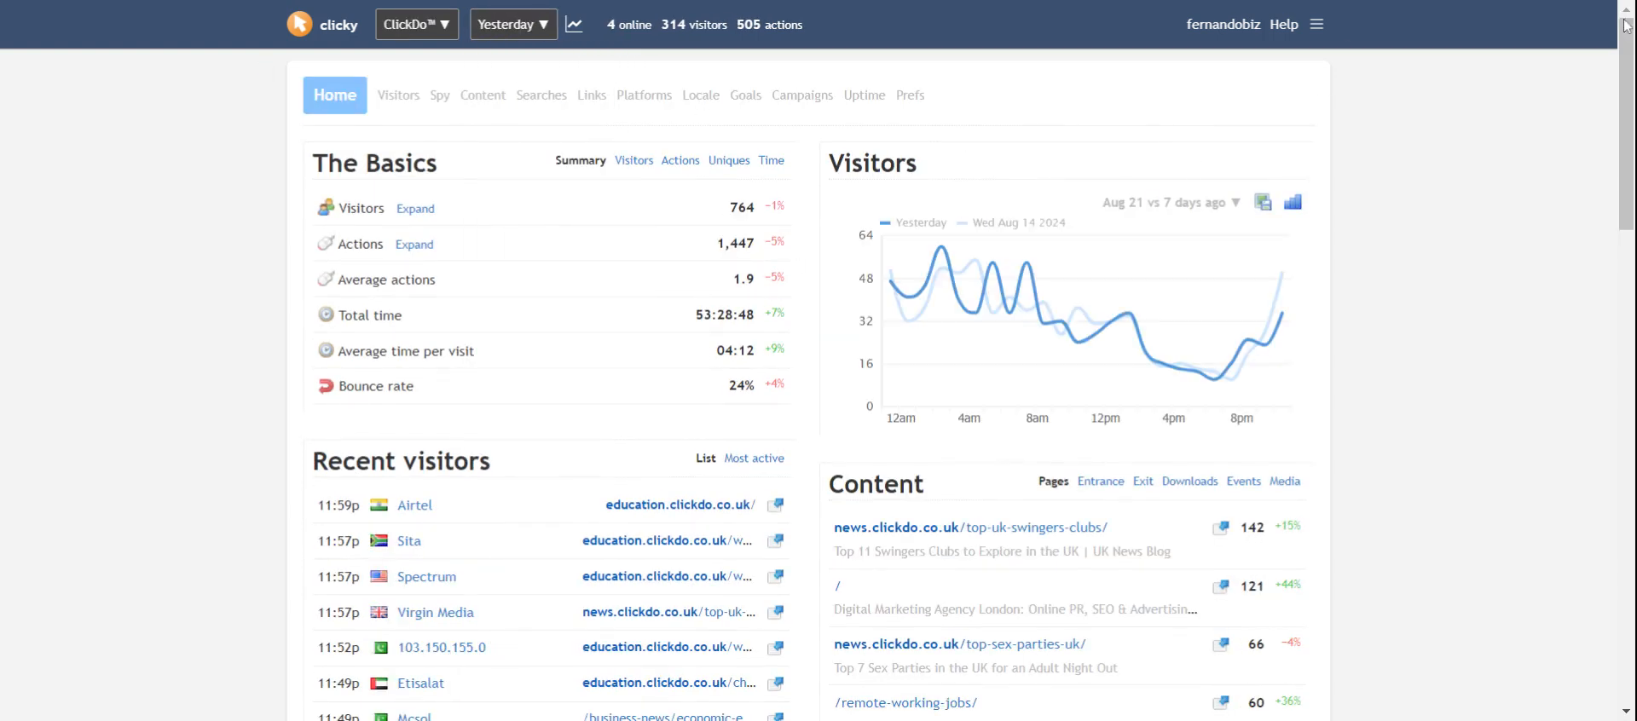
scroll("down", 3)
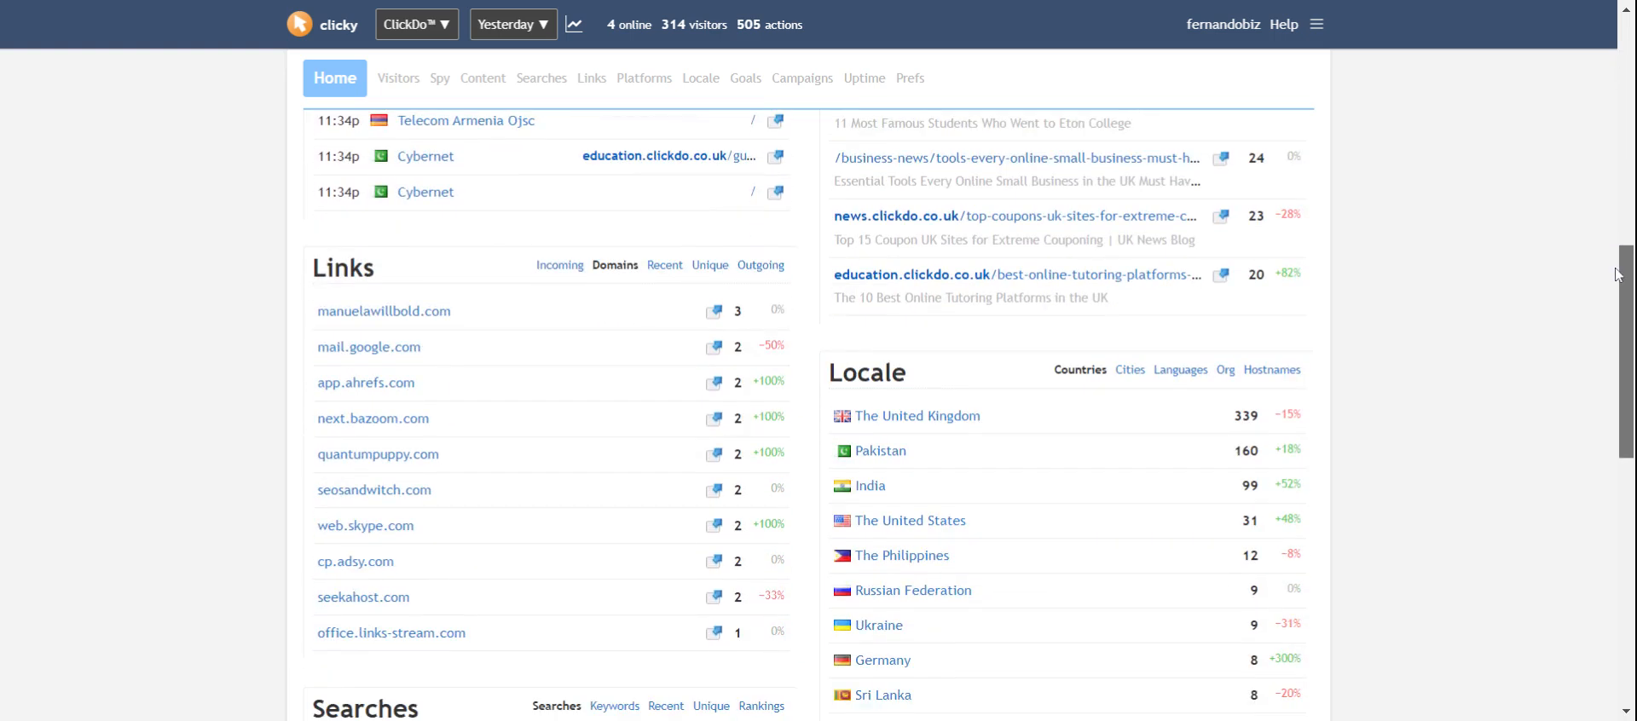
scroll("down", 3)
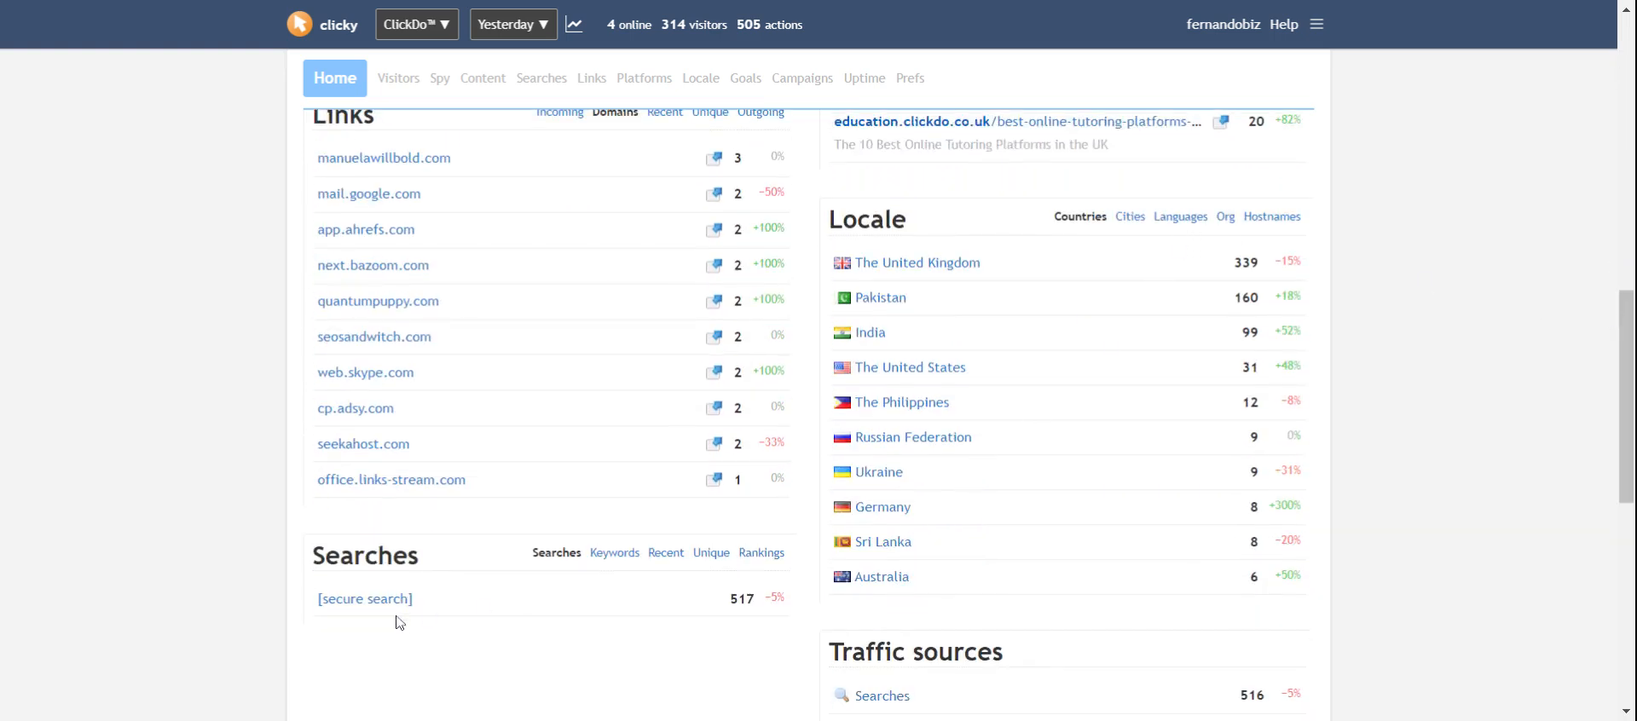
mouse_move(411, 618)
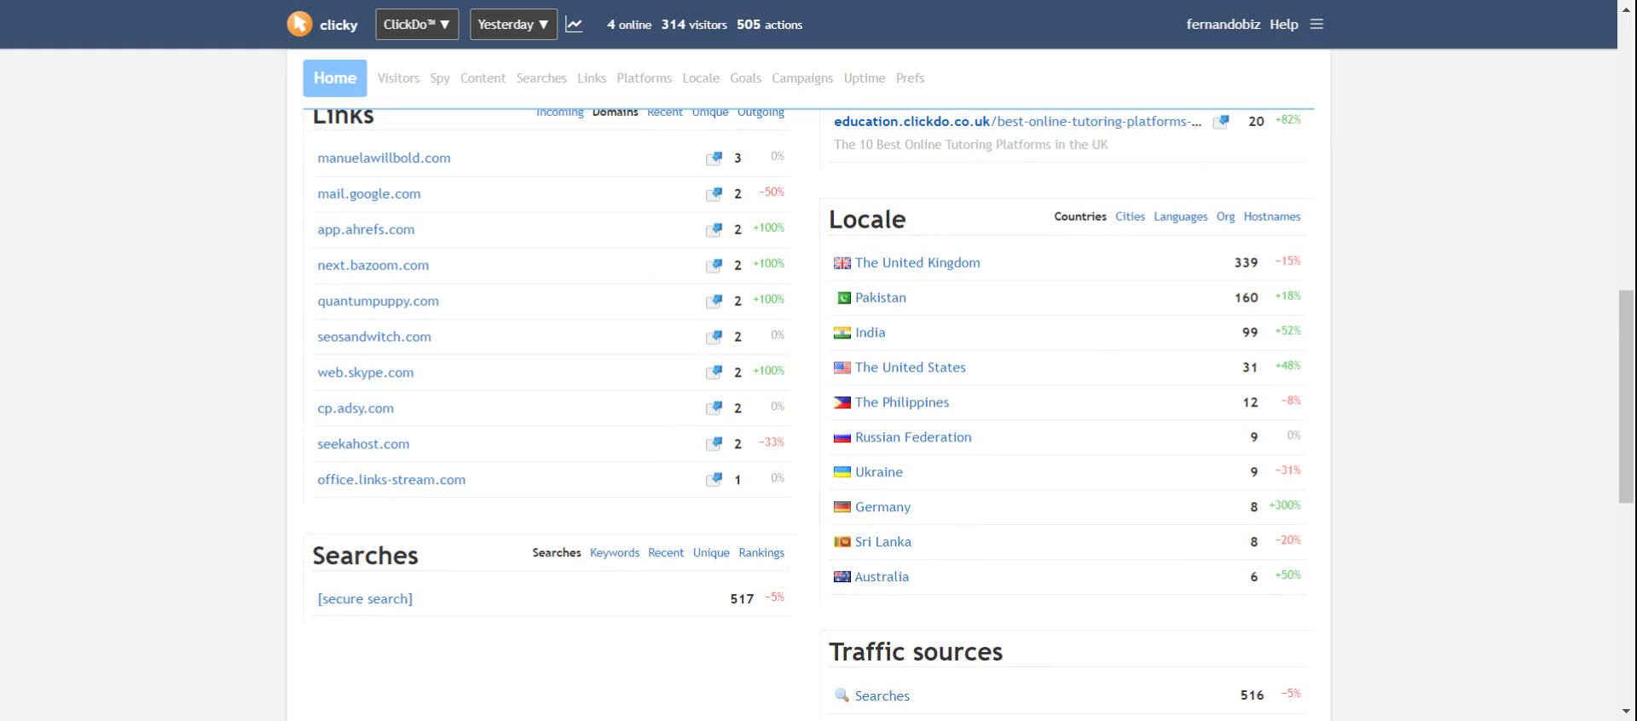
mouse_move(1463, 550)
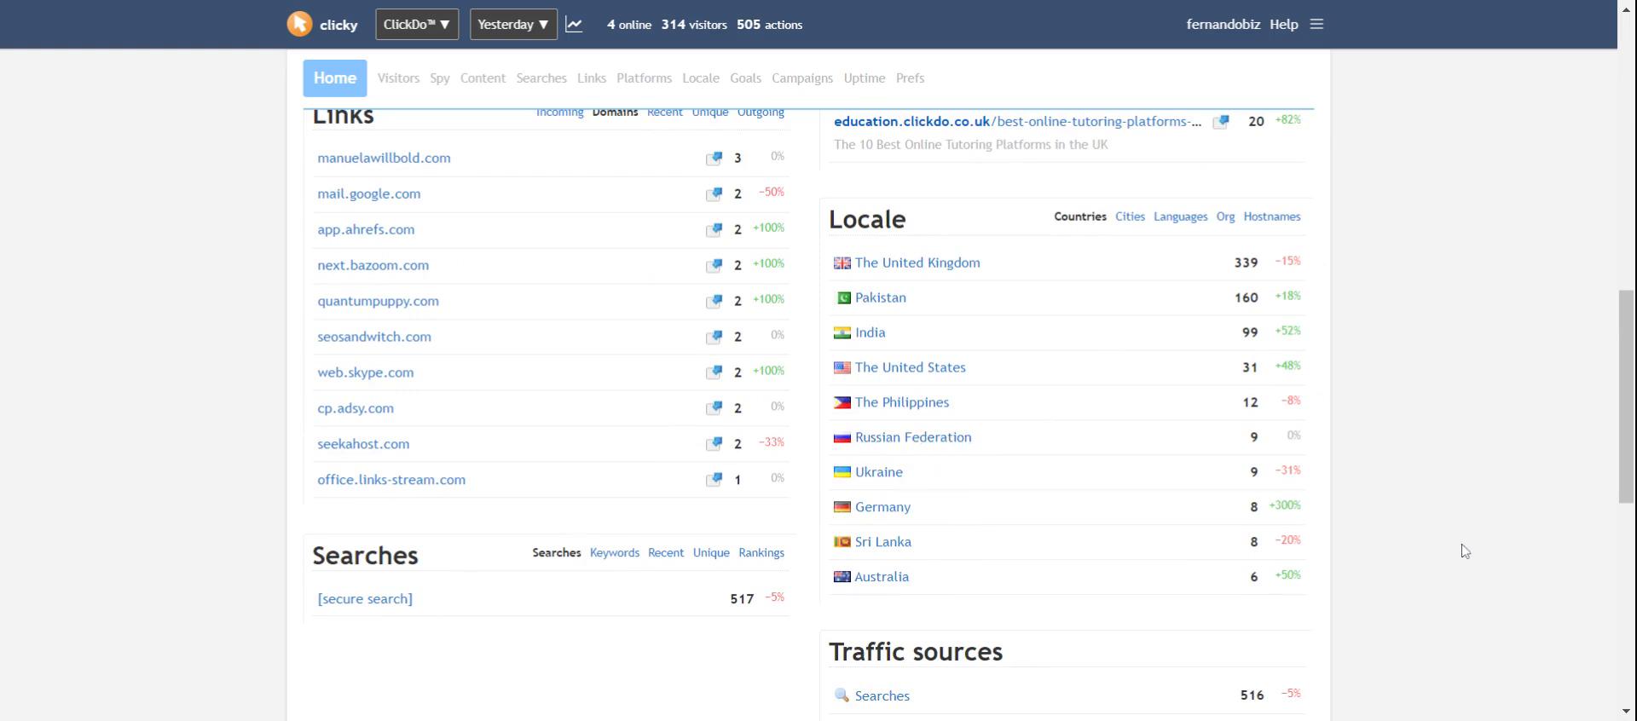
mouse_move(757, 249)
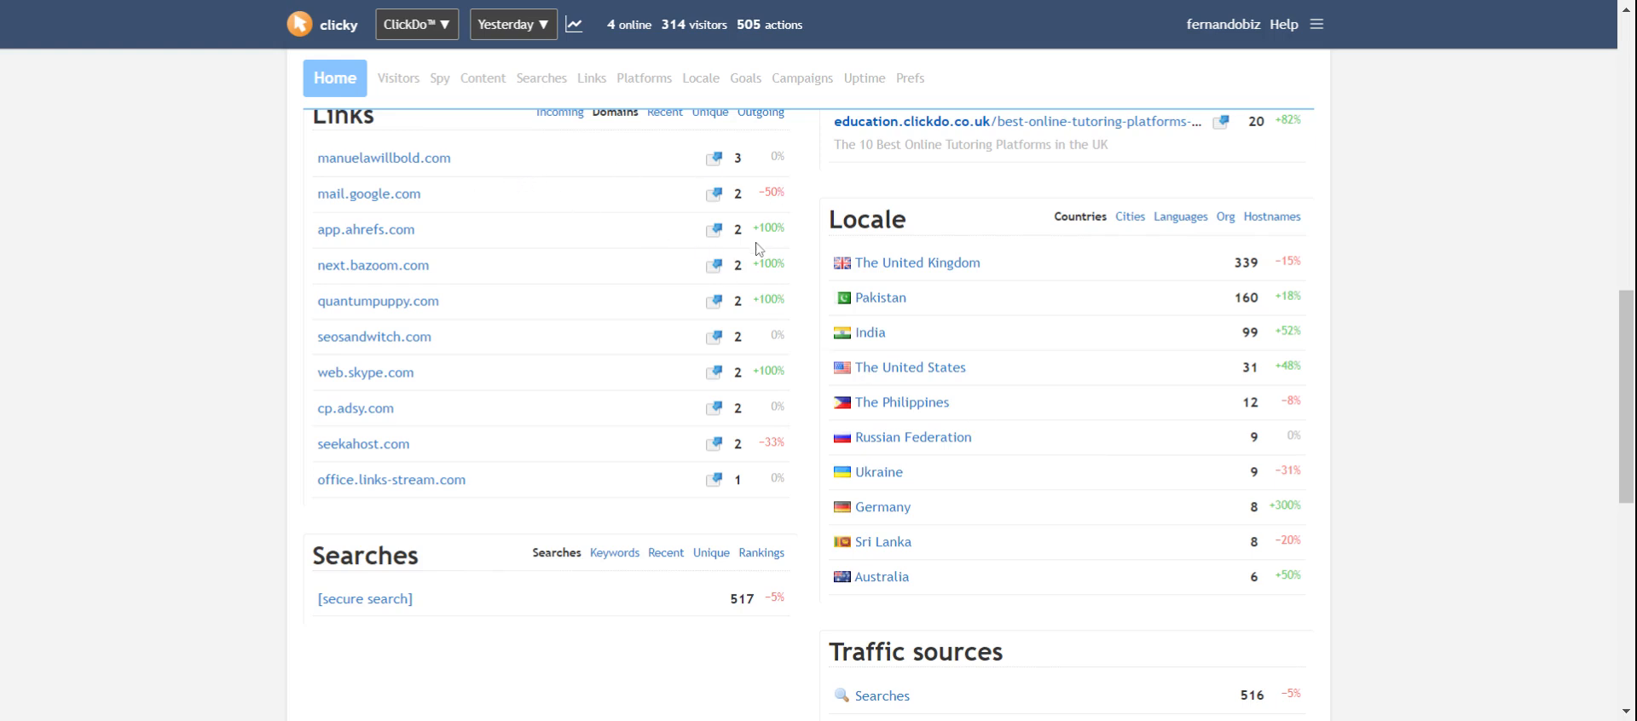
mouse_move(542, 315)
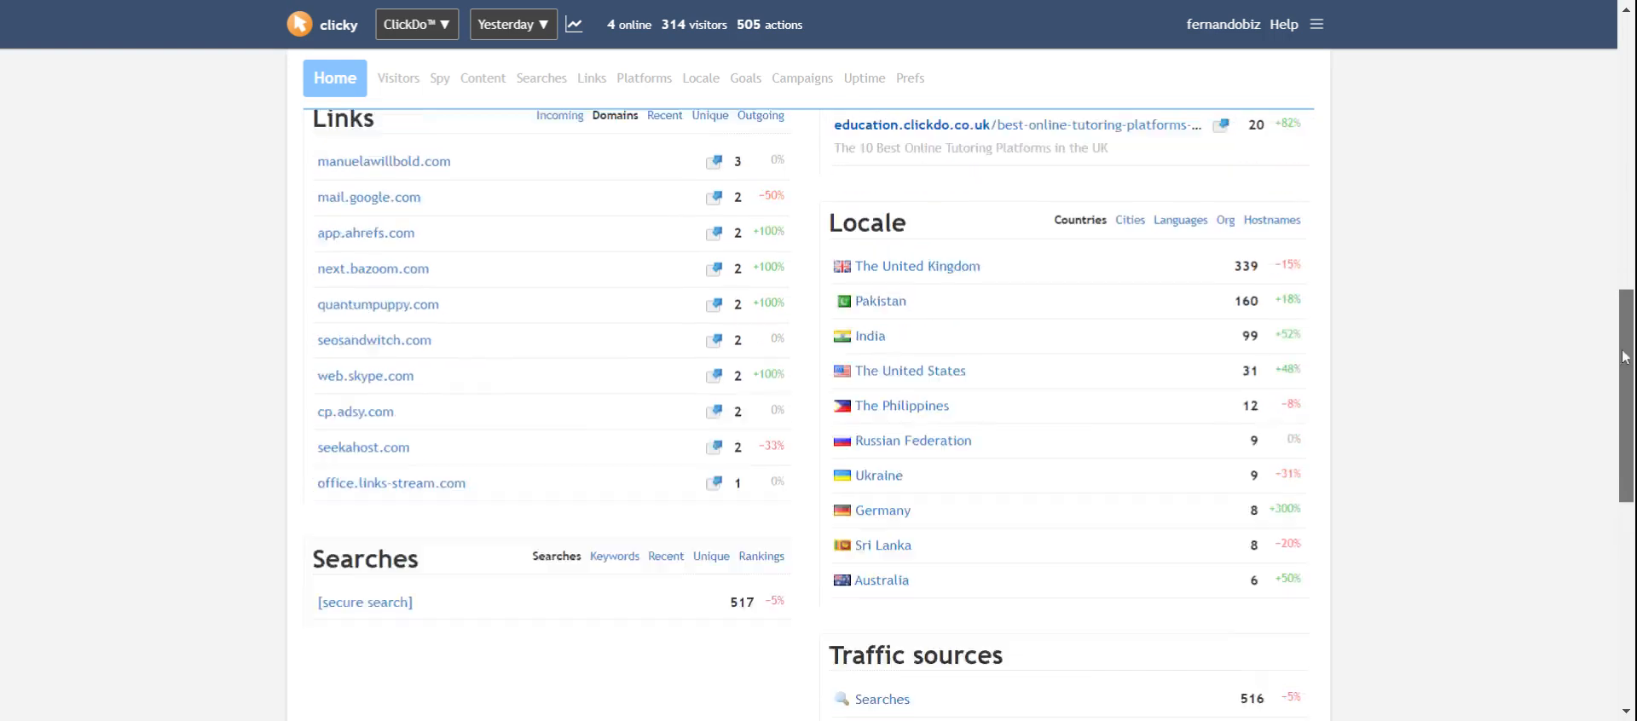
scroll("up", 3)
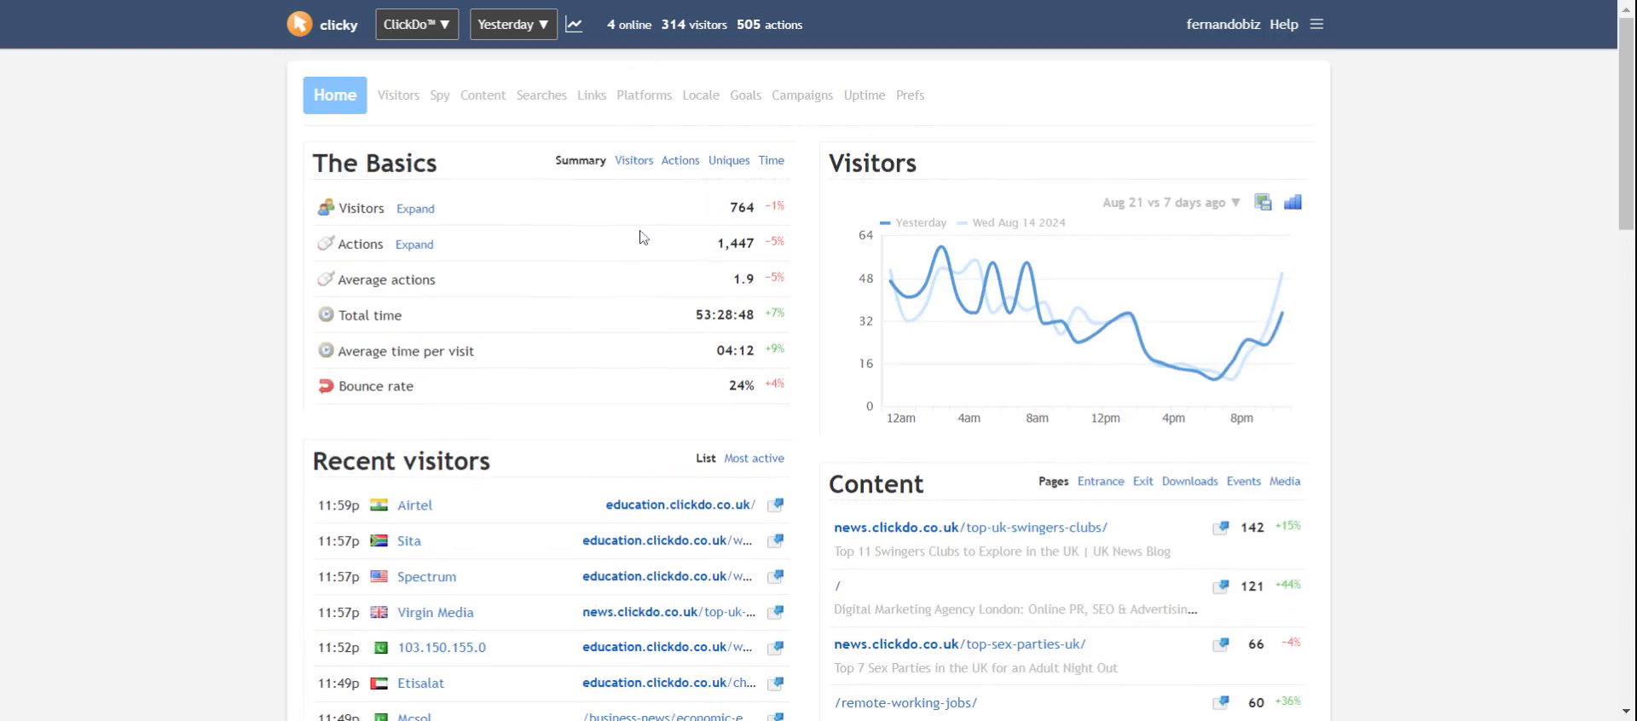
mouse_move(687, 421)
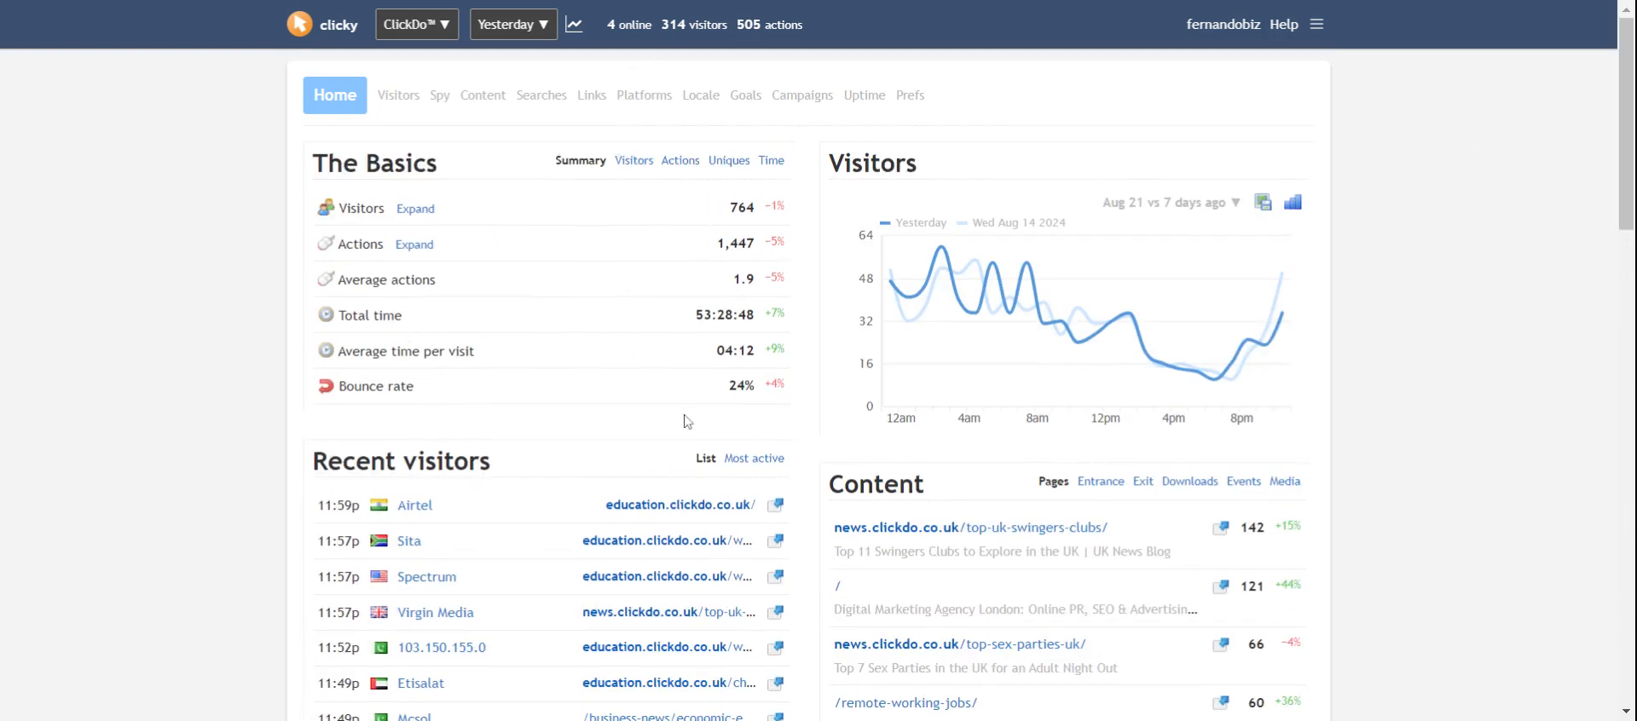
mouse_move(677, 425)
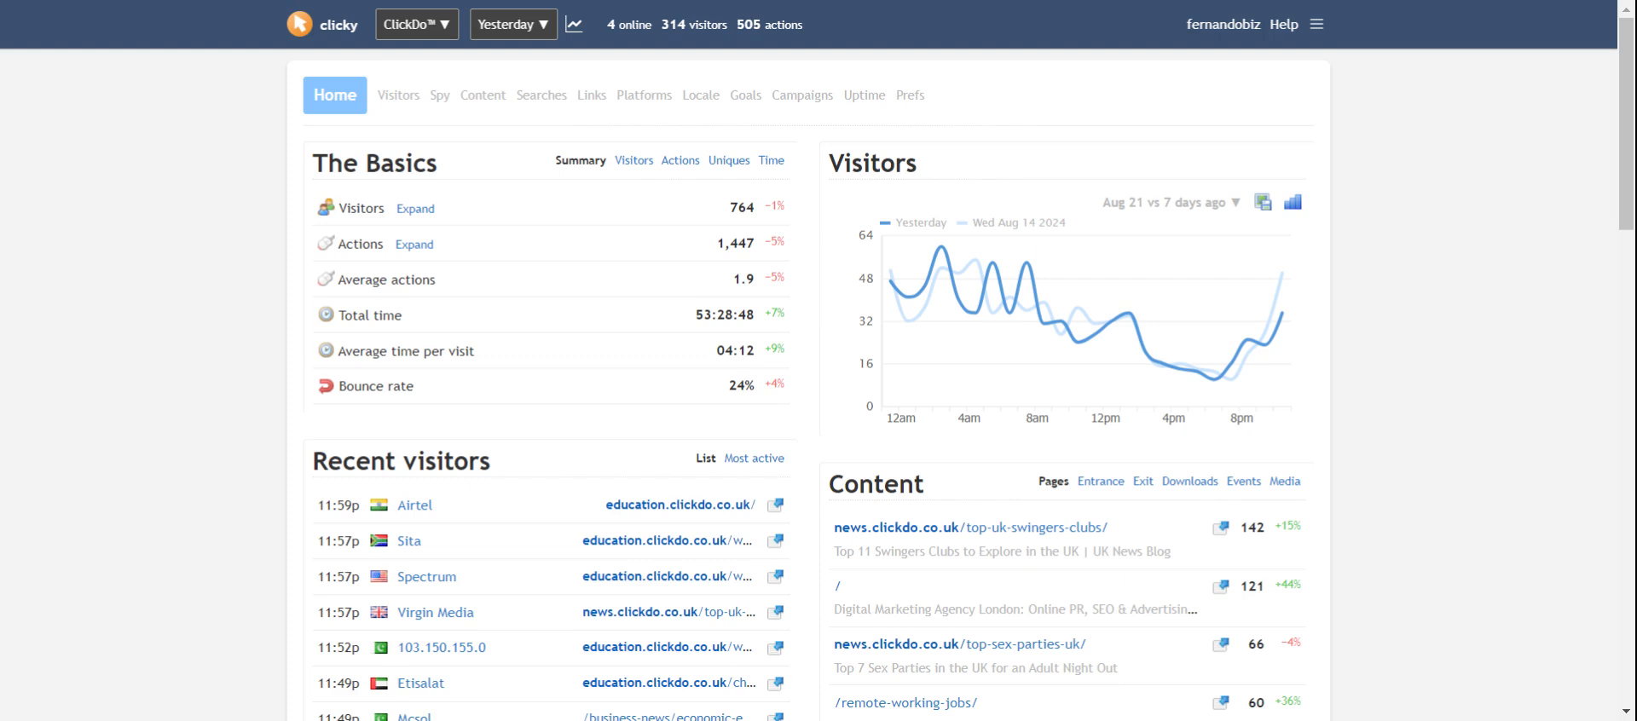
double_click(701, 314)
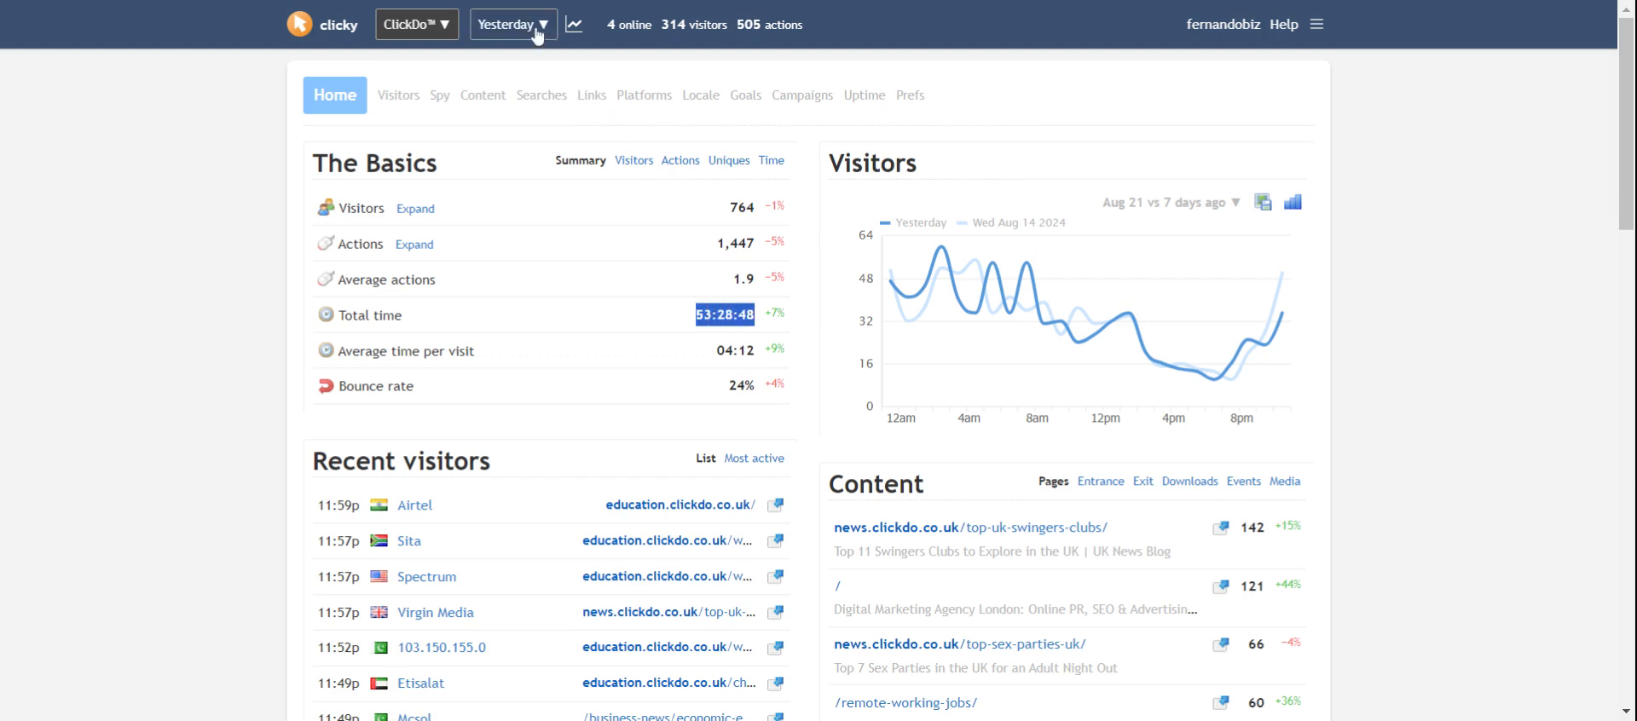
Browse the date-range choices, then list the tracked websites over the ClickDo report
left_click(514, 24)
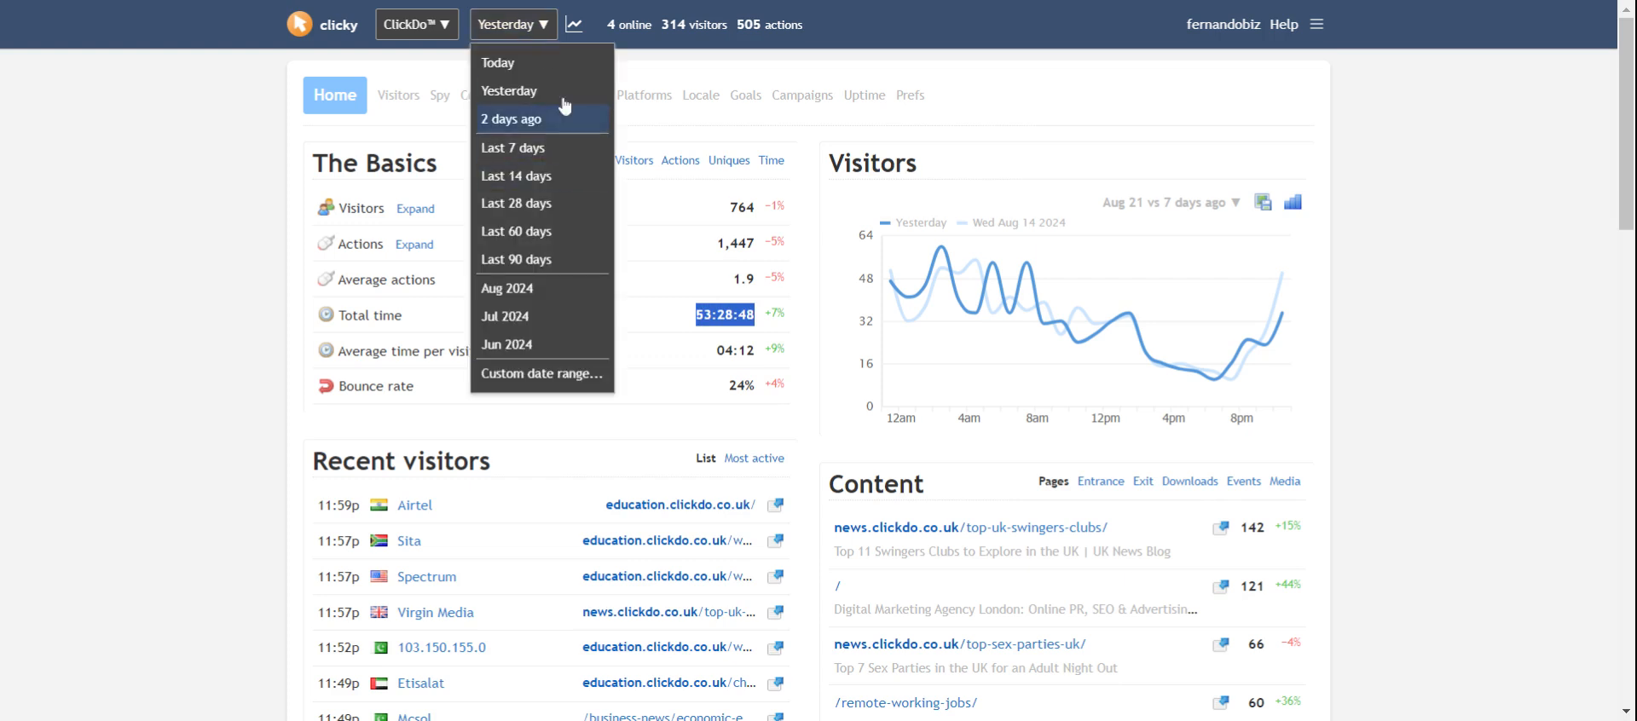
mouse_move(505, 99)
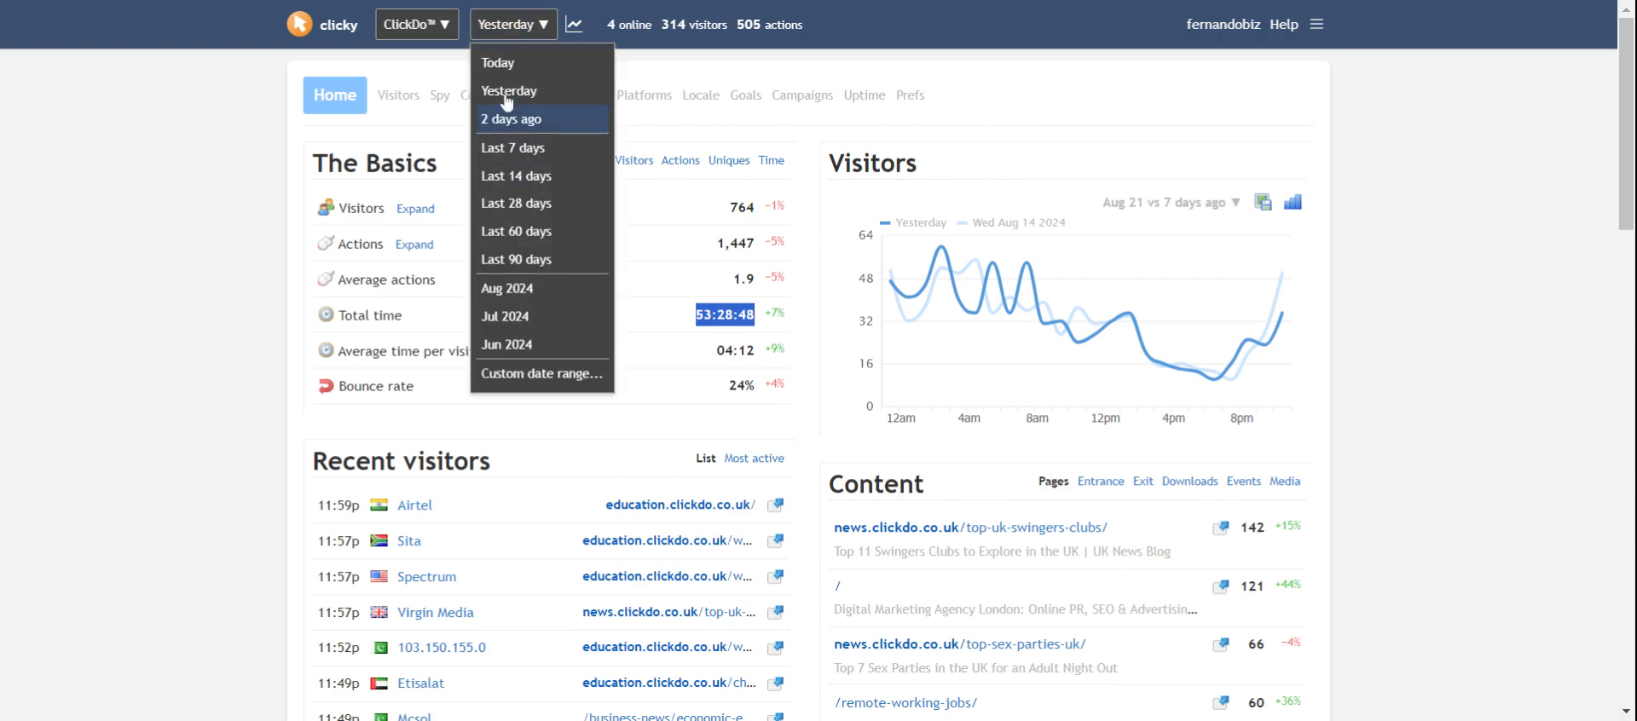
left_click(416, 24)
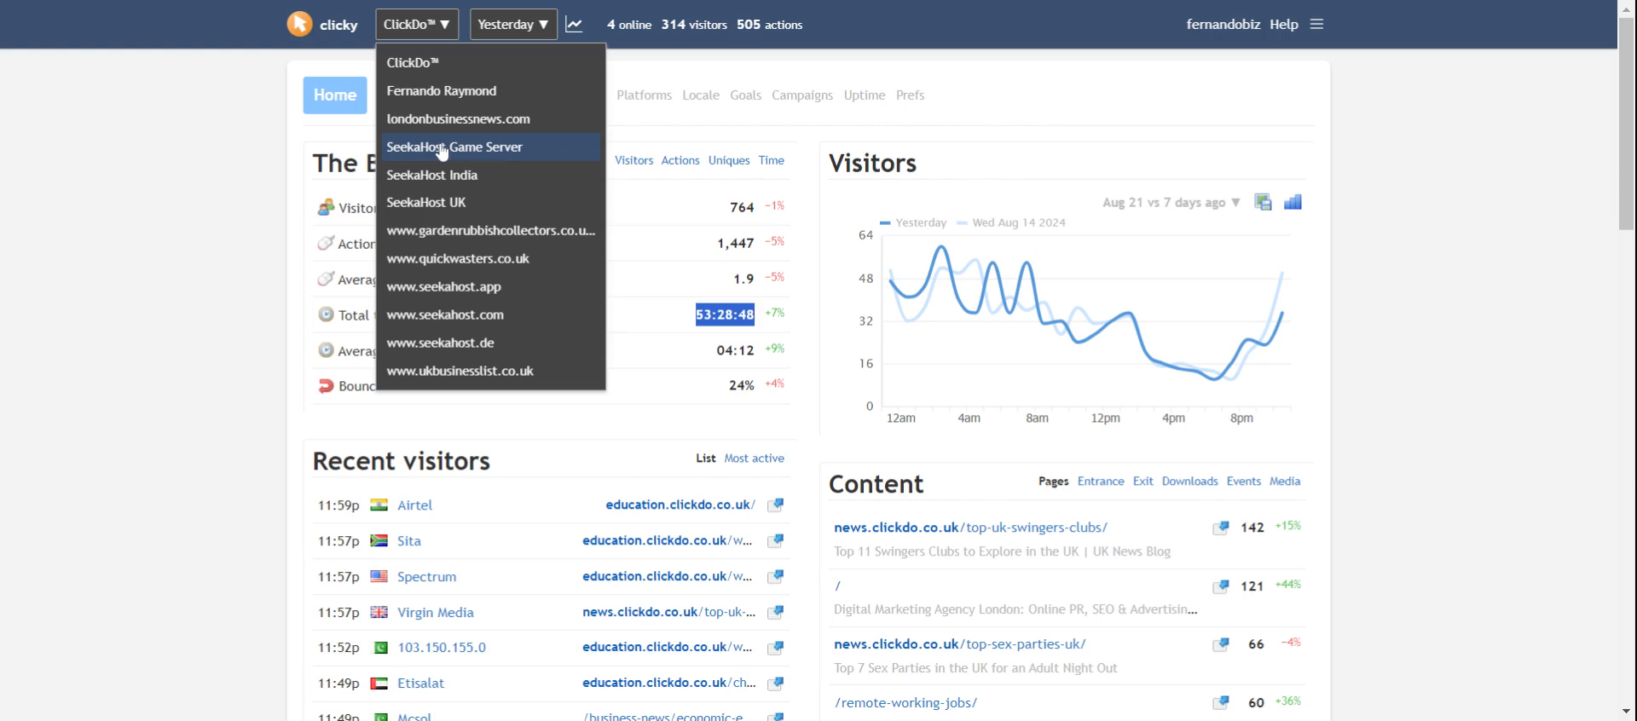
mouse_move(448, 314)
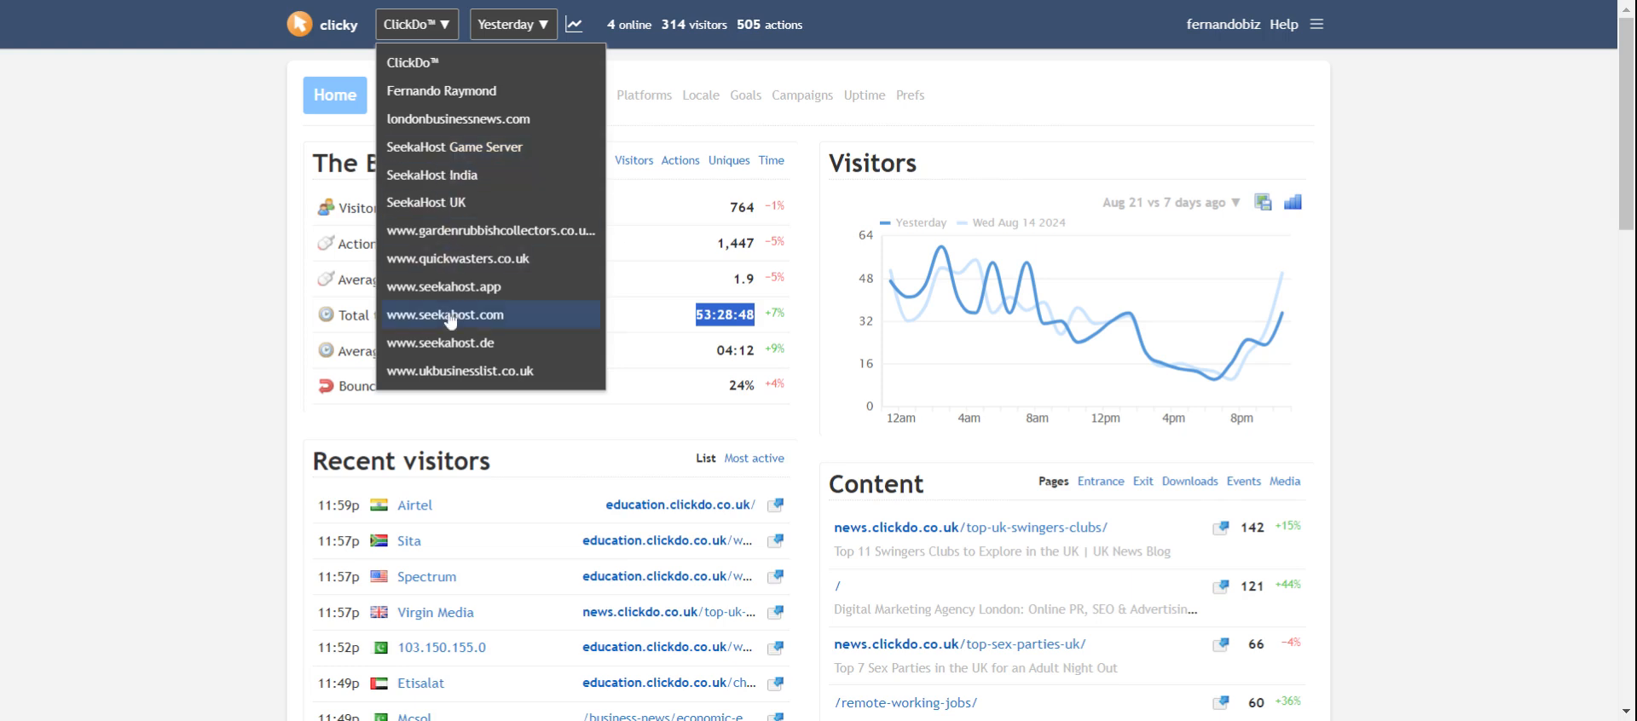
left_click(445, 314)
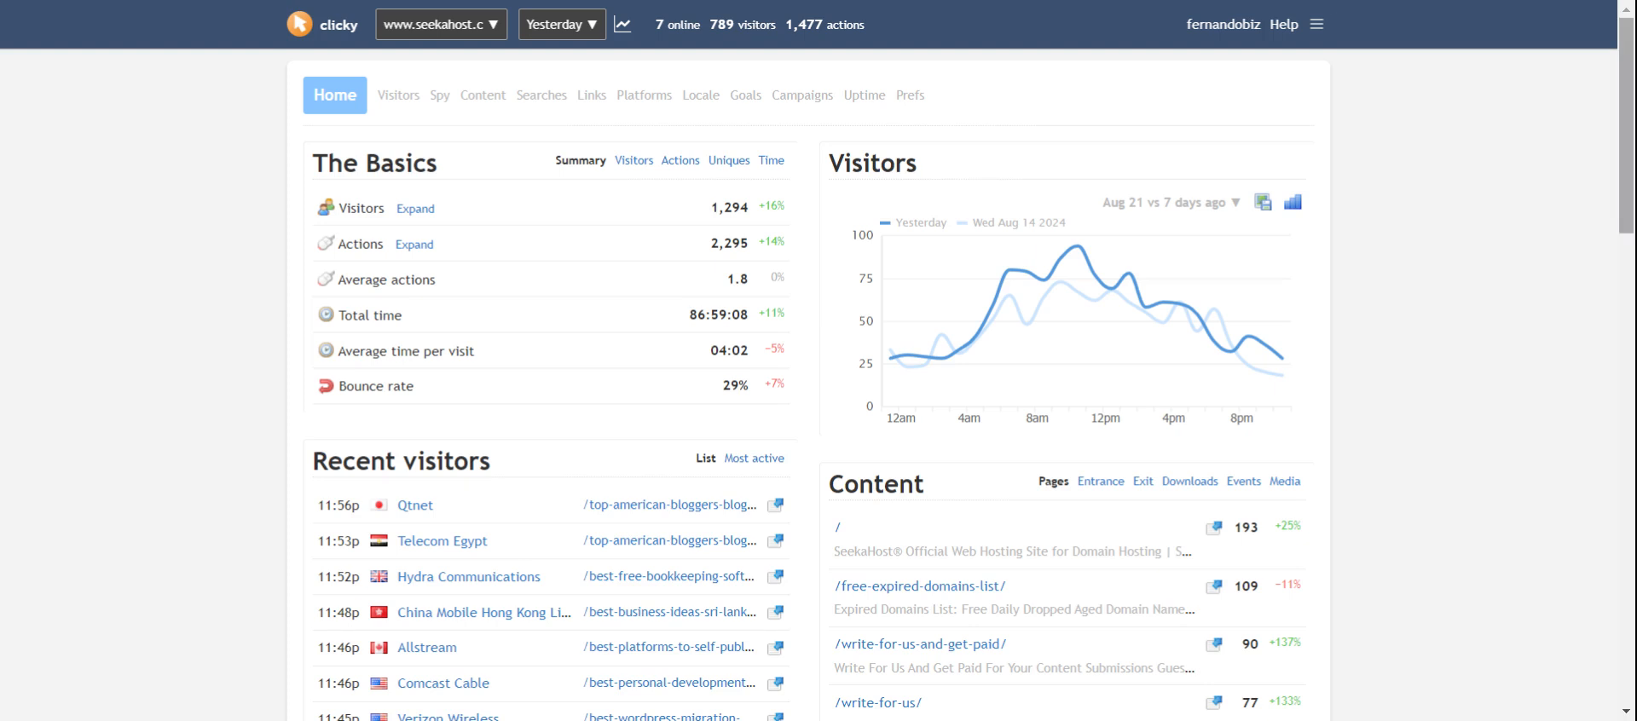
scroll("down", 3)
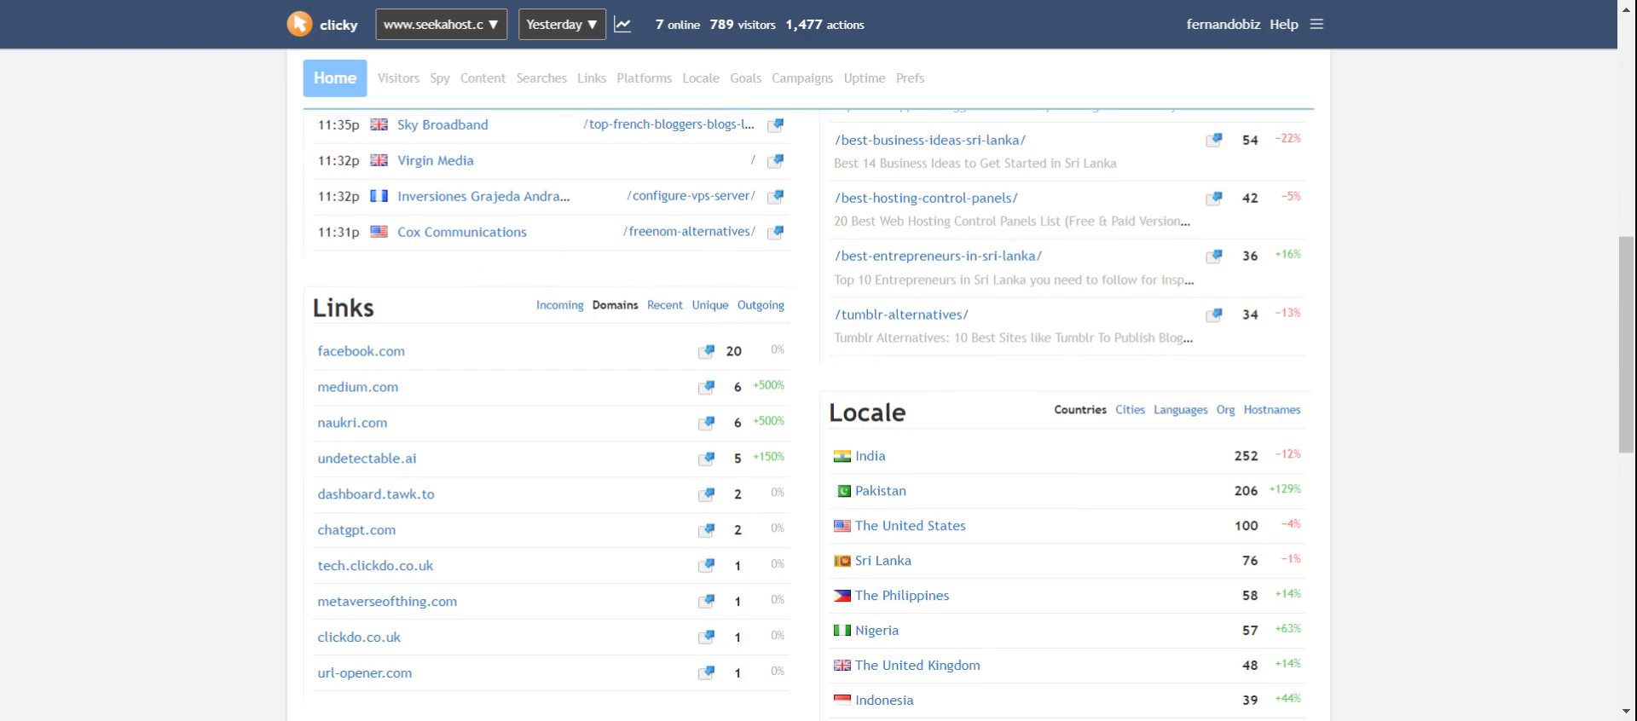
scroll("up", 3)
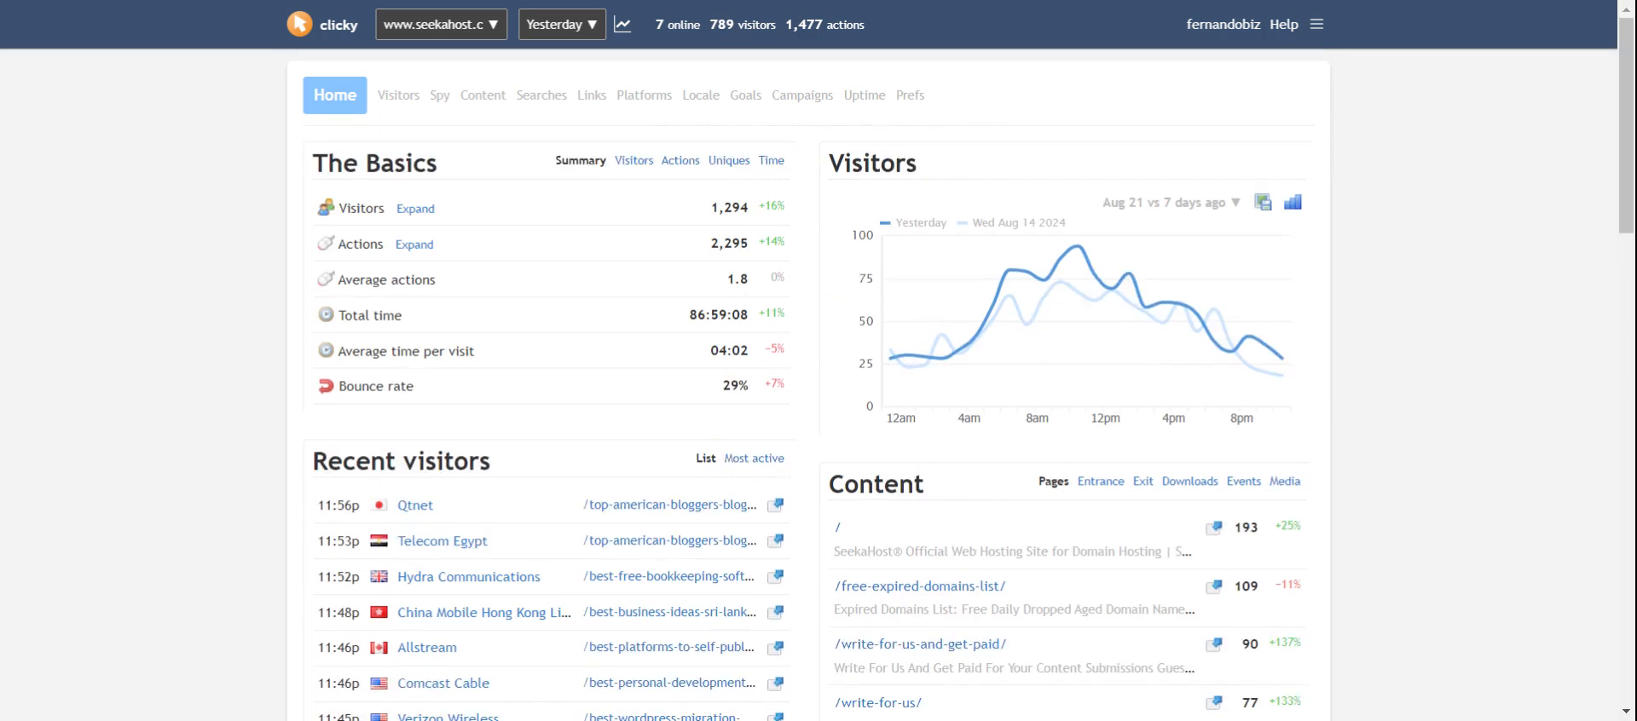
double_click(720, 206)
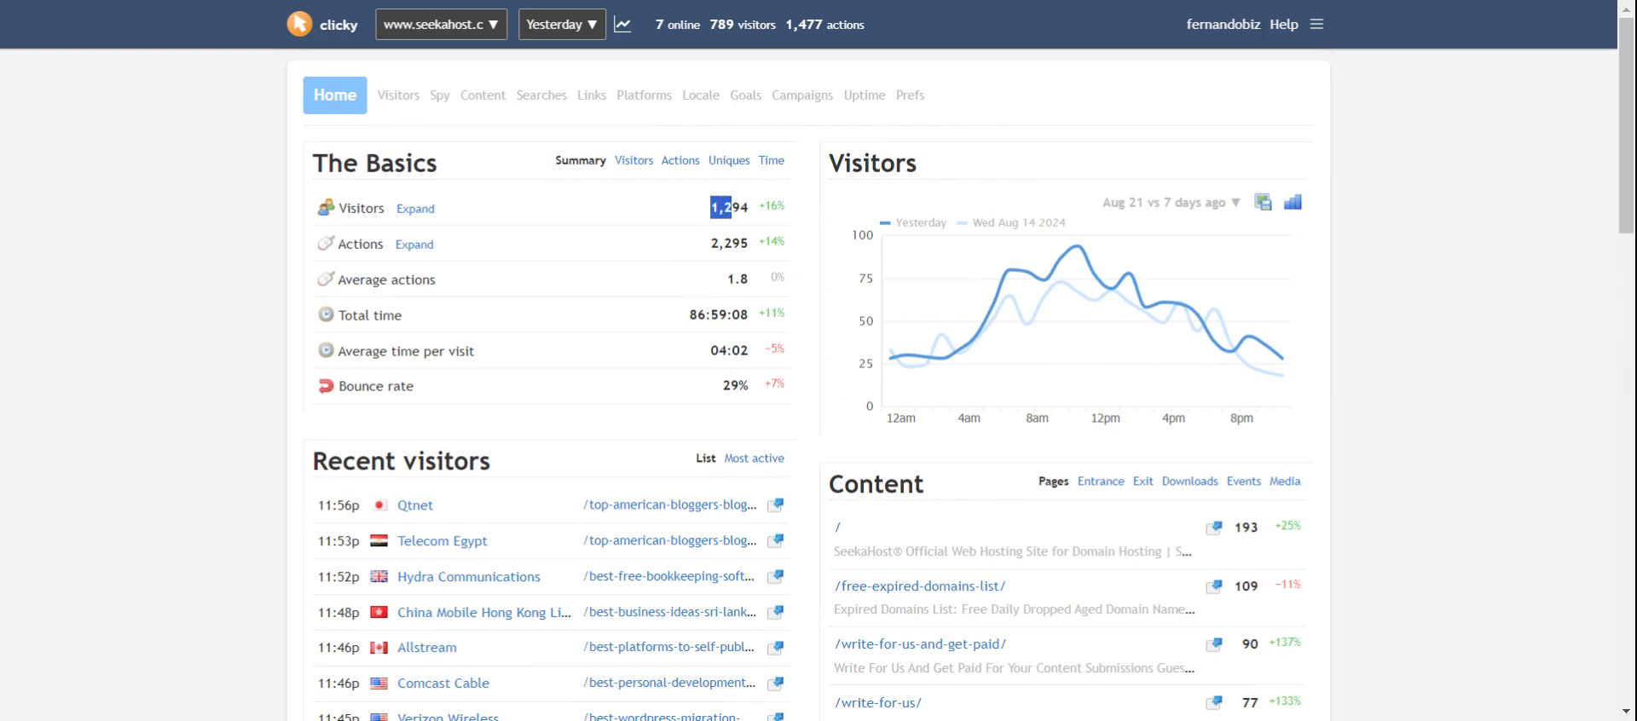
mouse_move(764, 240)
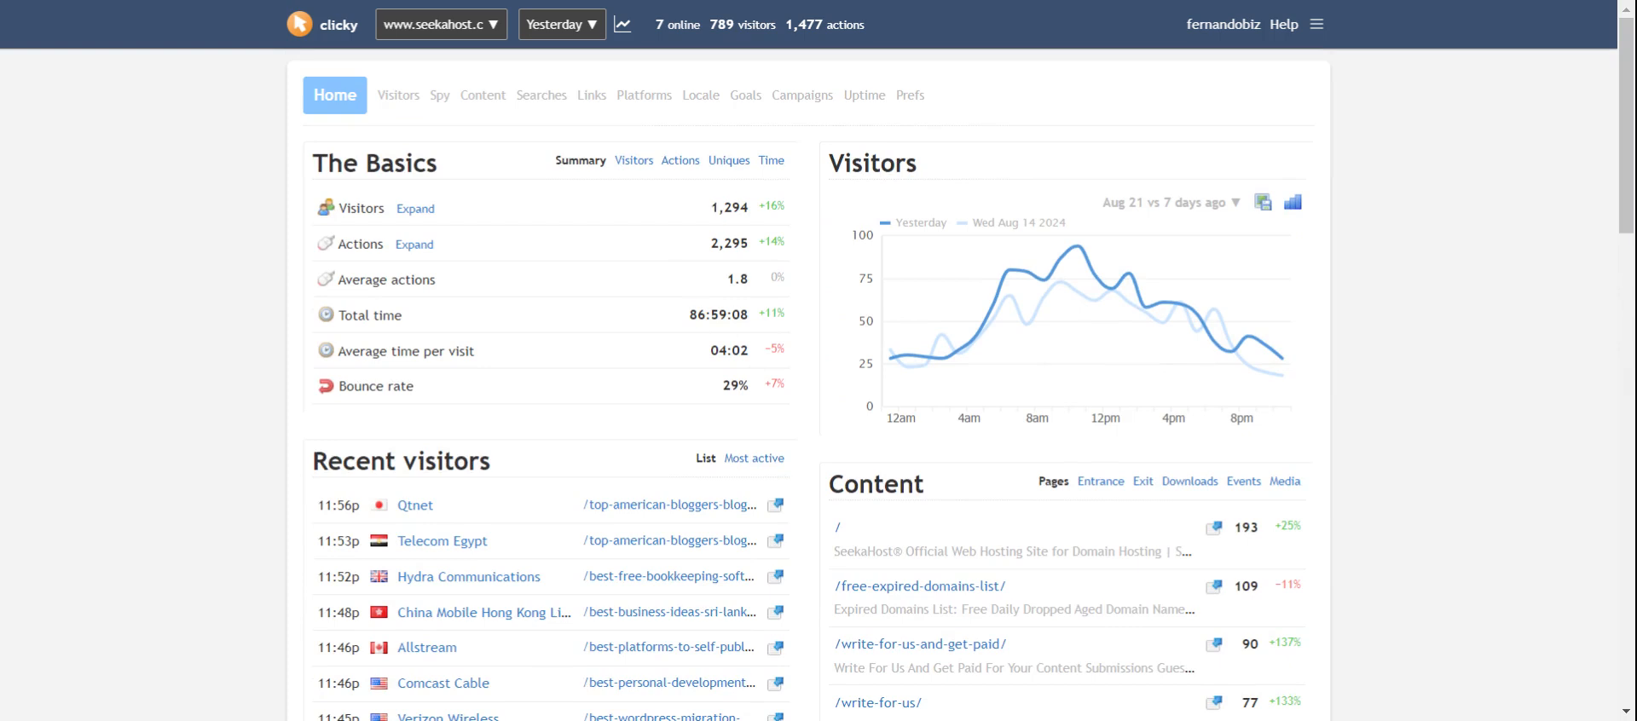
double_click(698, 314)
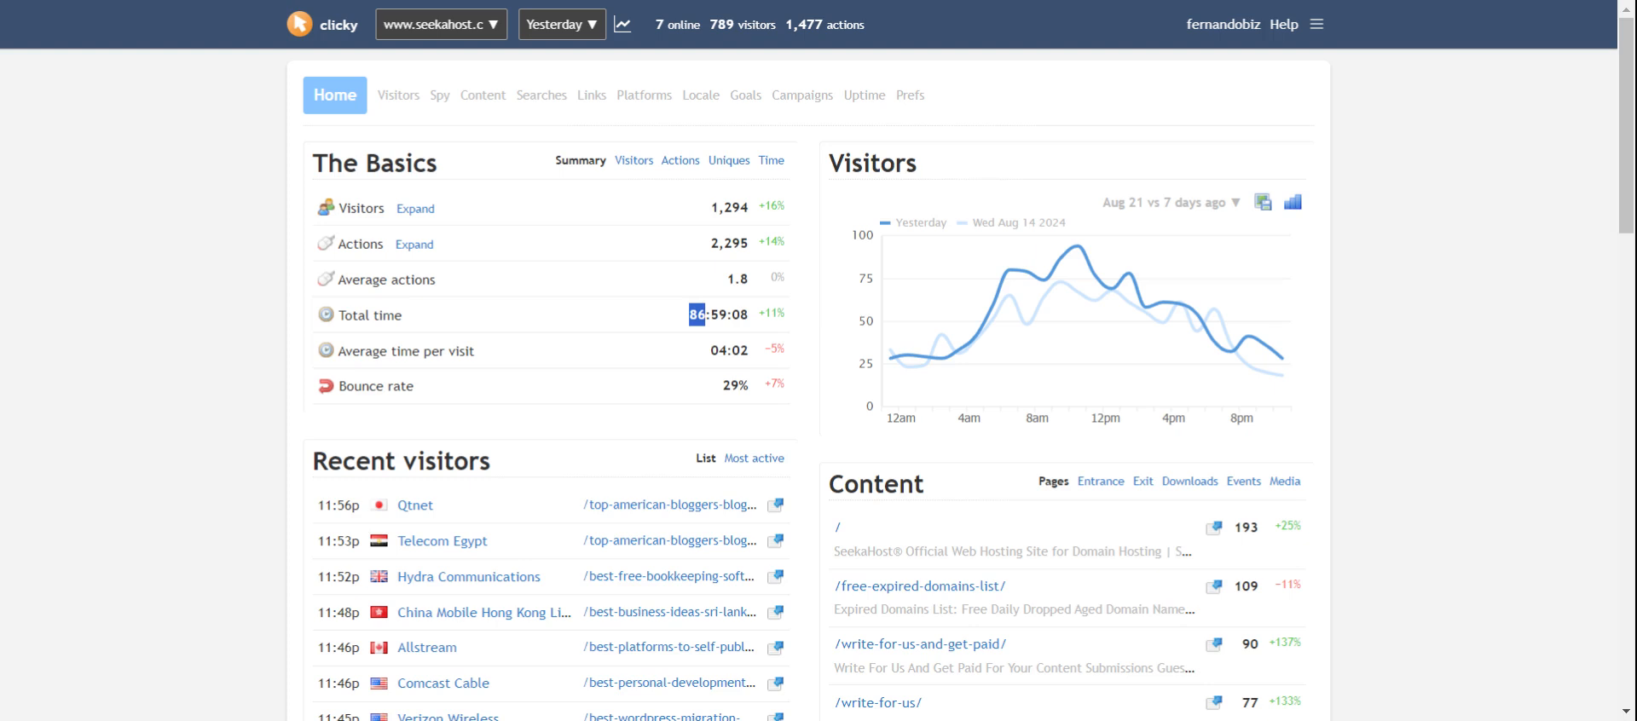
mouse_move(708, 249)
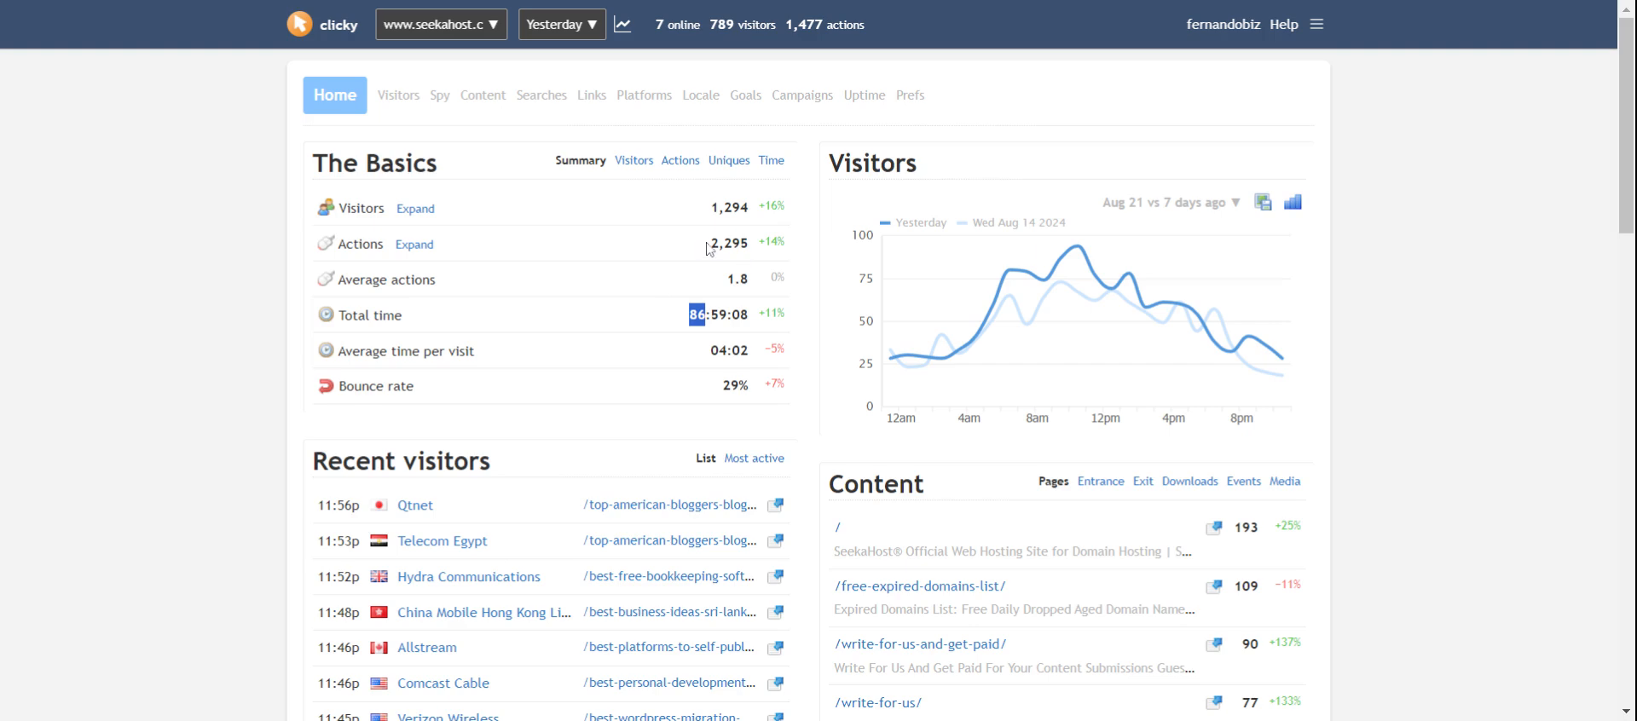
scroll("down", 3)
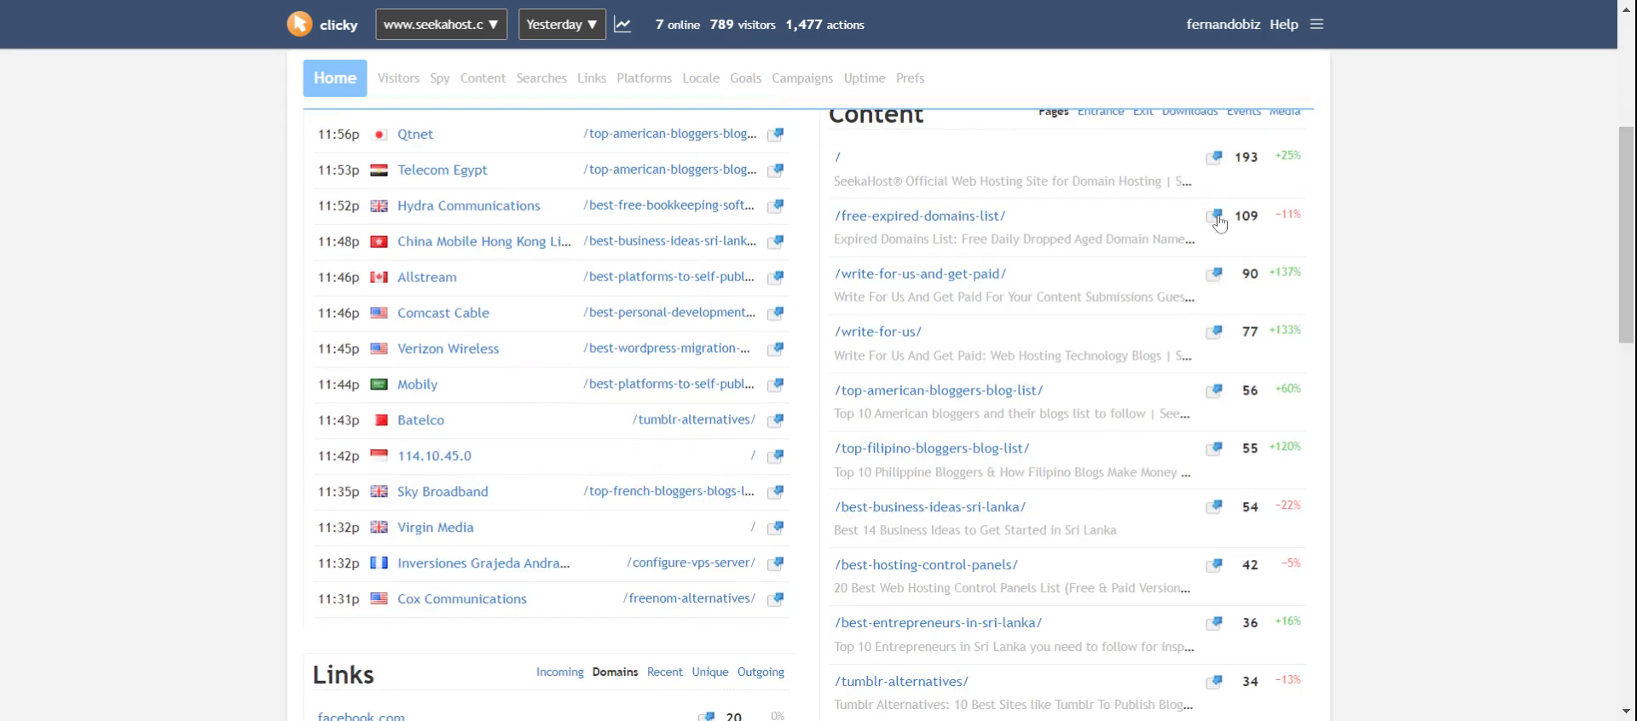
mouse_move(919, 216)
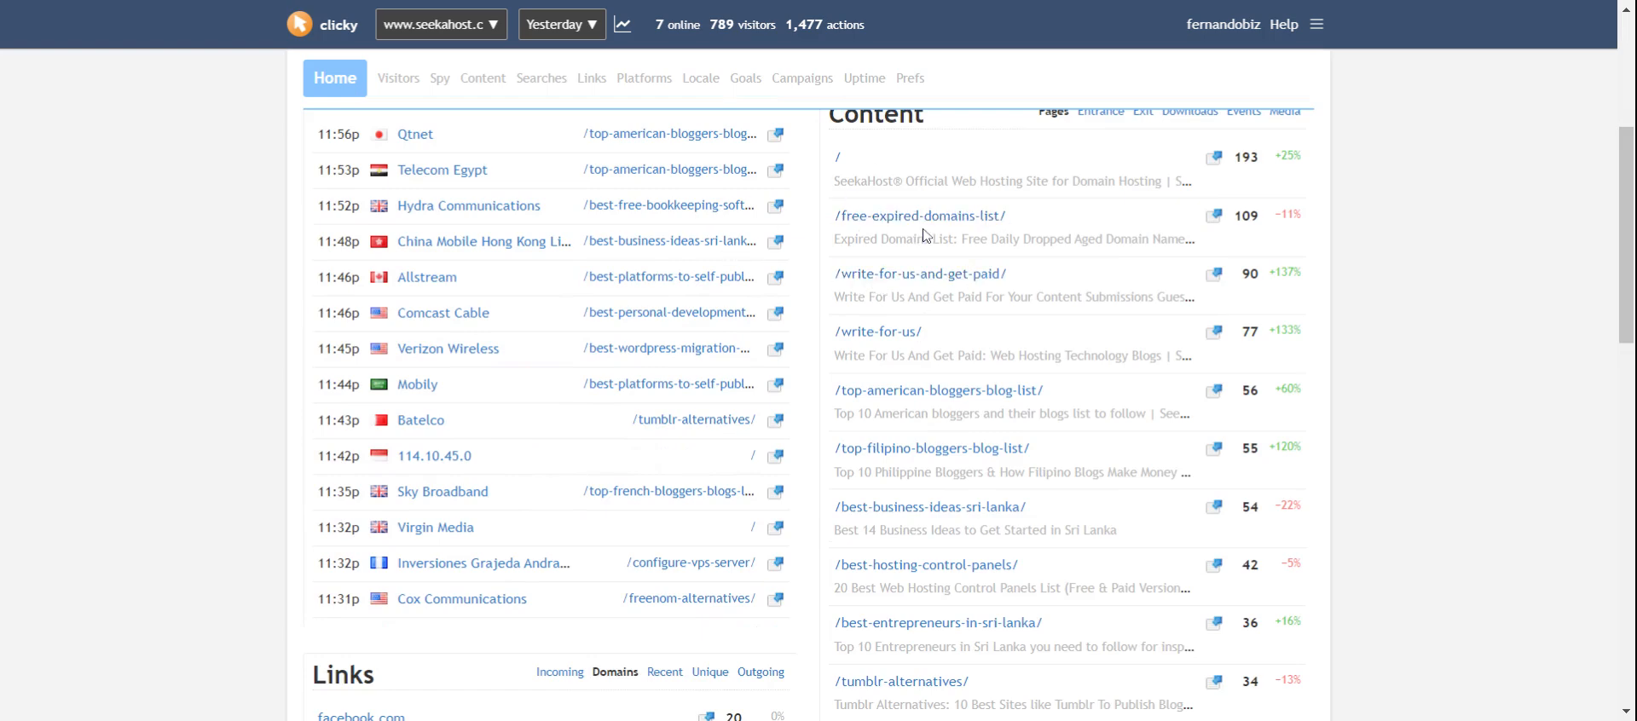
scroll("up", 3)
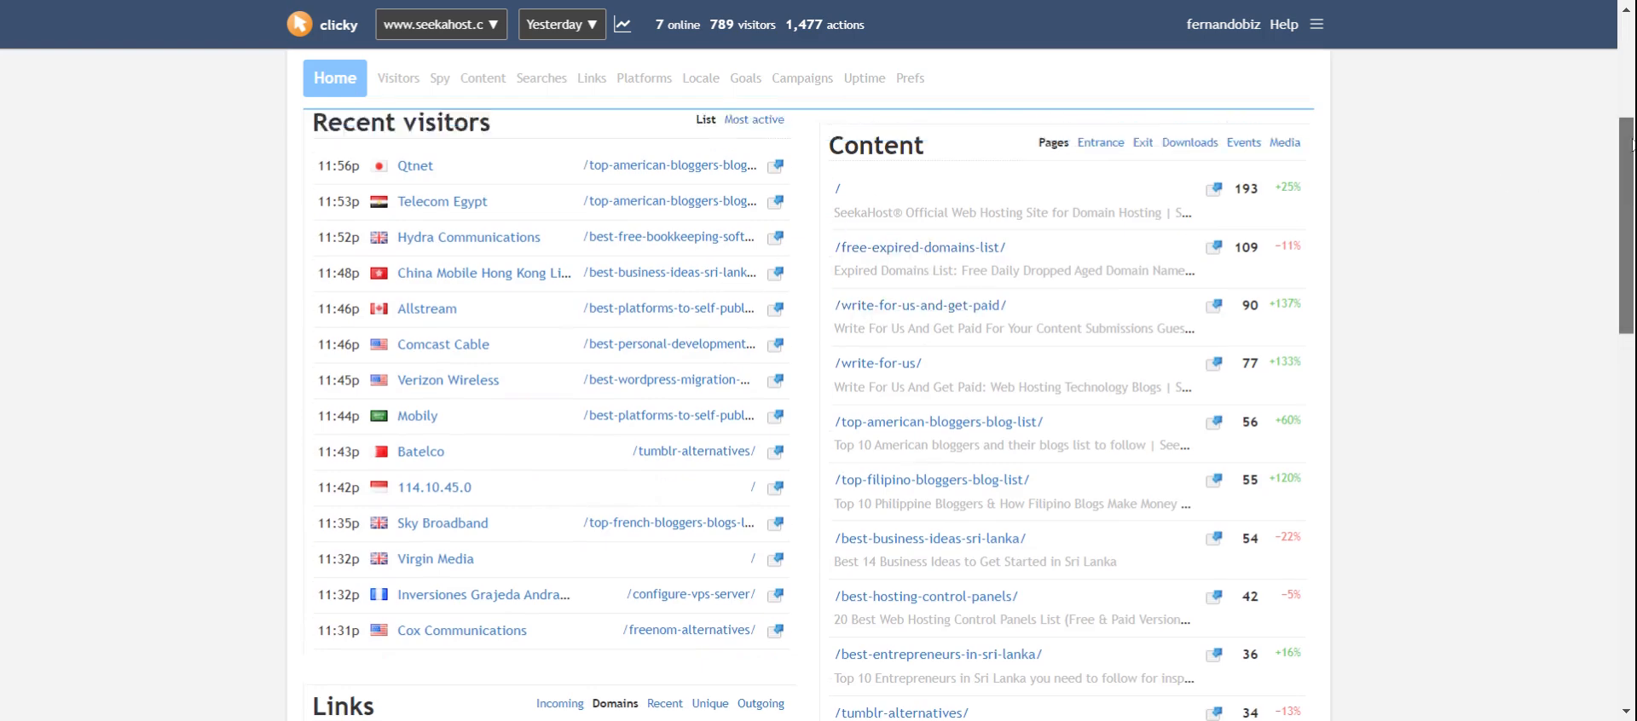
scroll("up", 3)
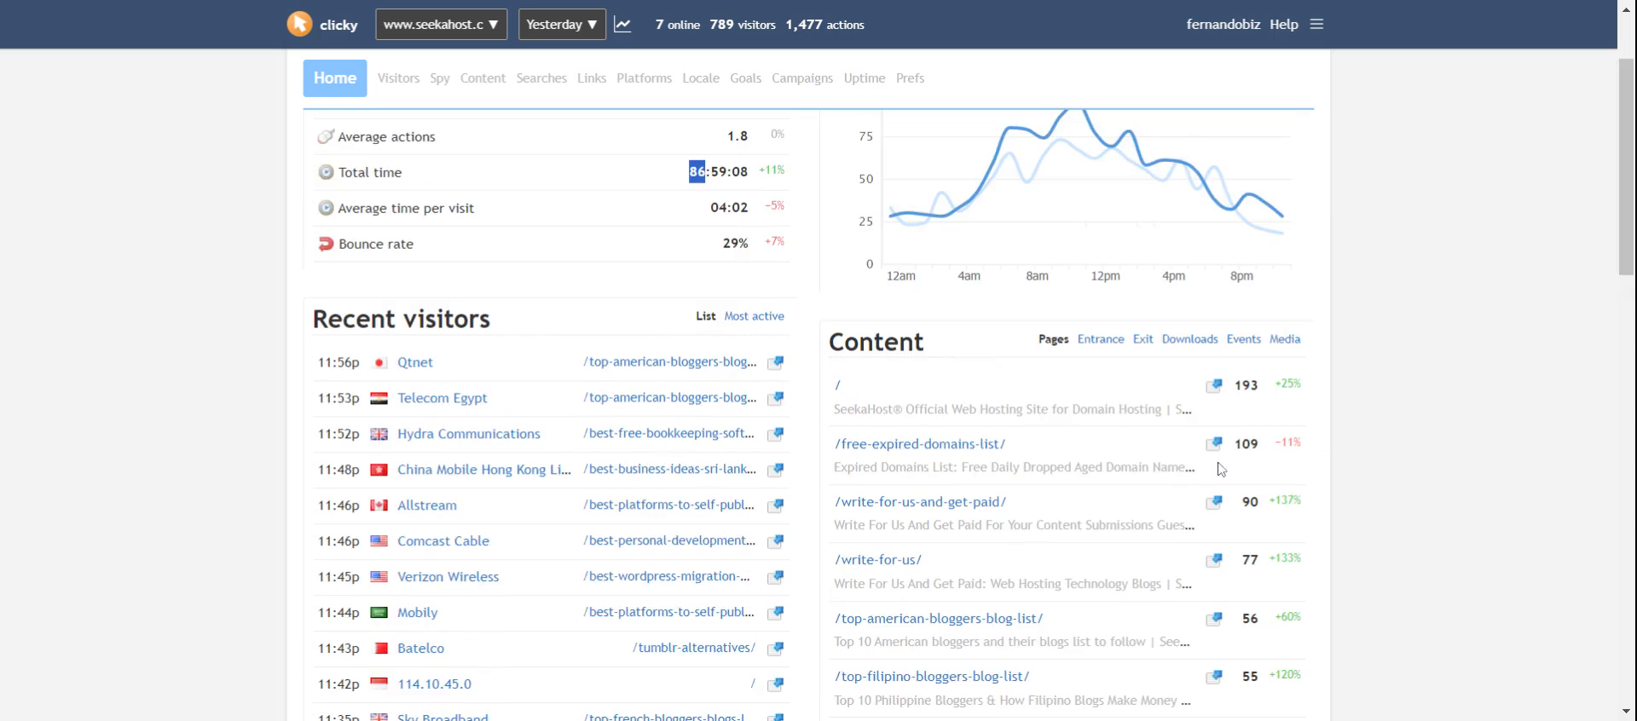
mouse_move(1221, 469)
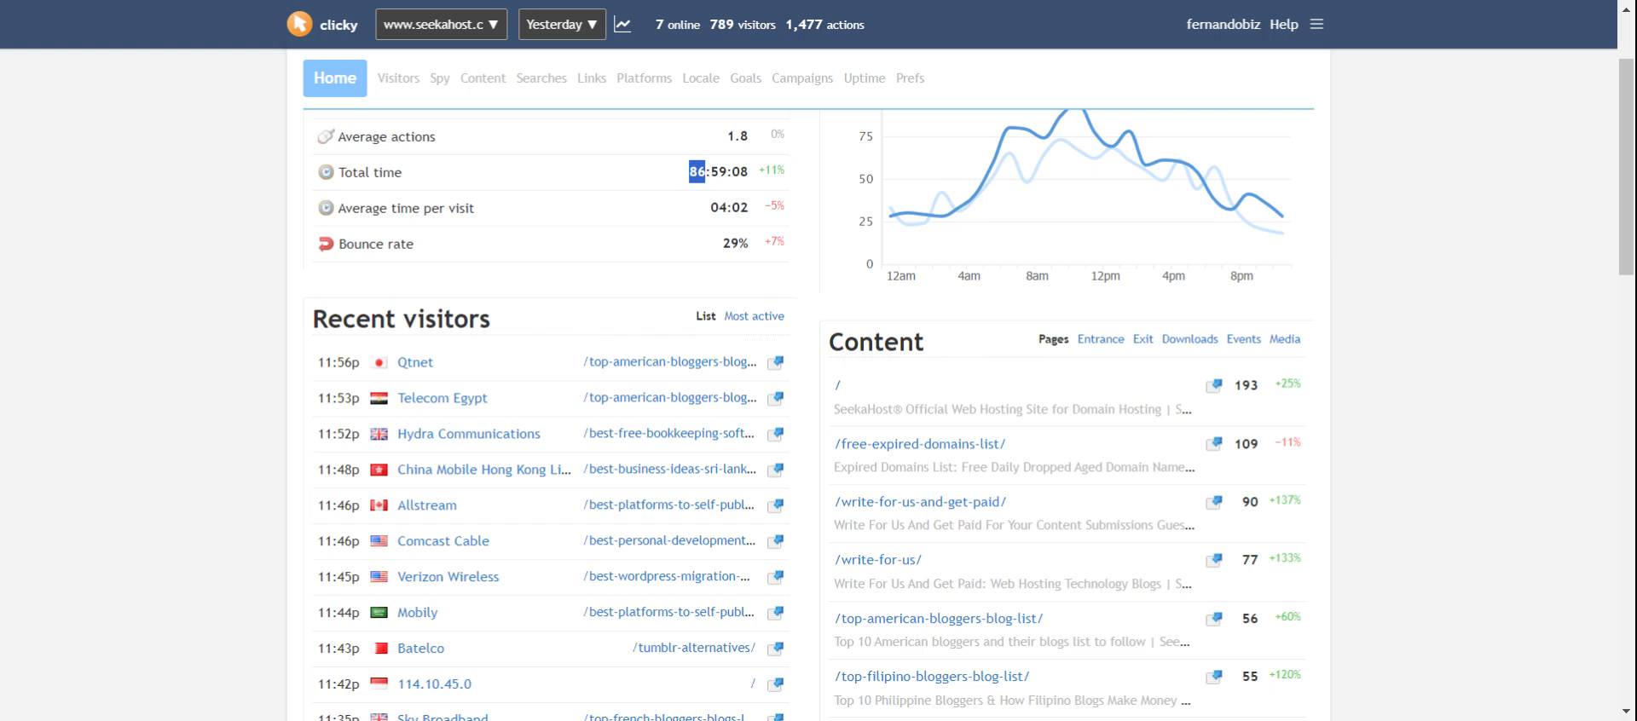
mouse_move(349, 124)
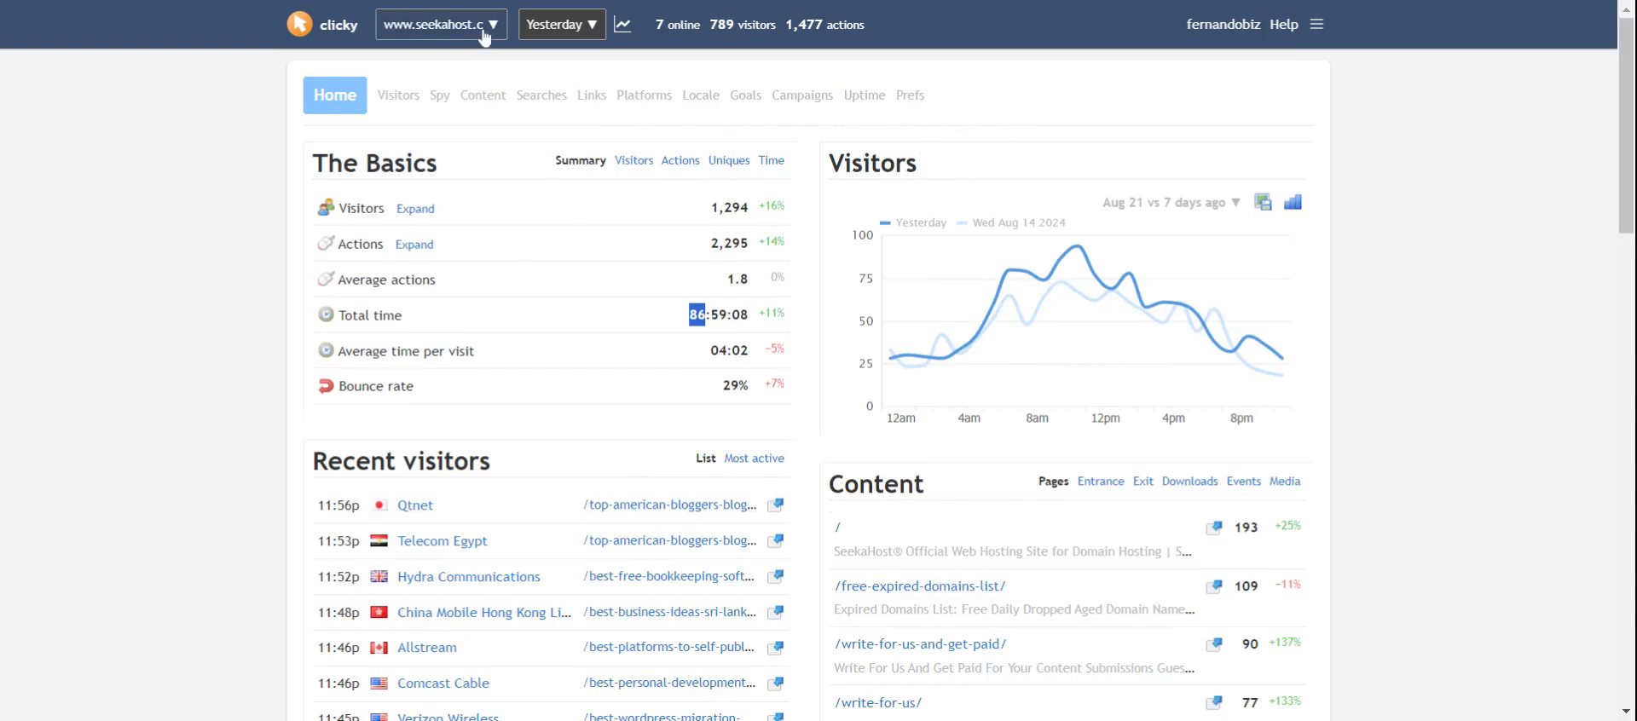
left_click(440, 24)
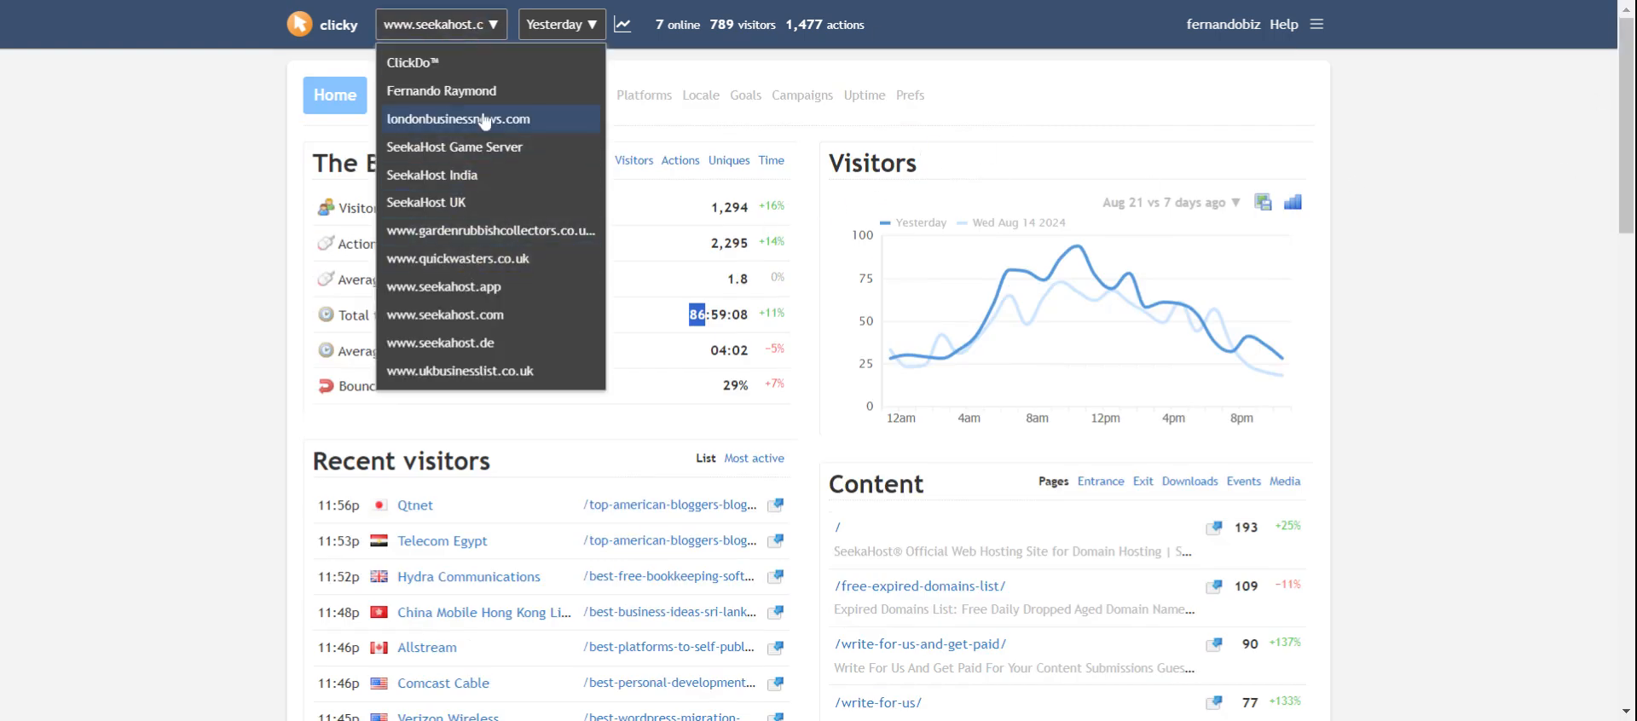
left_click(457, 118)
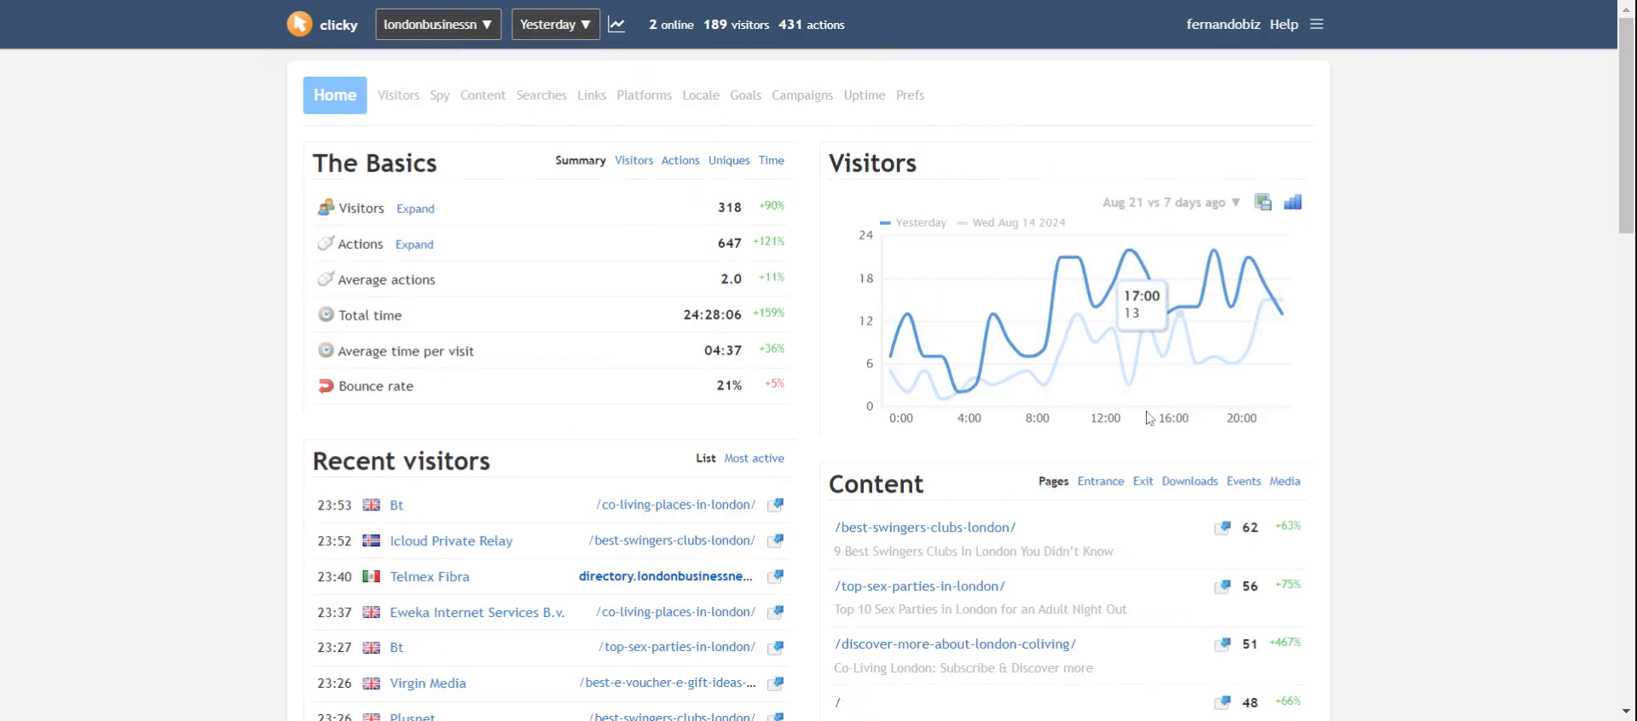
scroll("down", 3)
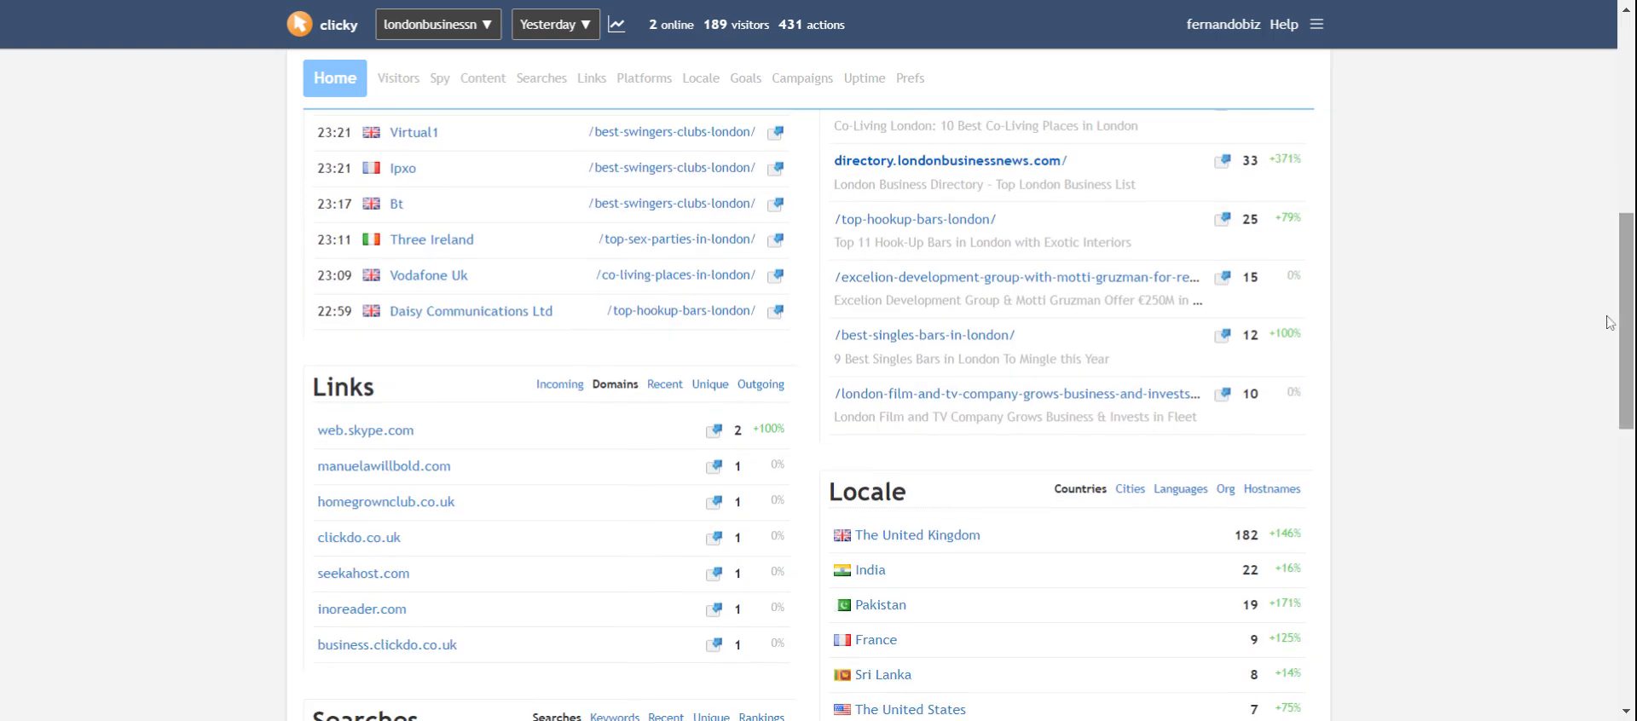
mouse_move(1225, 345)
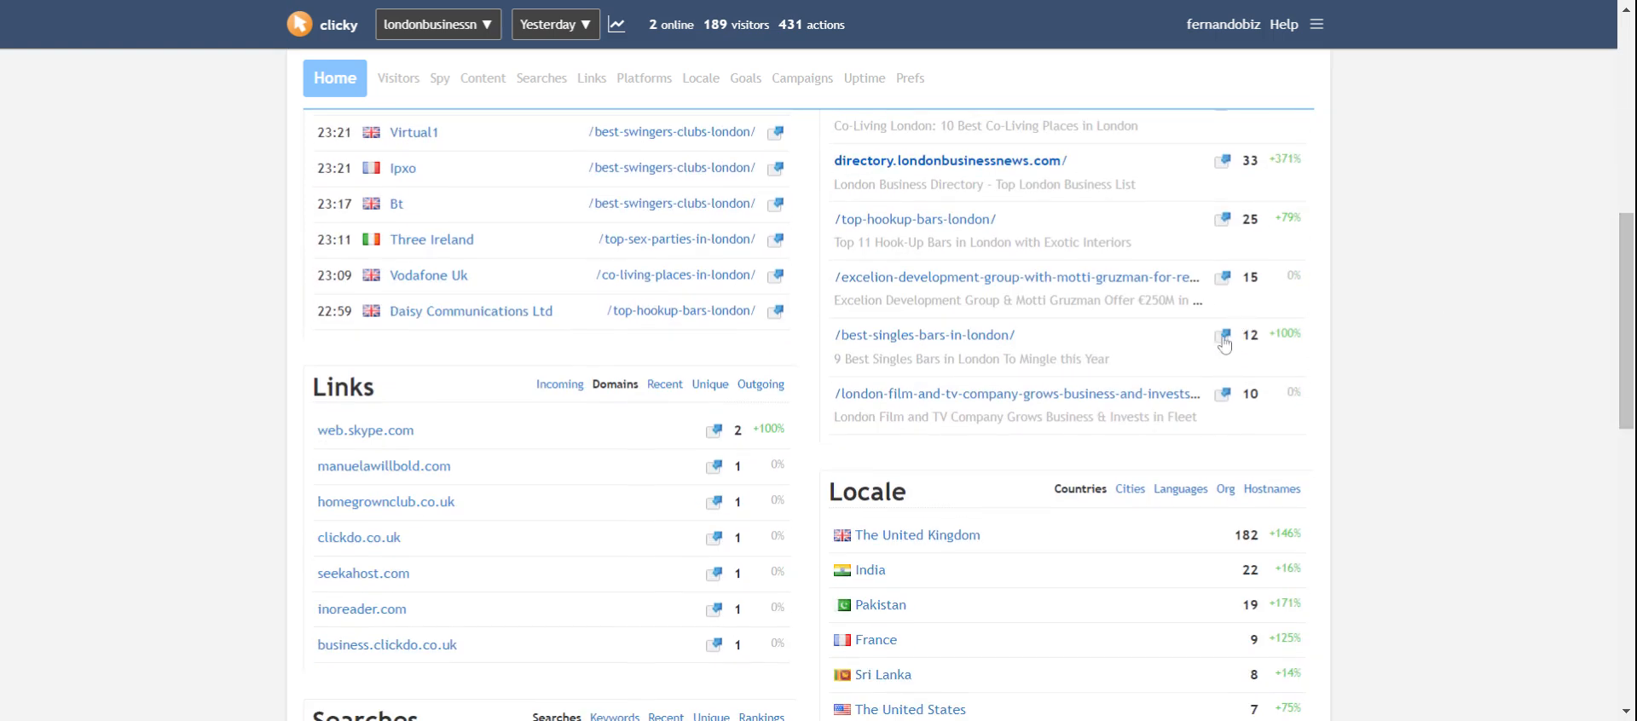
mouse_move(1238, 355)
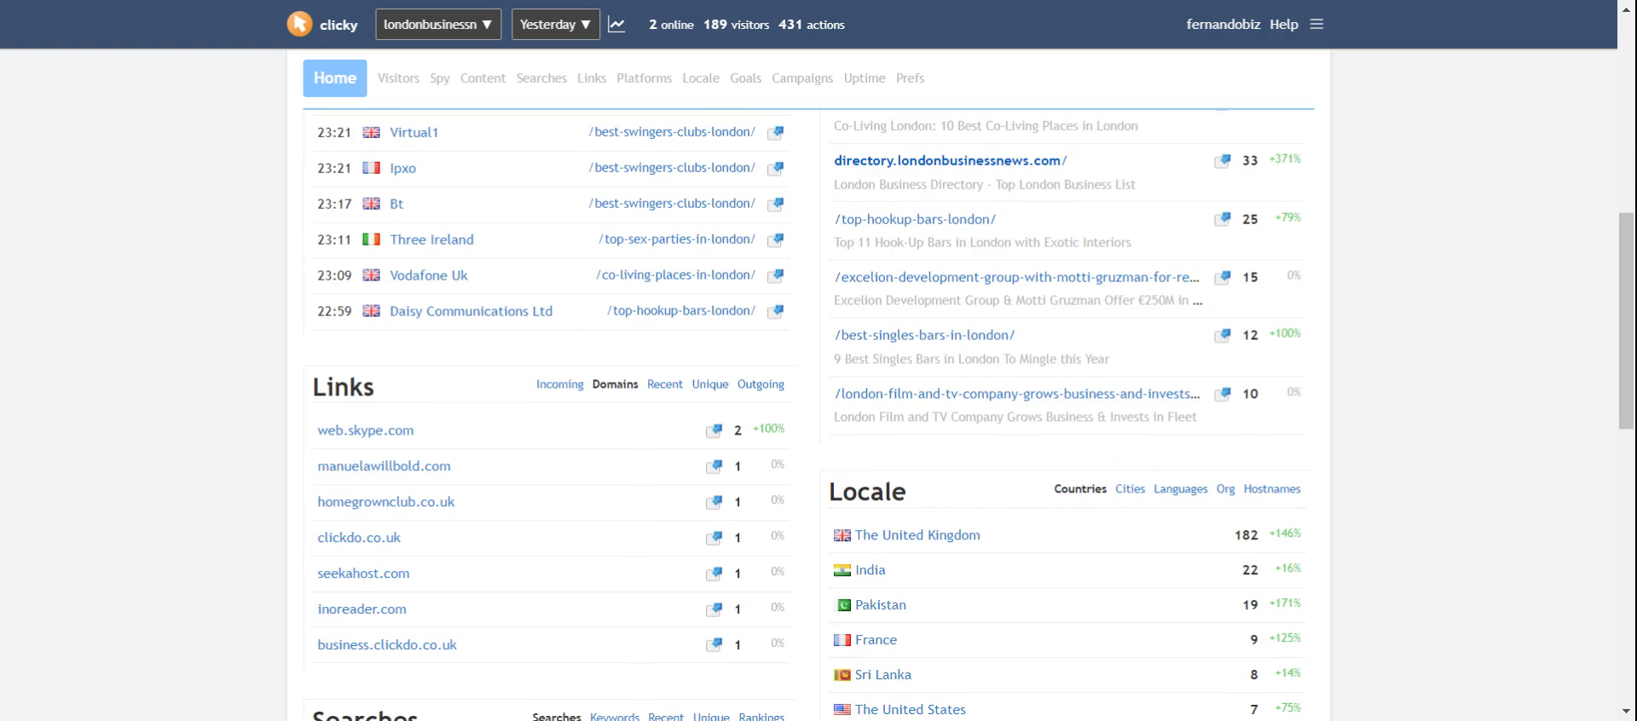
mouse_move(581, 48)
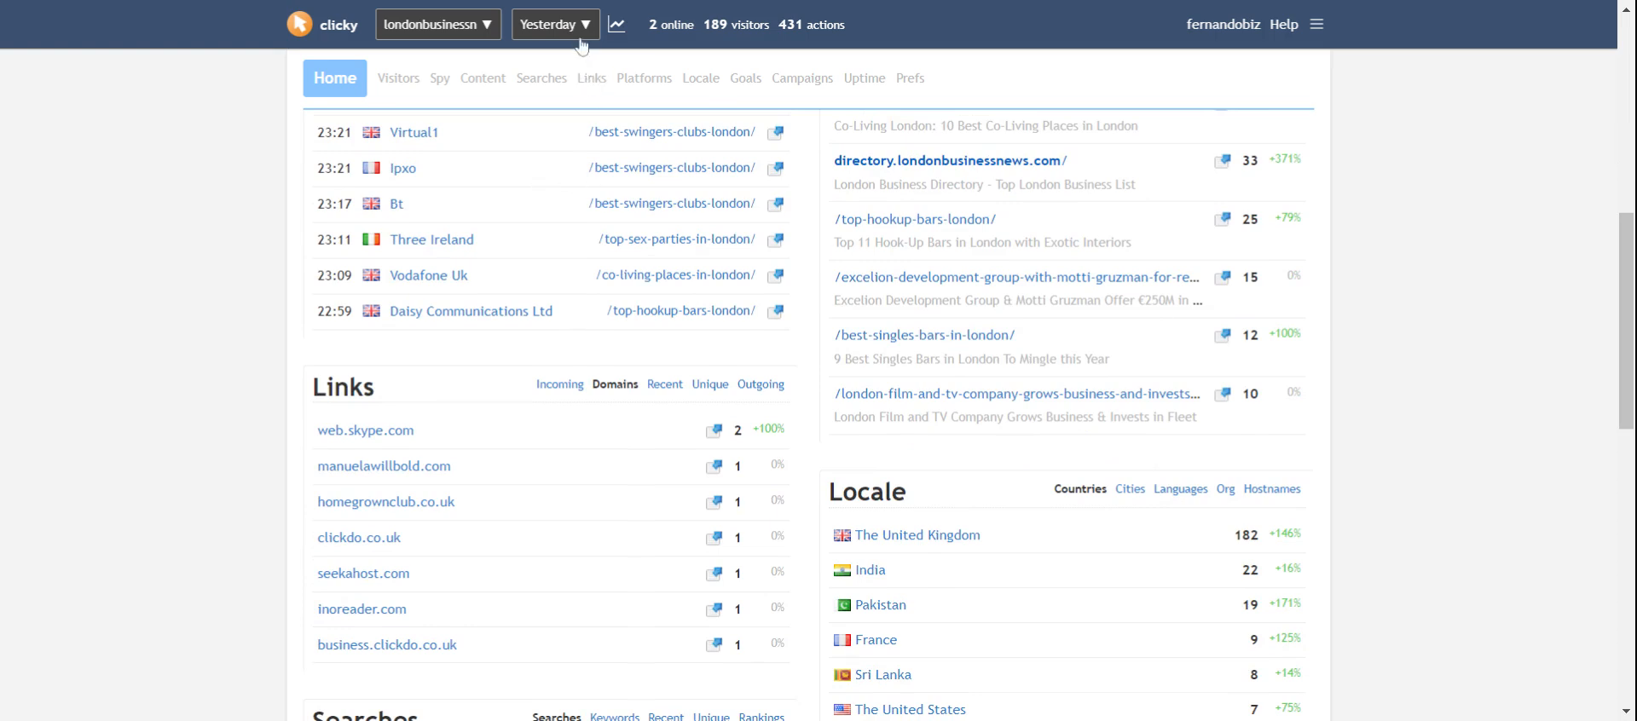
Set the londonbusinessnews.com report to Last 28 days: 5,822 visitors, 11,434 actions
left_click(555, 23)
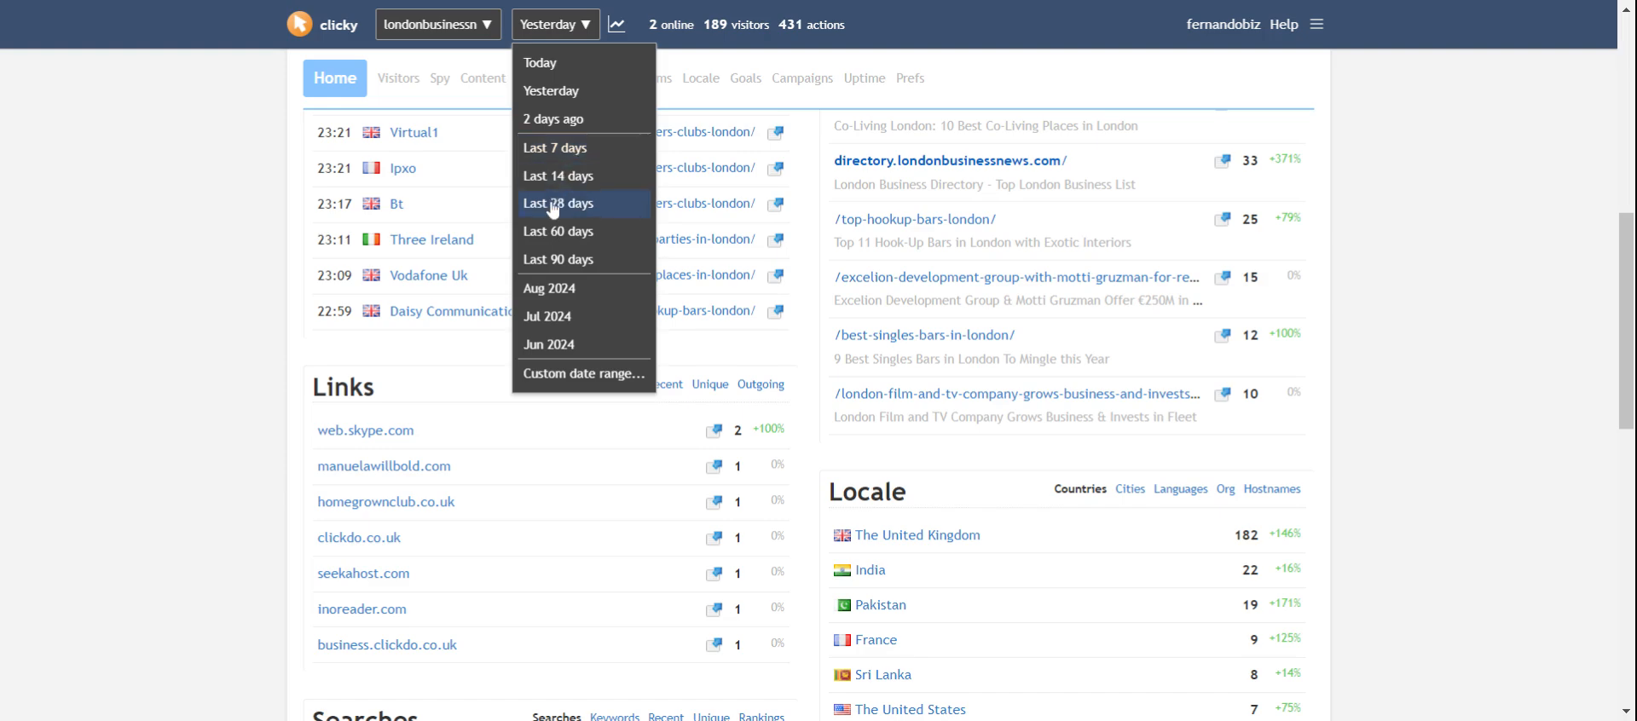
left_click(556, 203)
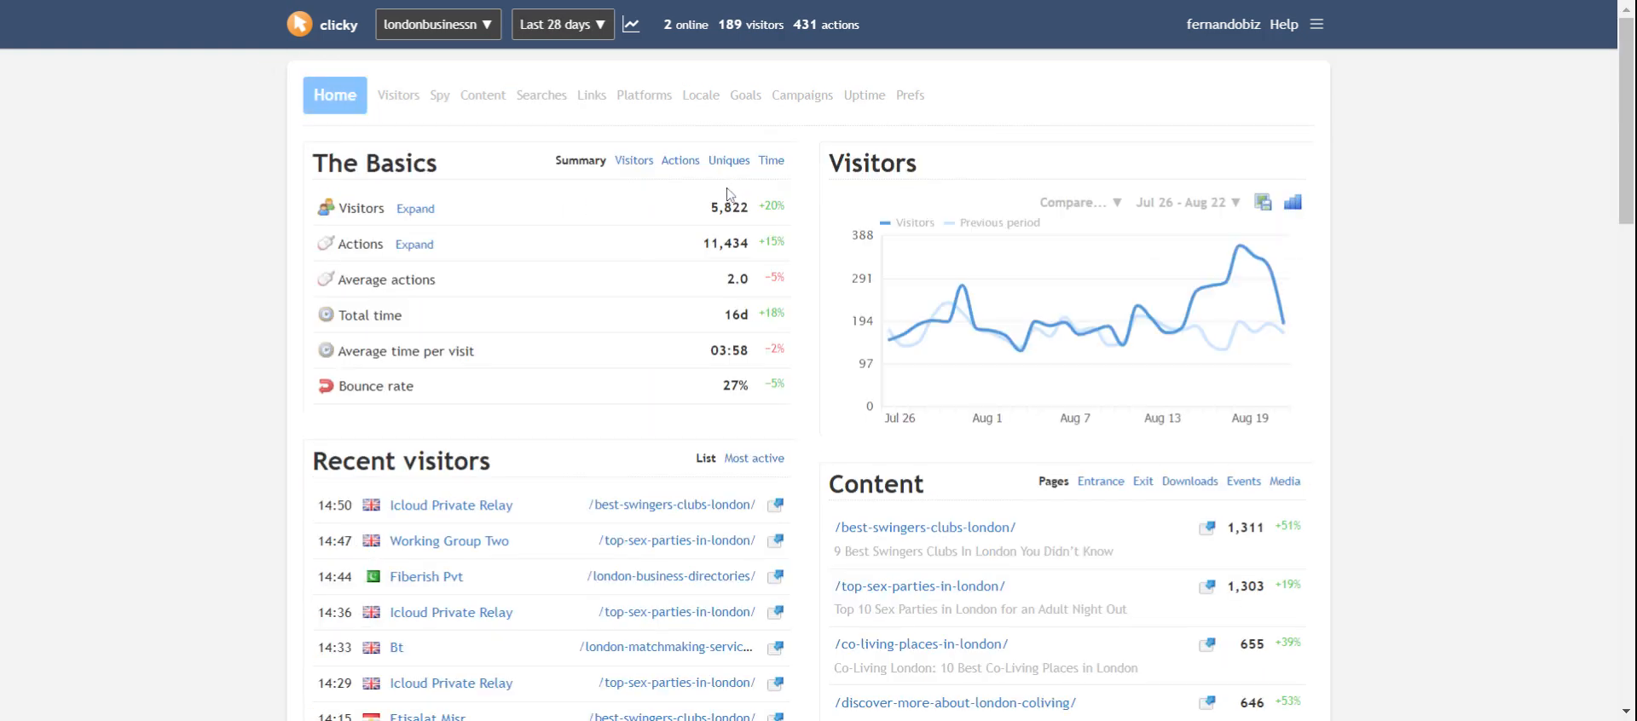
scroll("down", 3)
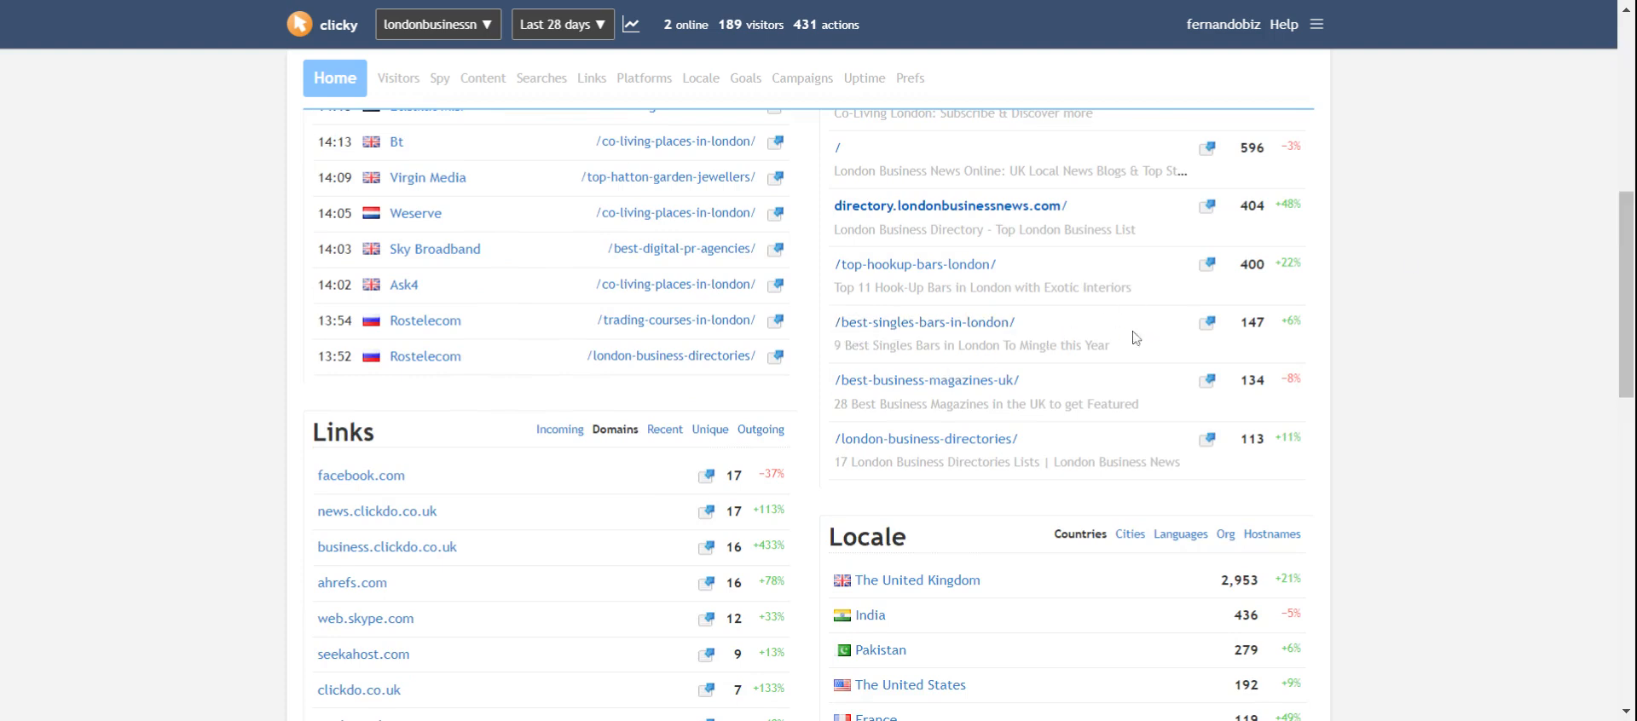
mouse_move(1212, 340)
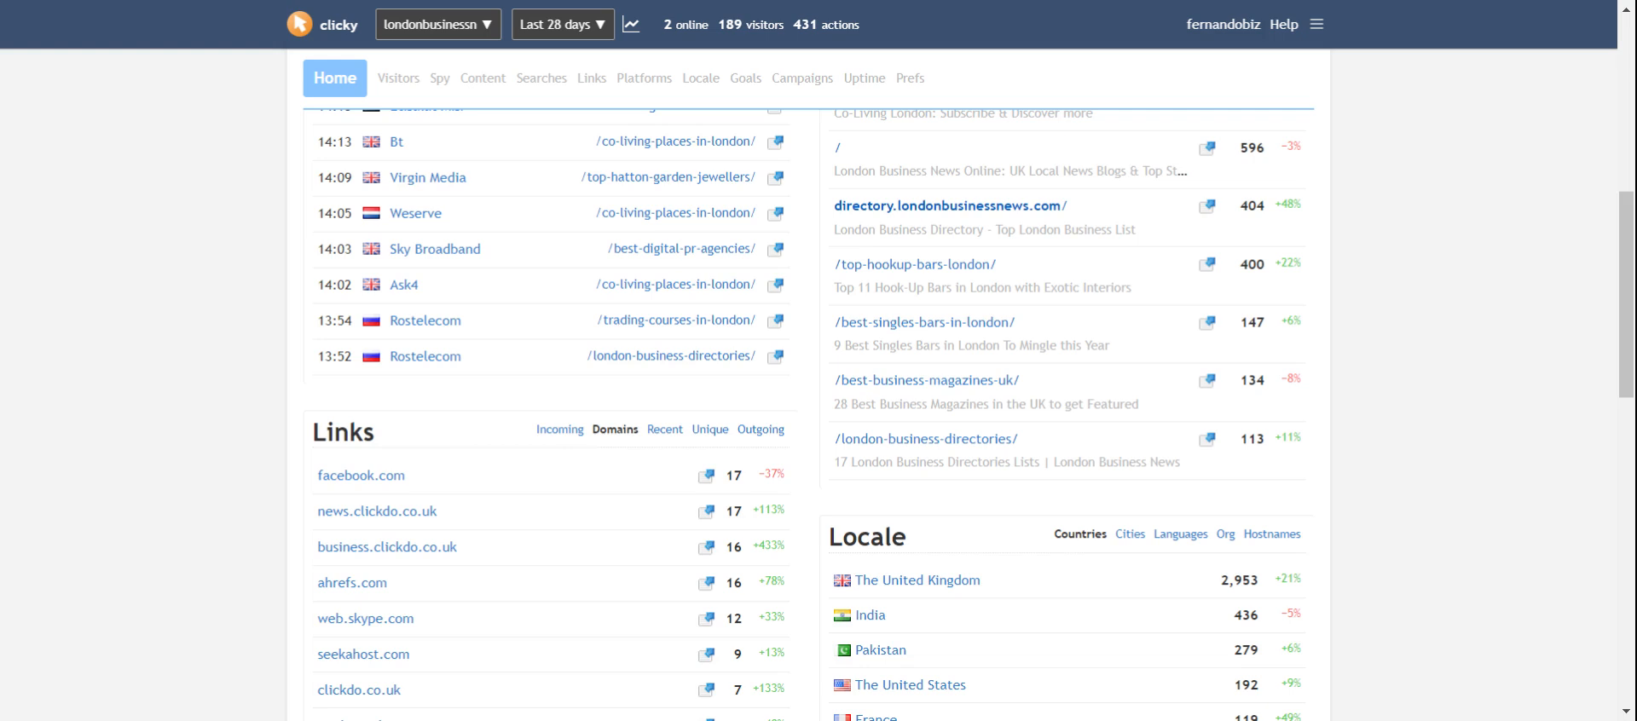
scroll("up", 3)
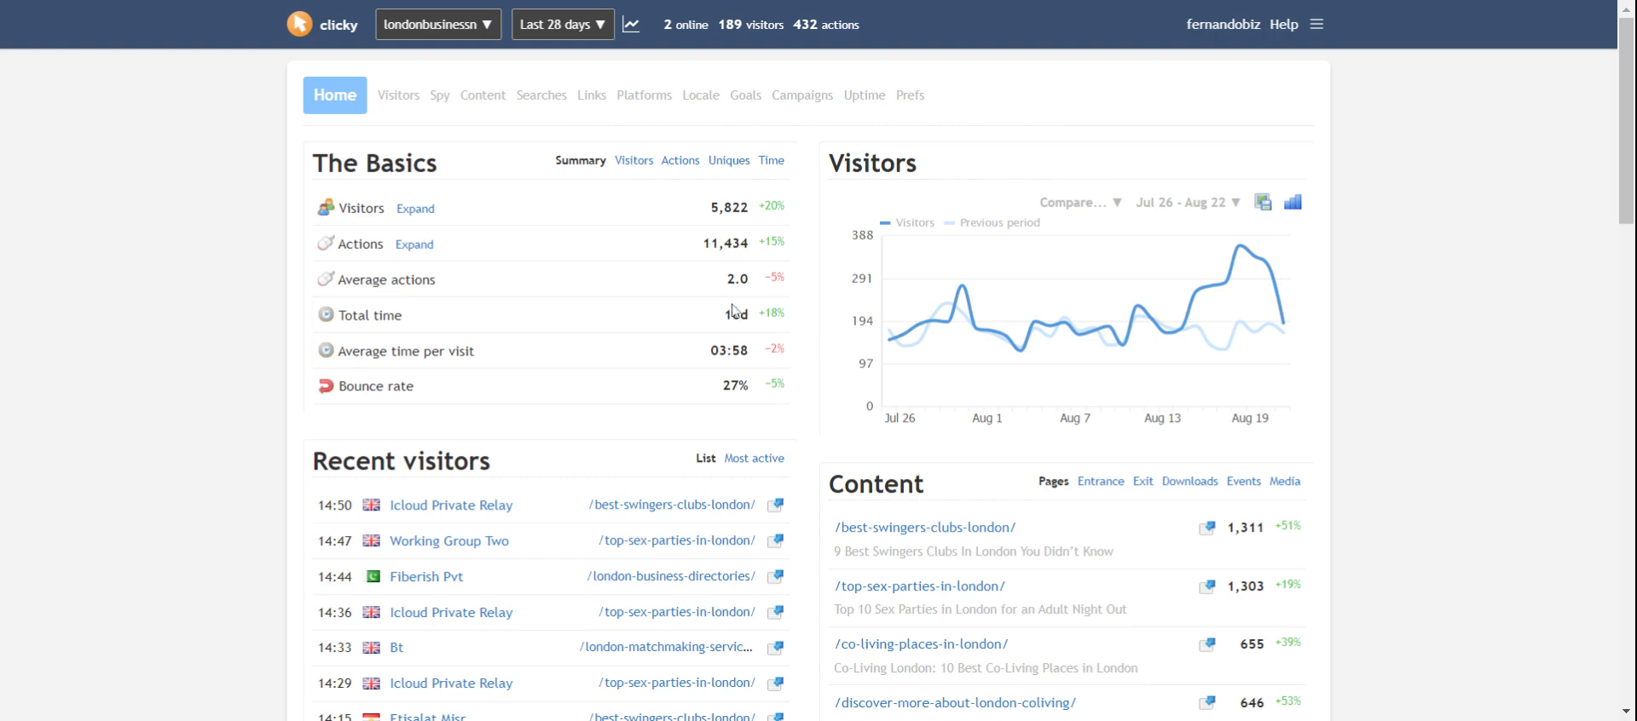
mouse_move(733, 314)
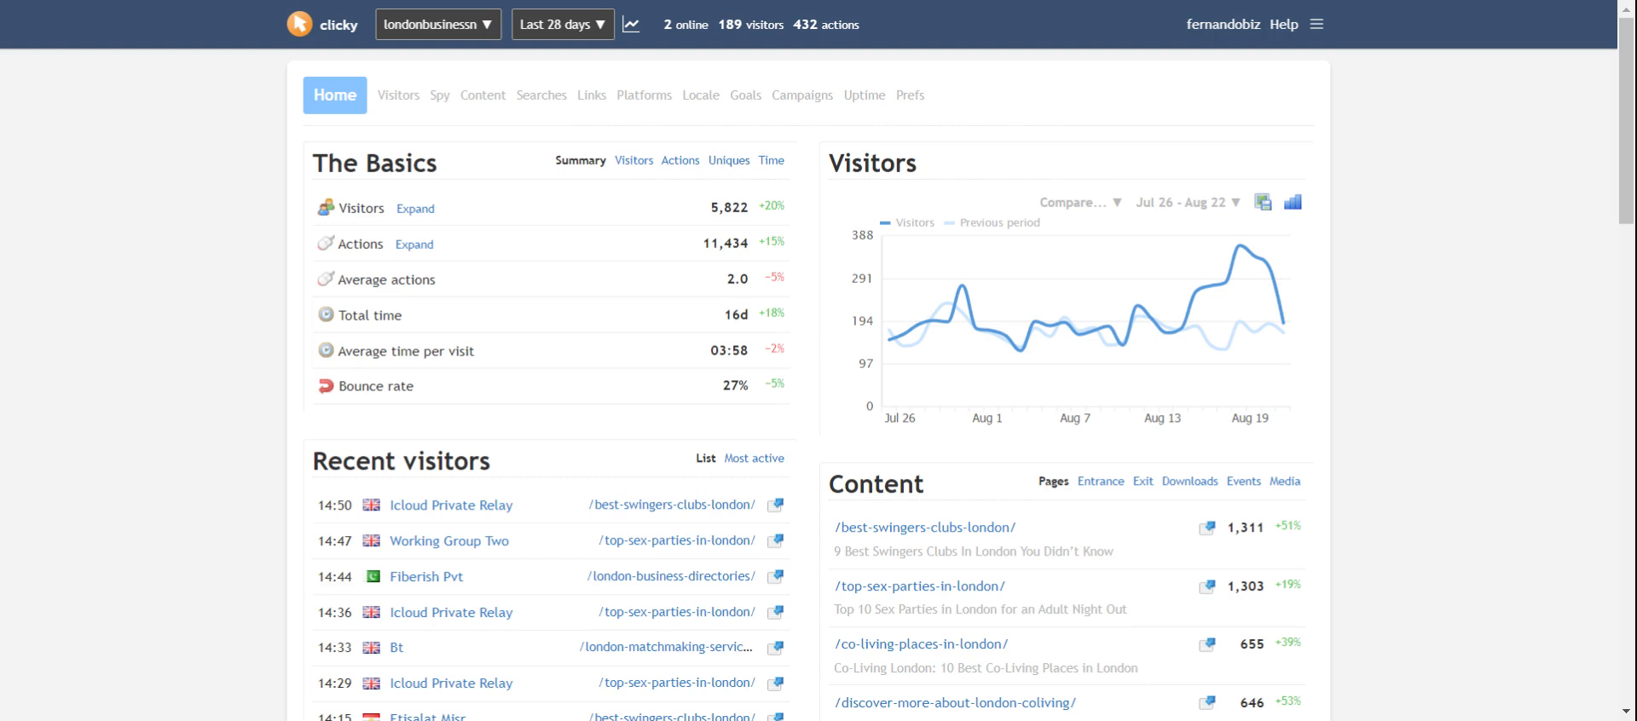
mouse_move(718, 295)
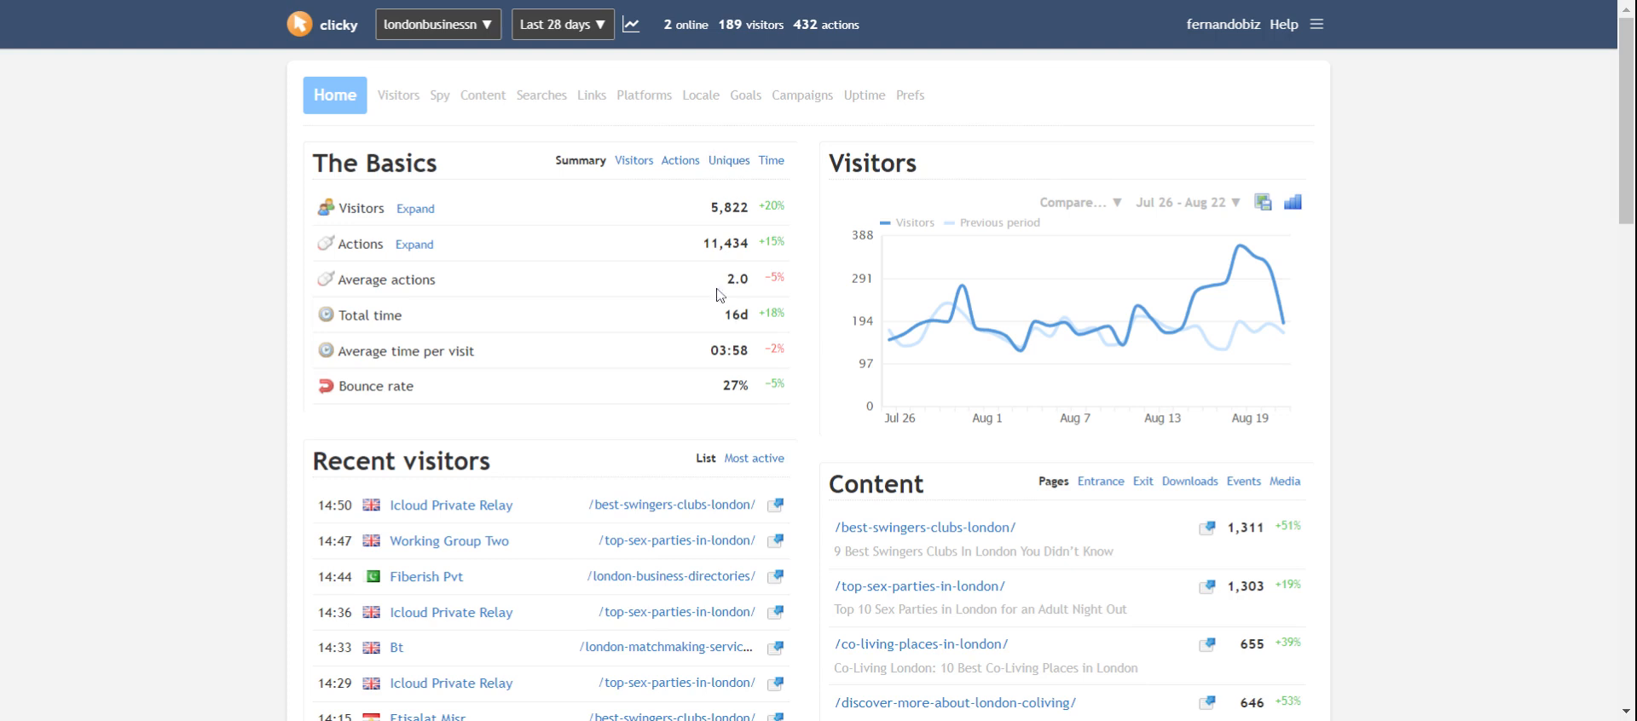
left_click(437, 22)
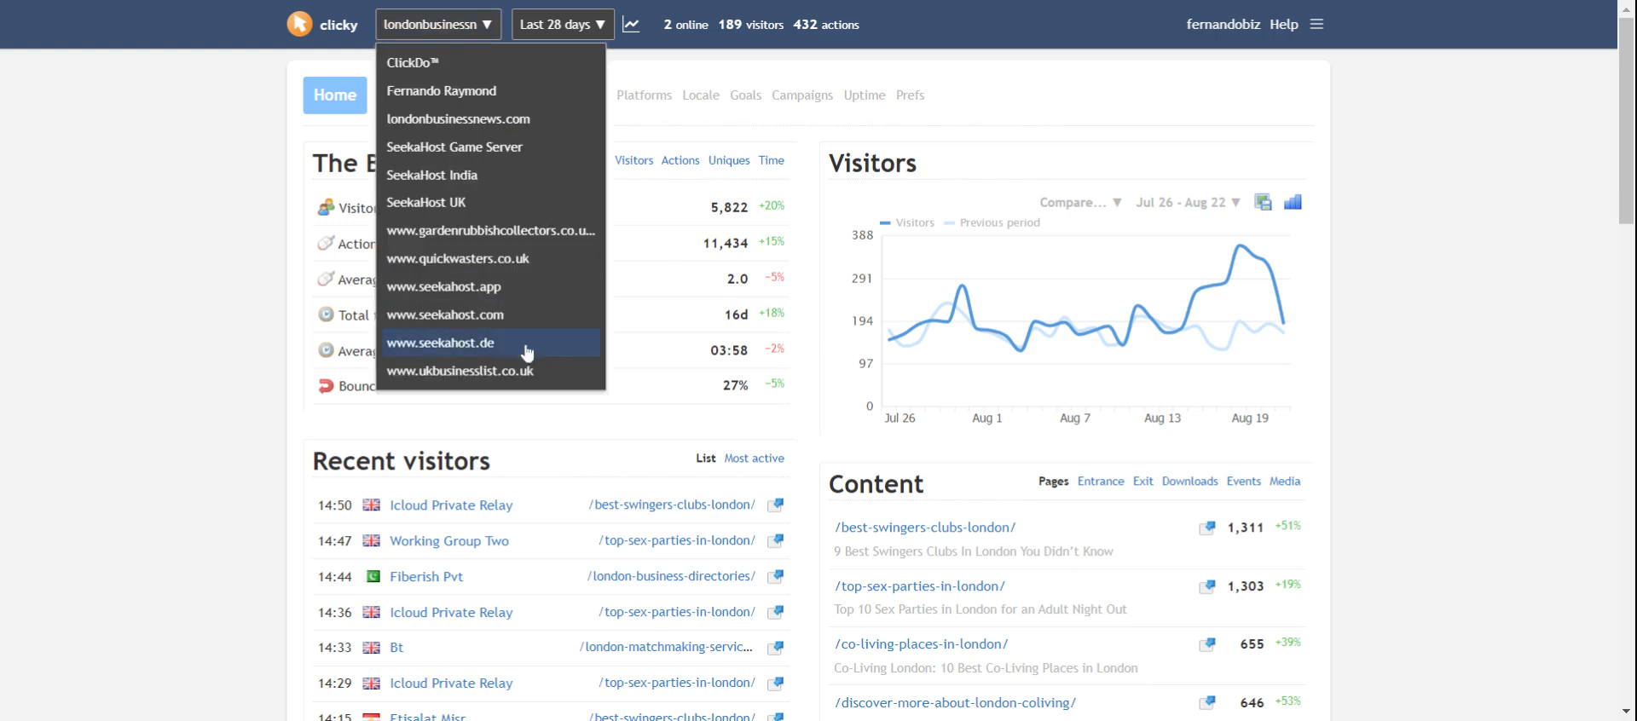
mouse_move(473, 61)
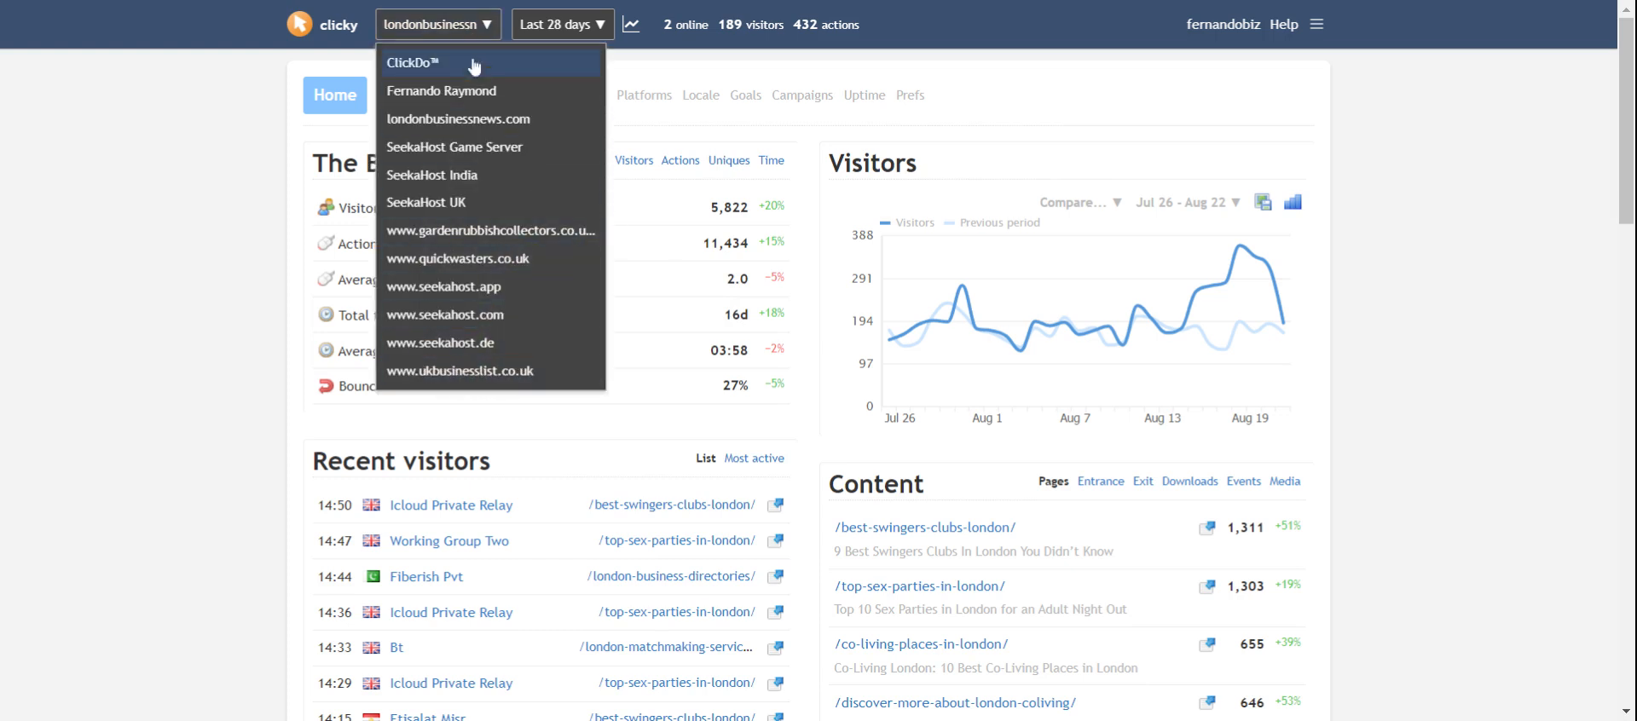
mouse_move(491, 284)
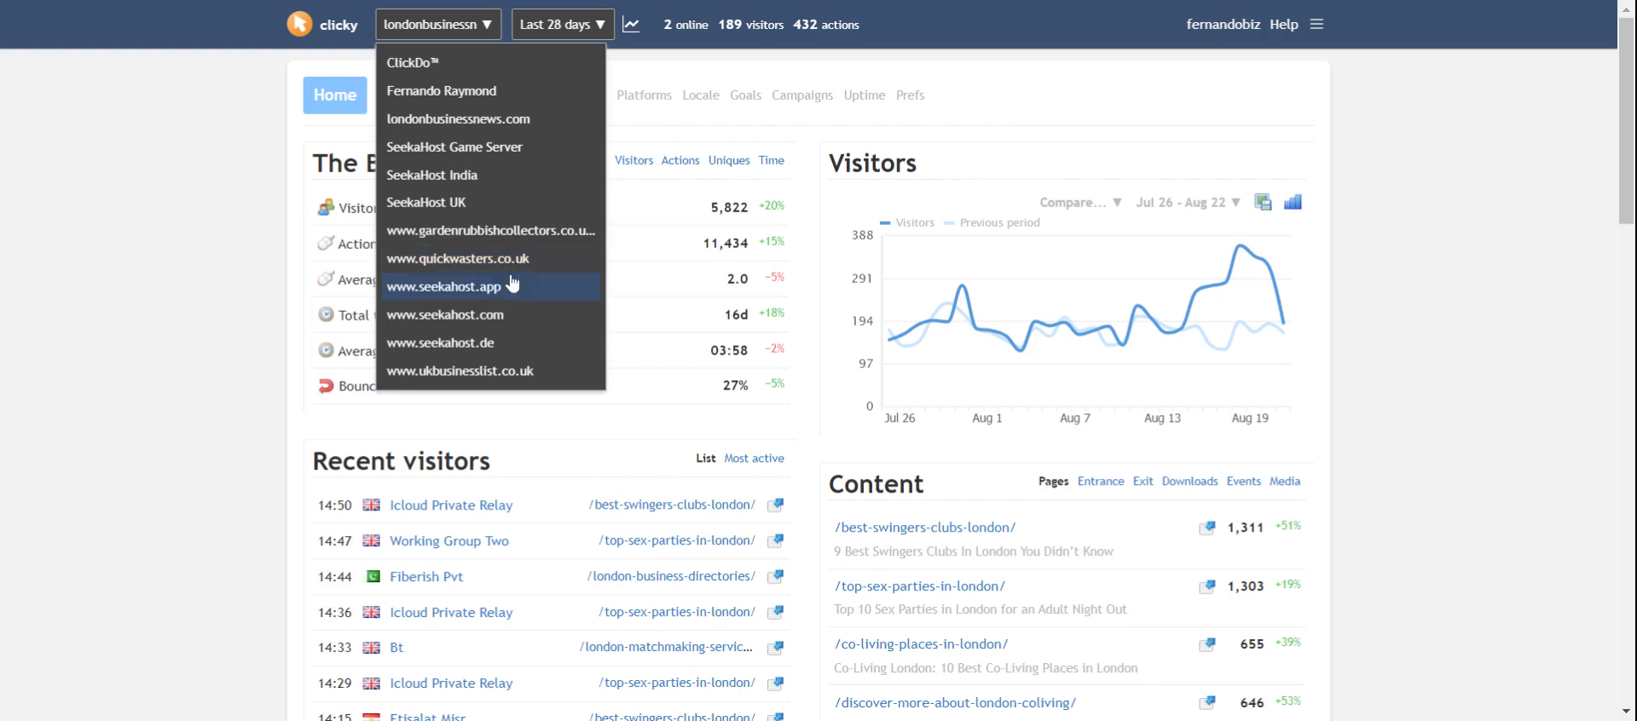
left_click(447, 285)
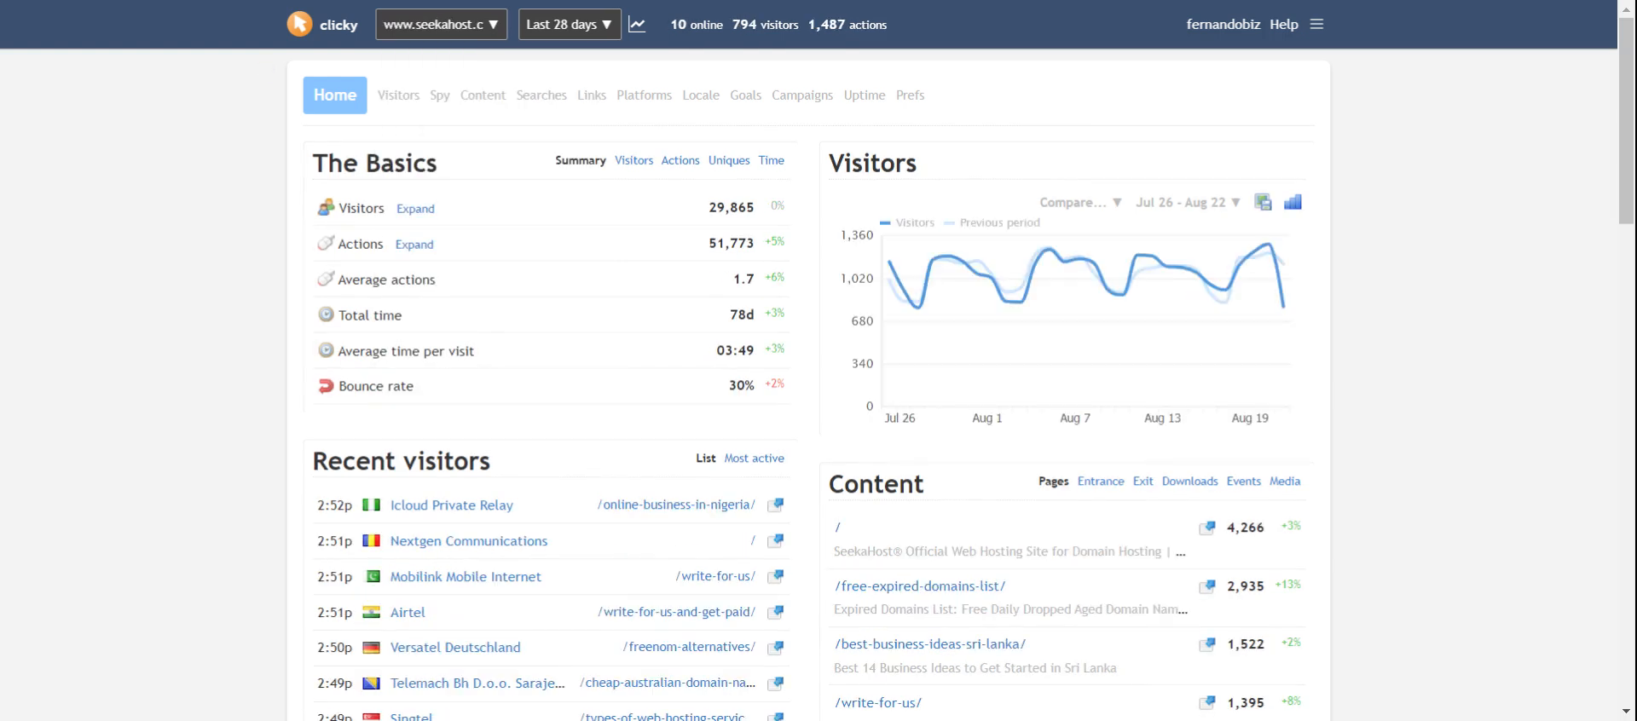
scroll("down", 3)
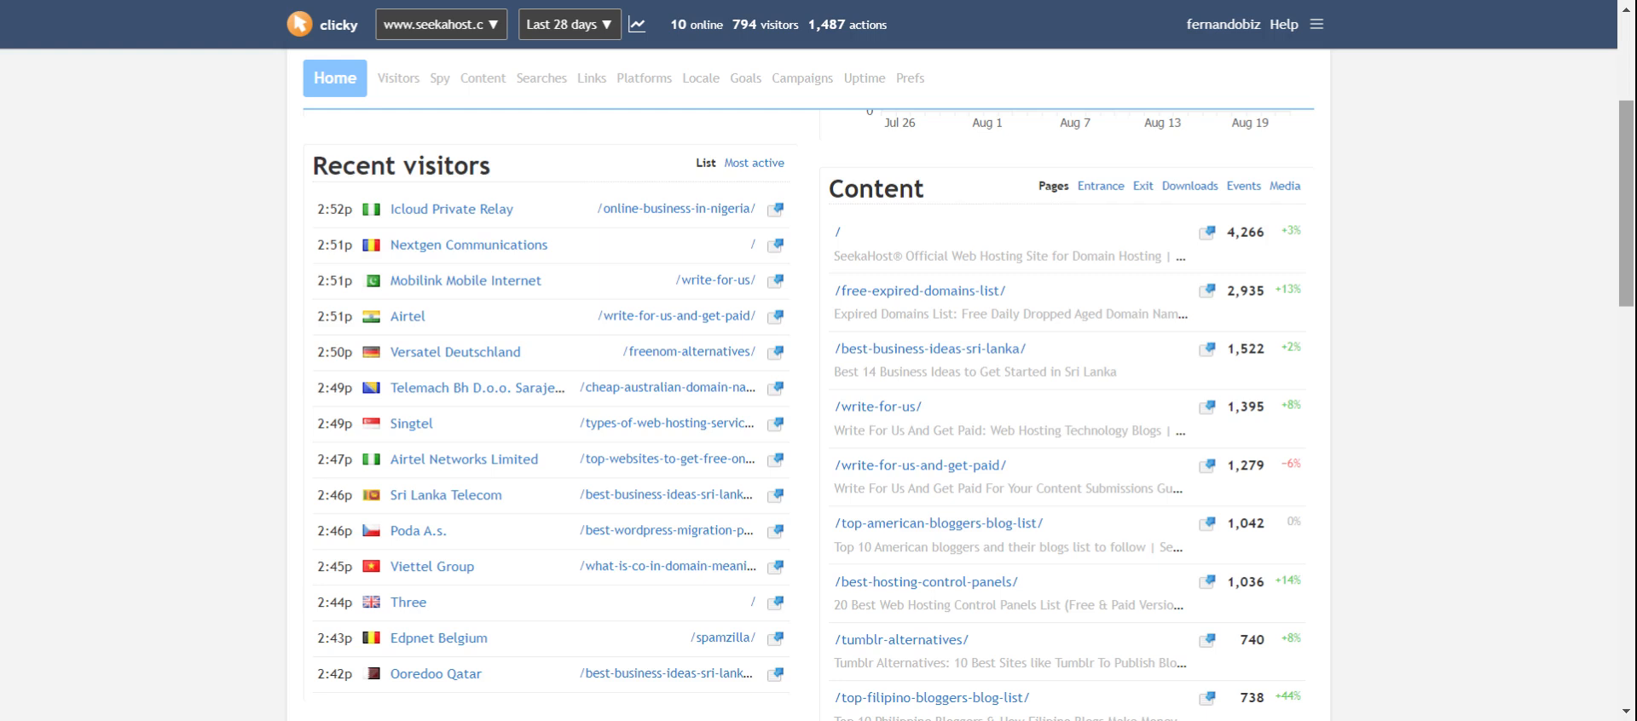
scroll("up", 3)
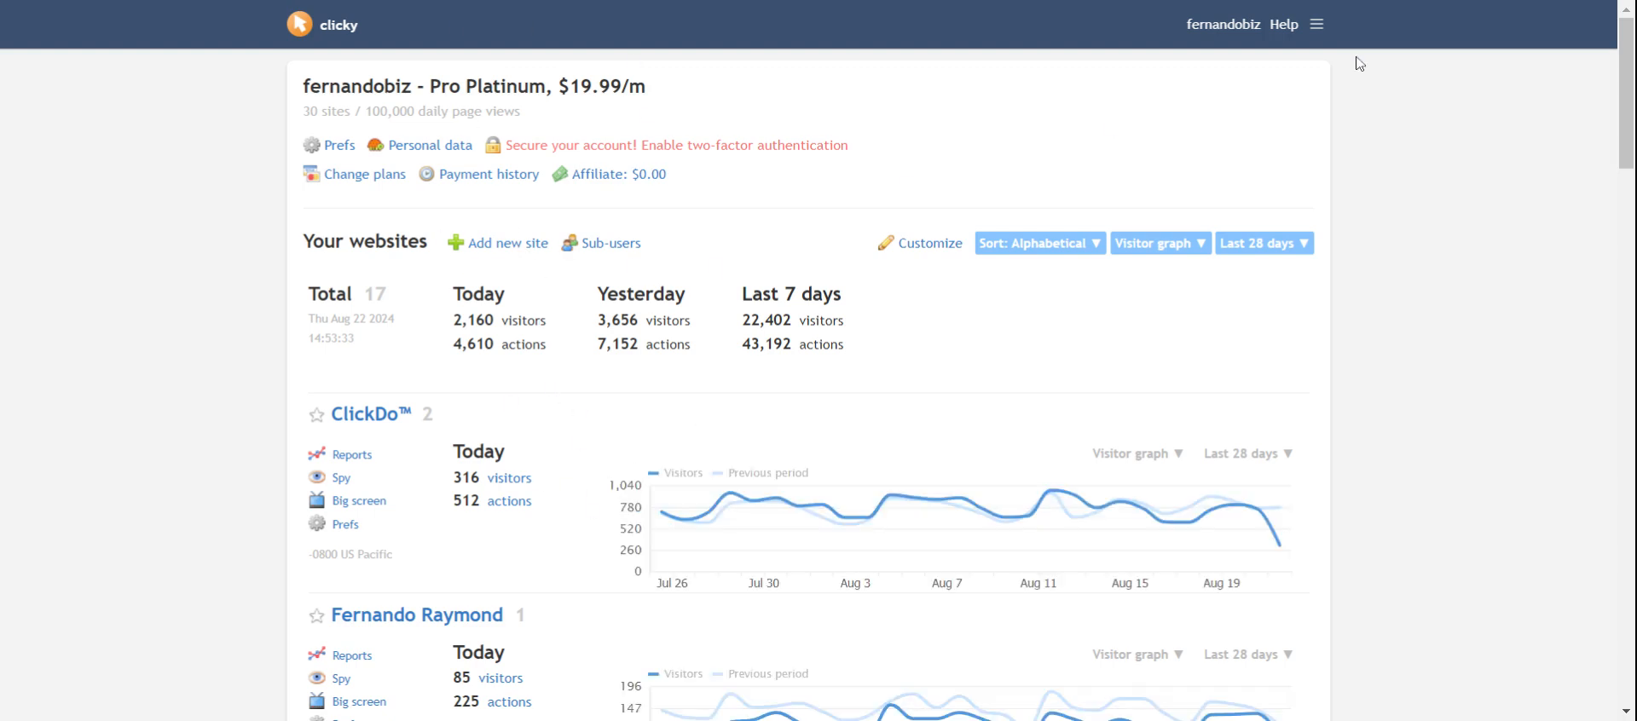
Scroll through each of the 17 sites' visitor graphs on the account overview and back to the top
scroll("down", 3)
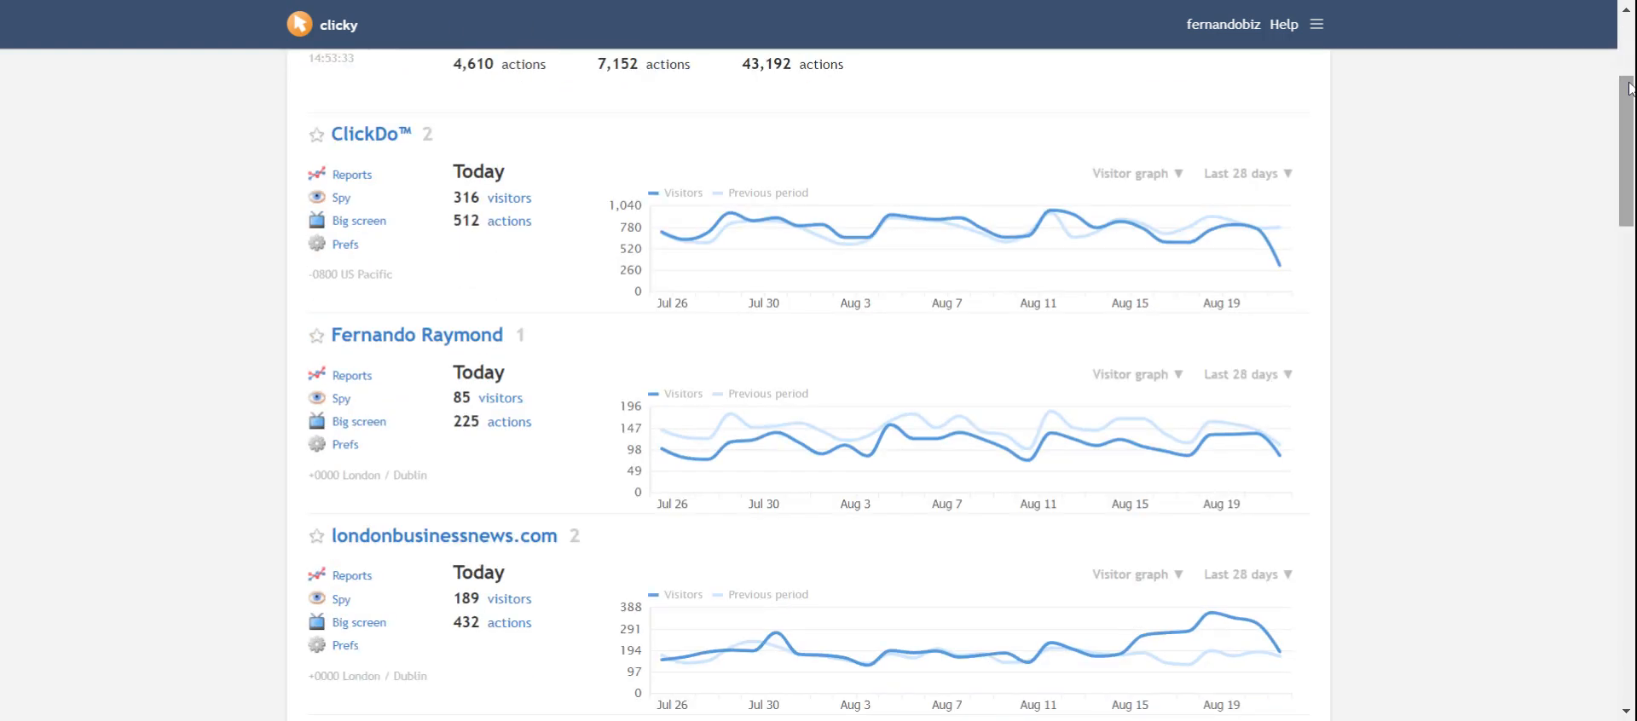
scroll("down", 3)
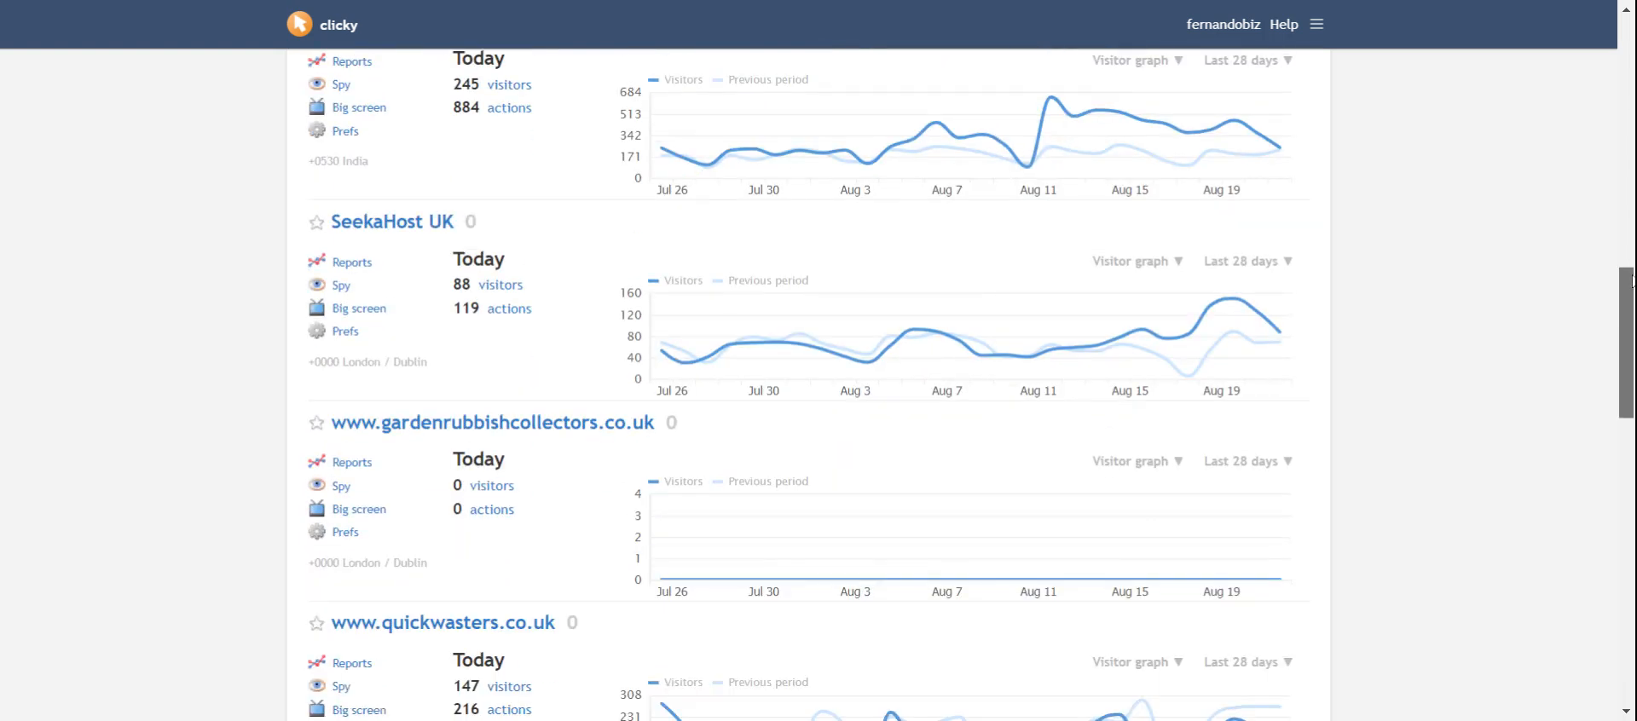
scroll("up", 3)
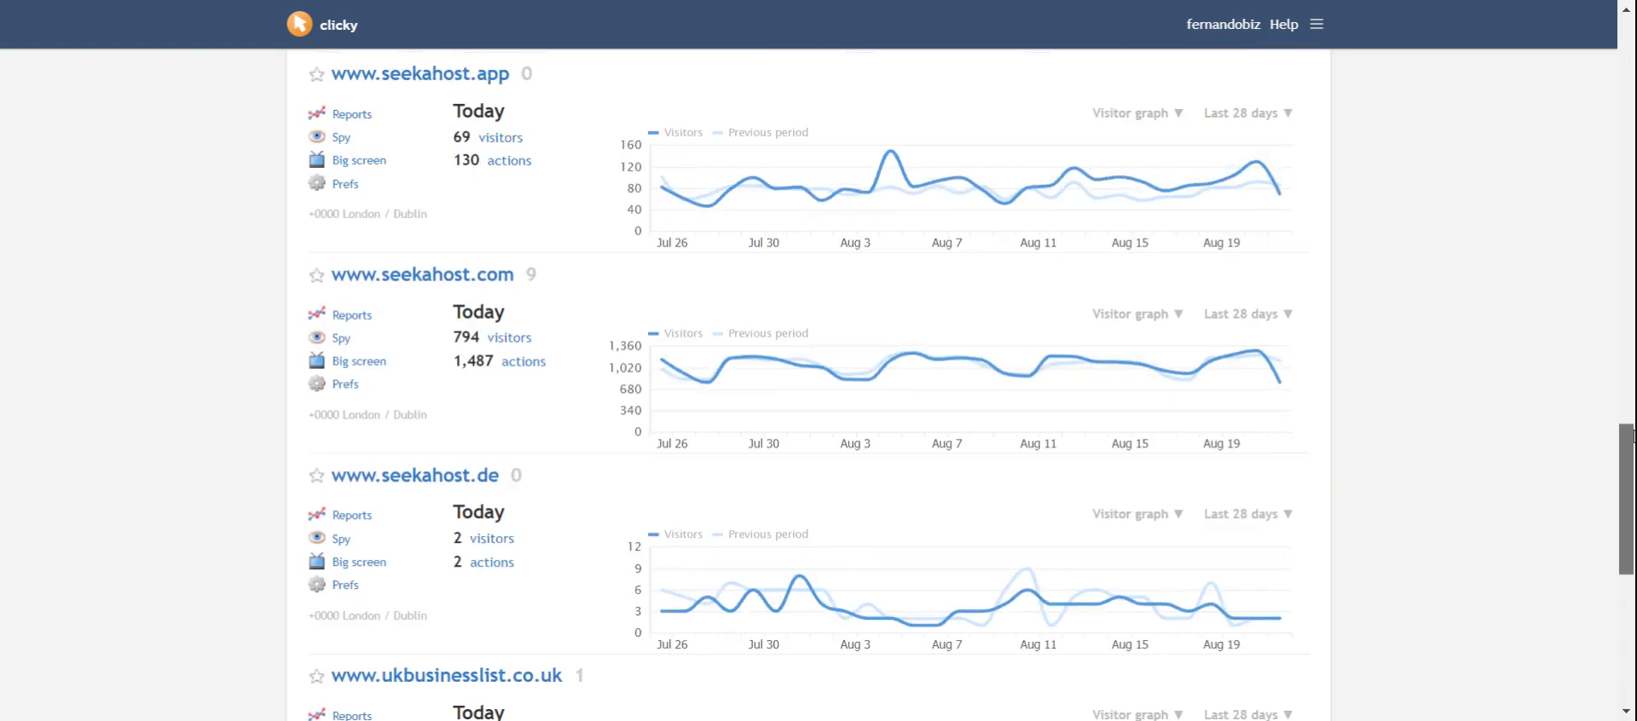
scroll("up", 3)
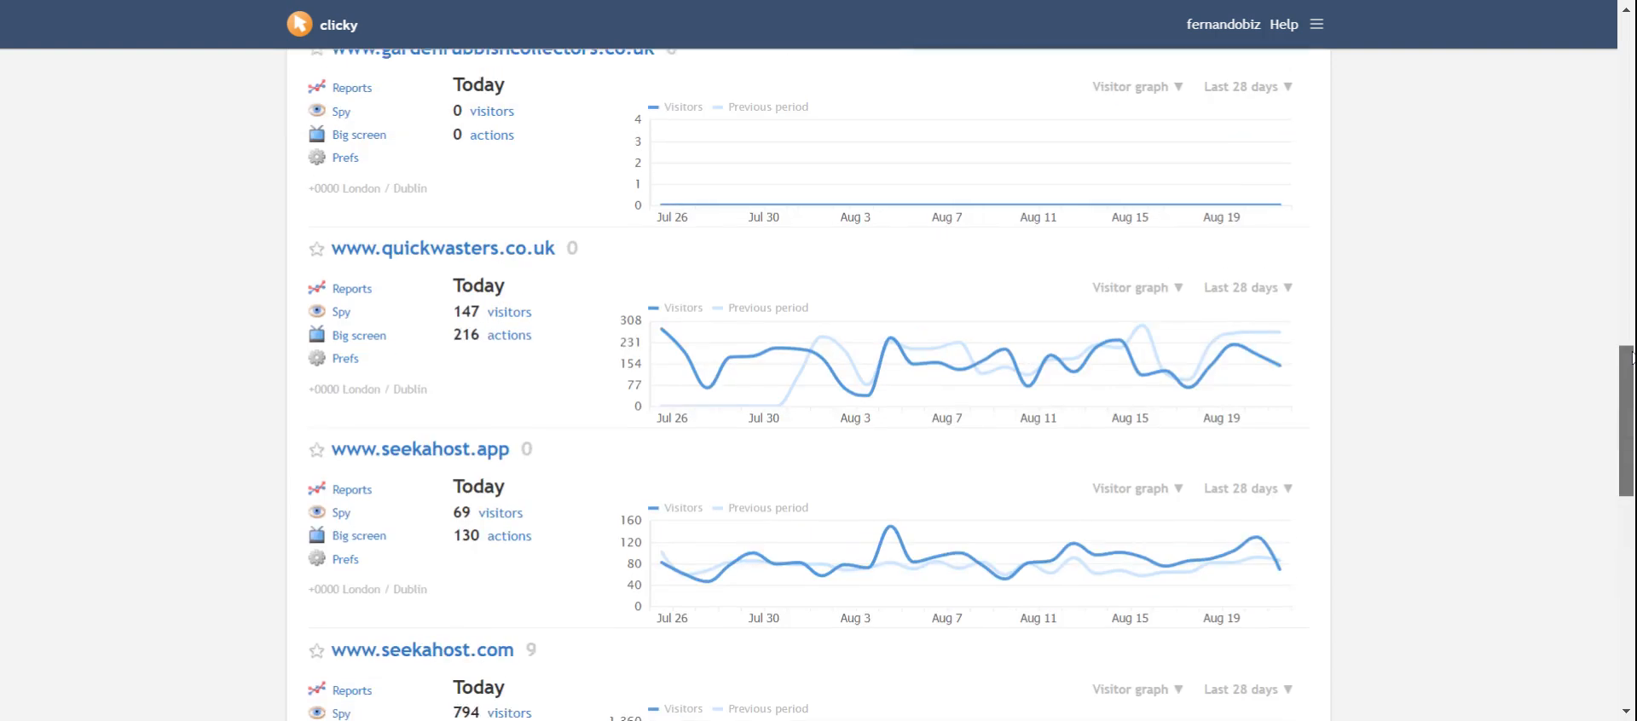
scroll("up", 3)
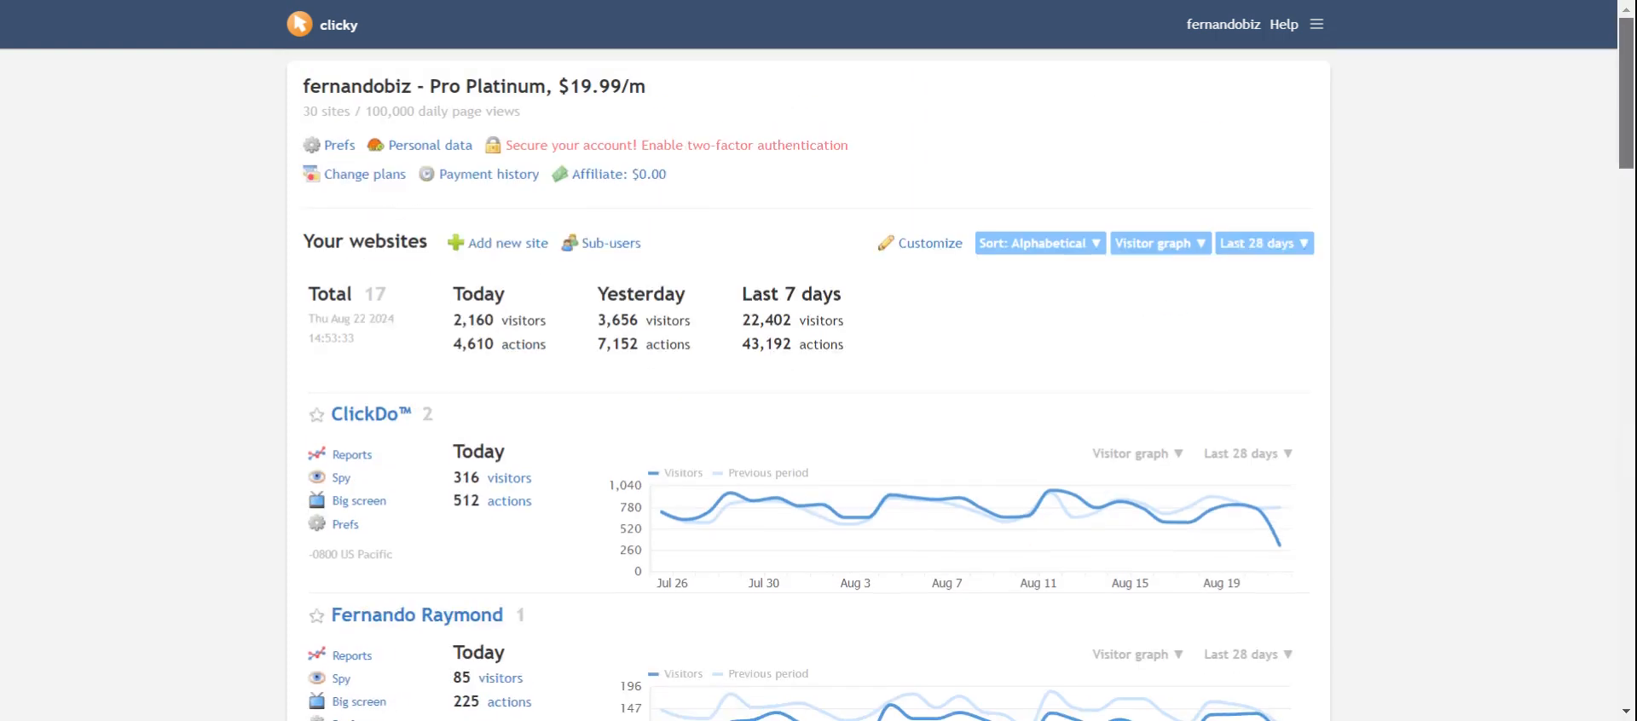
mouse_move(667, 373)
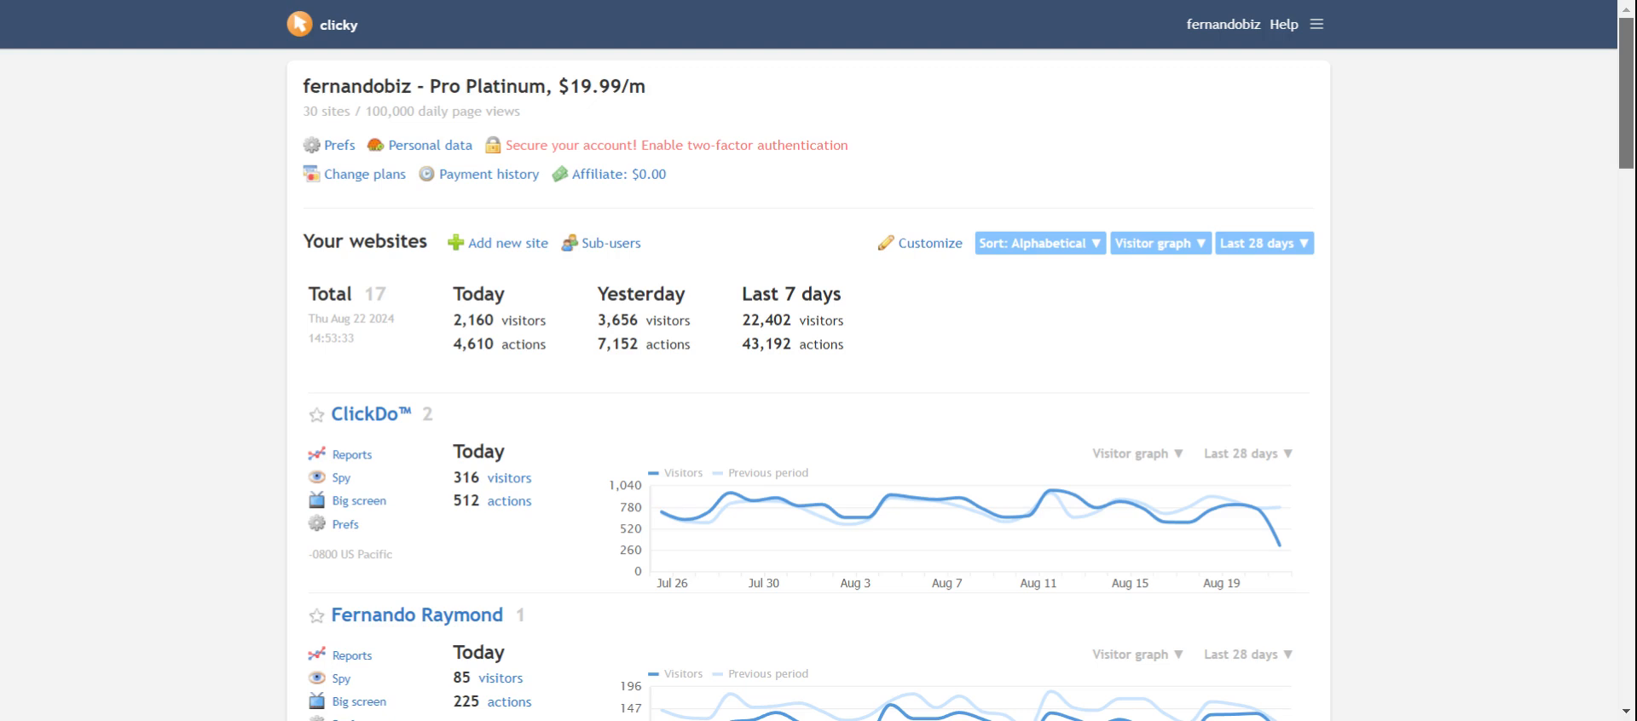
mouse_move(766, 206)
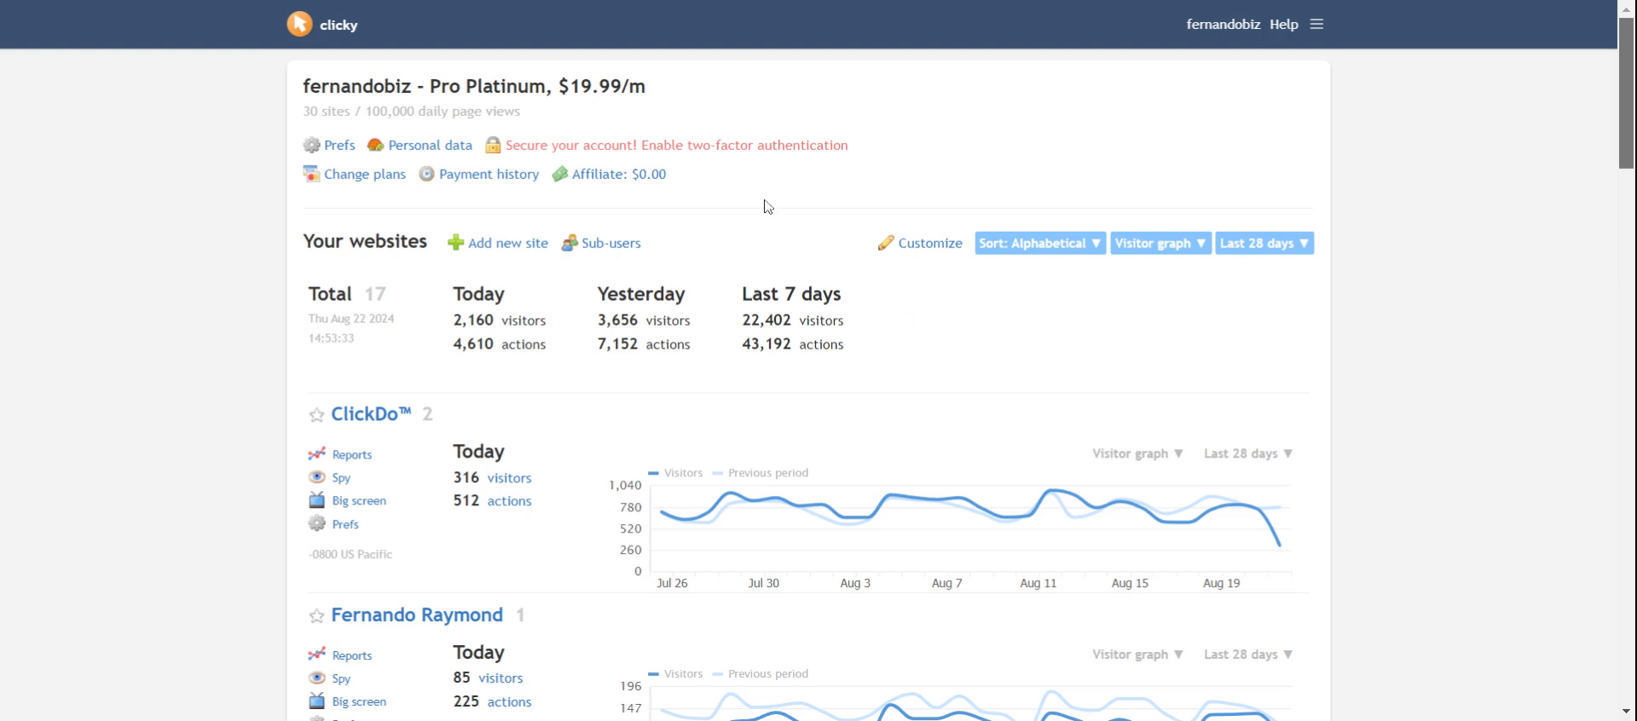